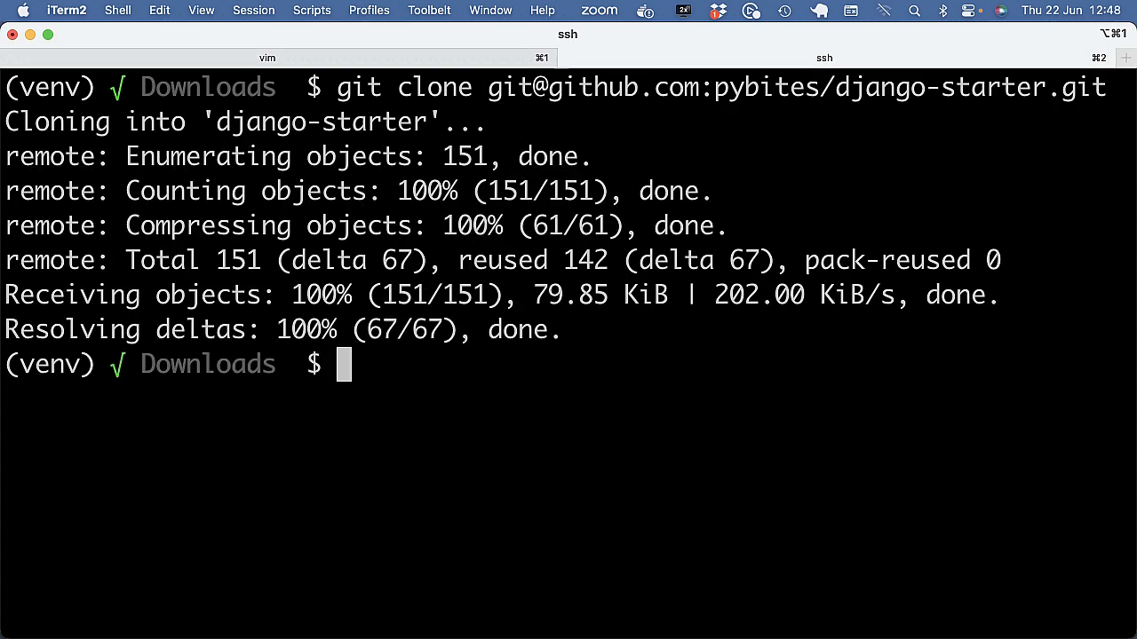
# cd into django-starter, activate the venv, pip install pytest-django and pip freeze to confirm.
pyautogui.write('cd django-starter')
pyautogui.write('pvenv')
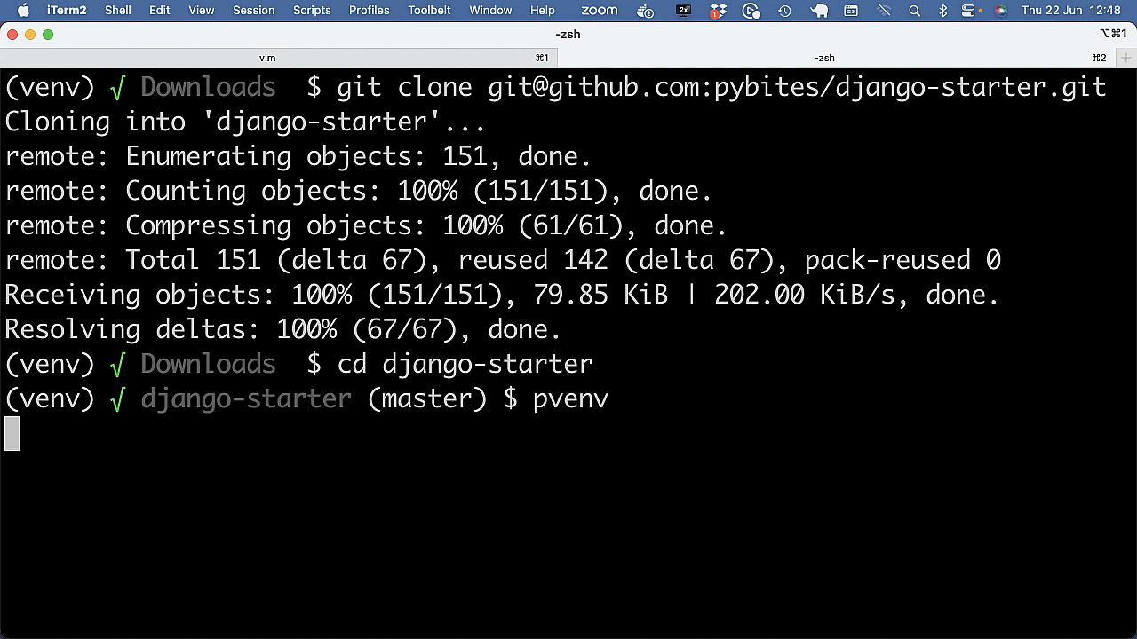
pyautogui.press('Return')
pyautogui.write('pip install')
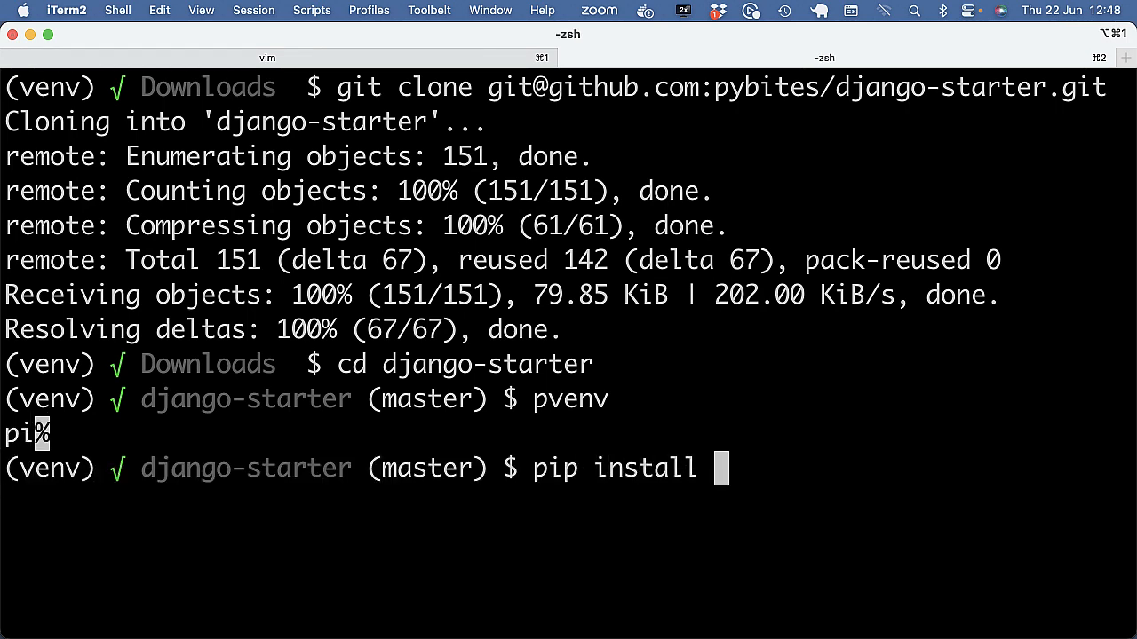
pyautogui.write('pytest-django')
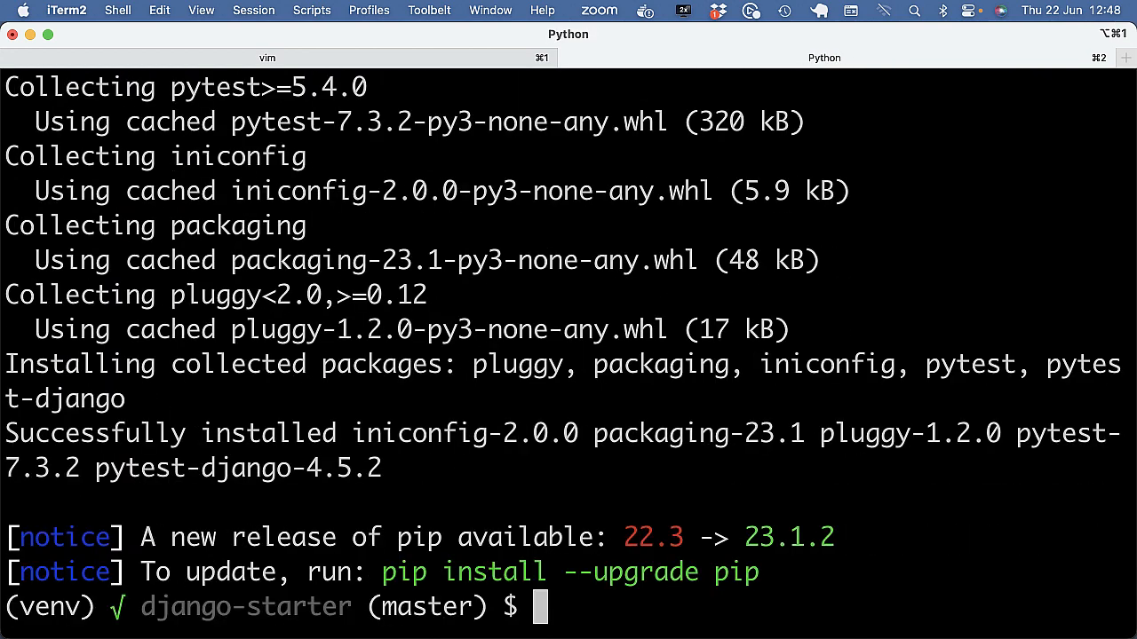
pyautogui.write('pip')
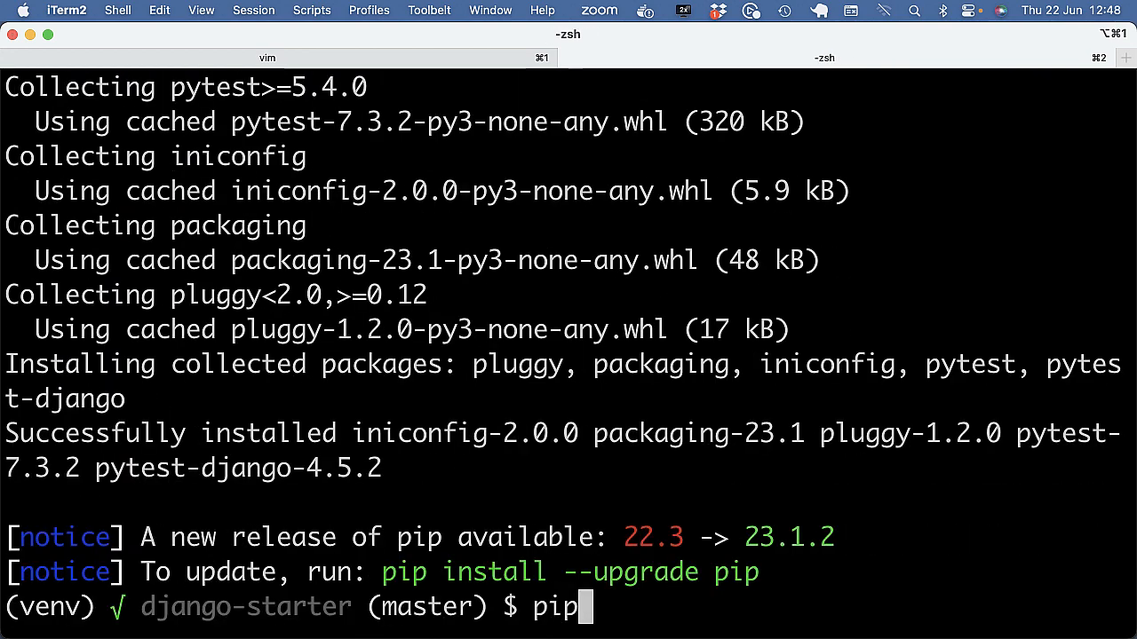
pyautogui.write('freeze')
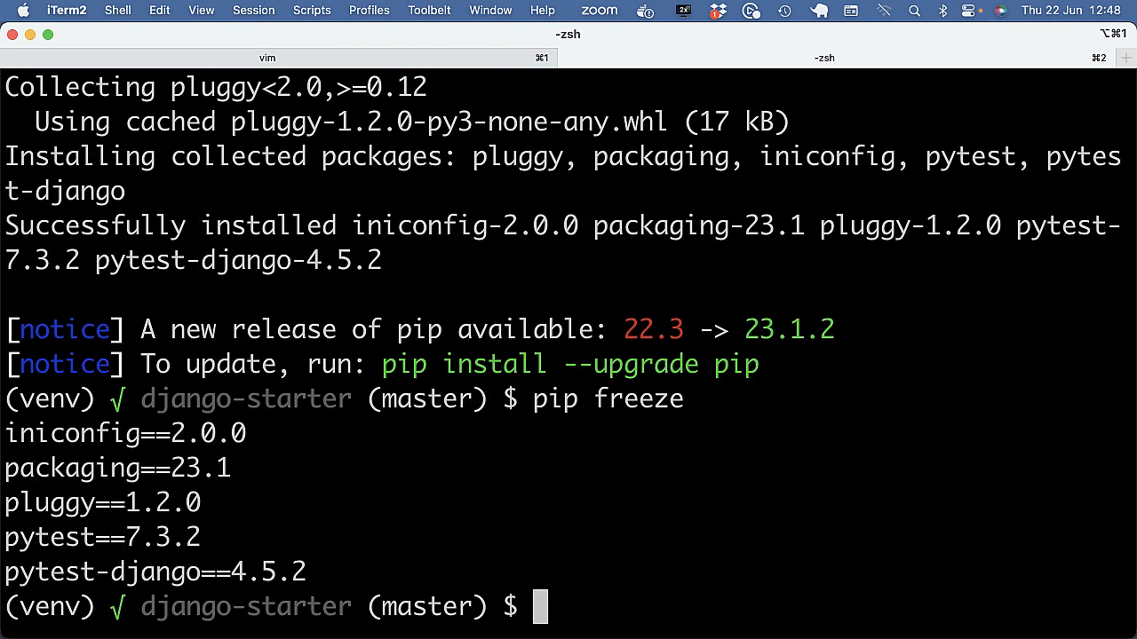
pyautogui.write('pip instal')
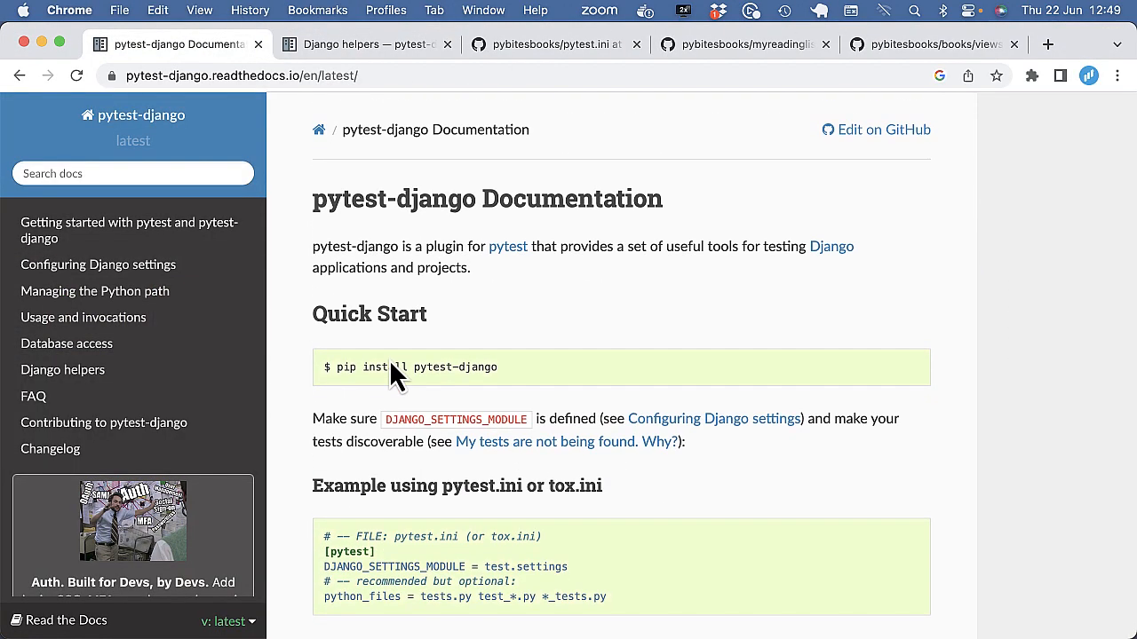
pyautogui.scroll(-3)
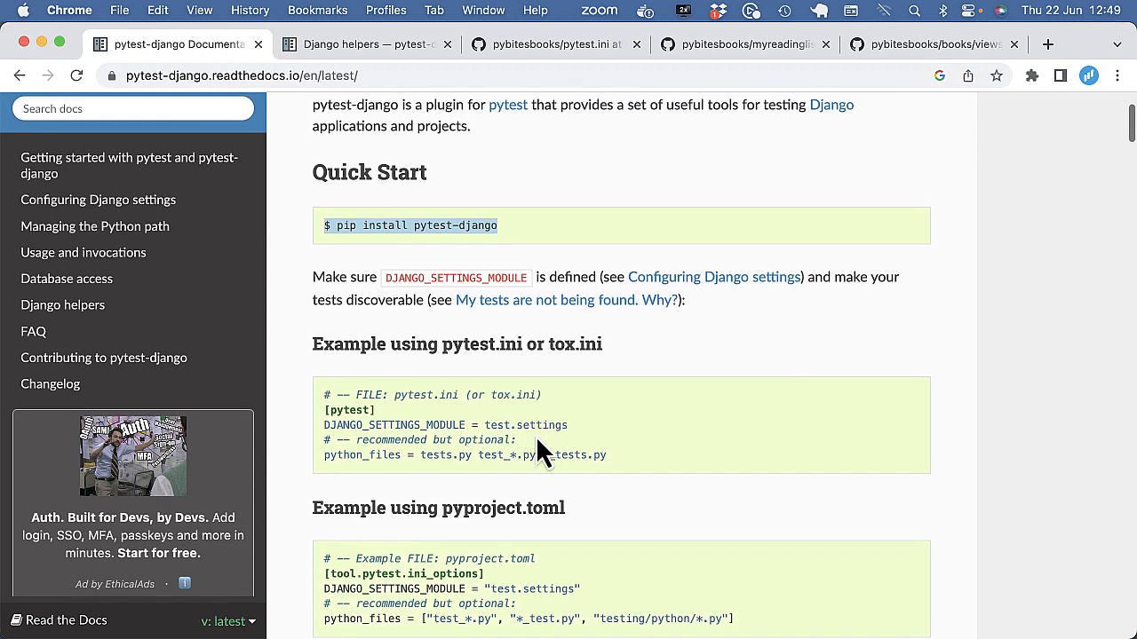
pyautogui.scroll(-3)
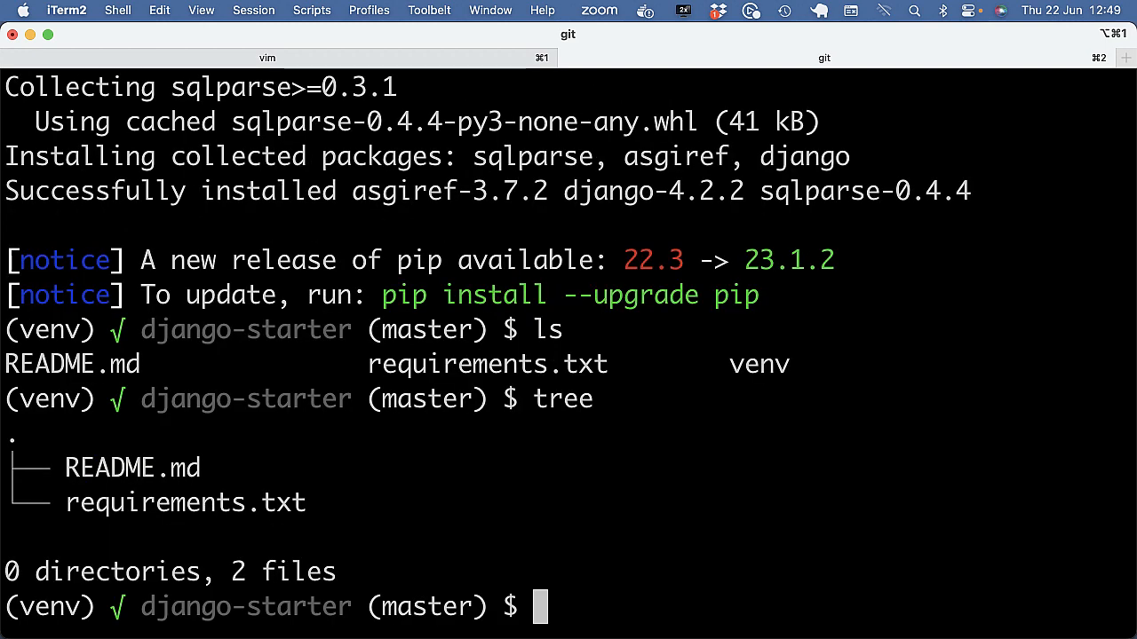
# List remote branches, check out the solution branch, and start vi pytest.ini.
pyautogui.write('git co')
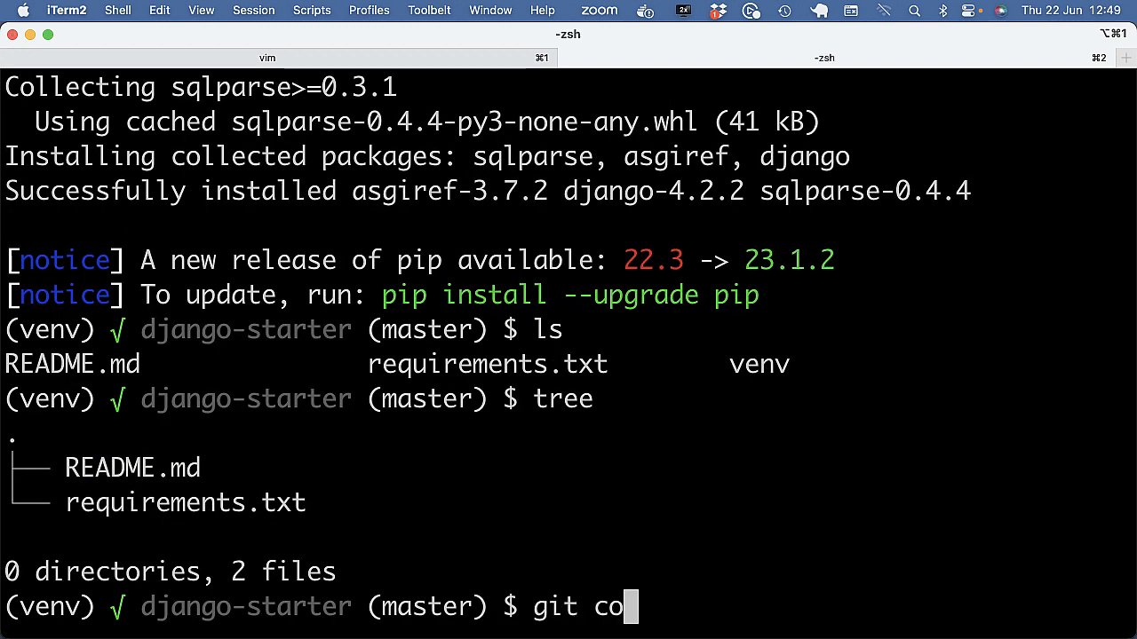
pyautogui.write('ranch')
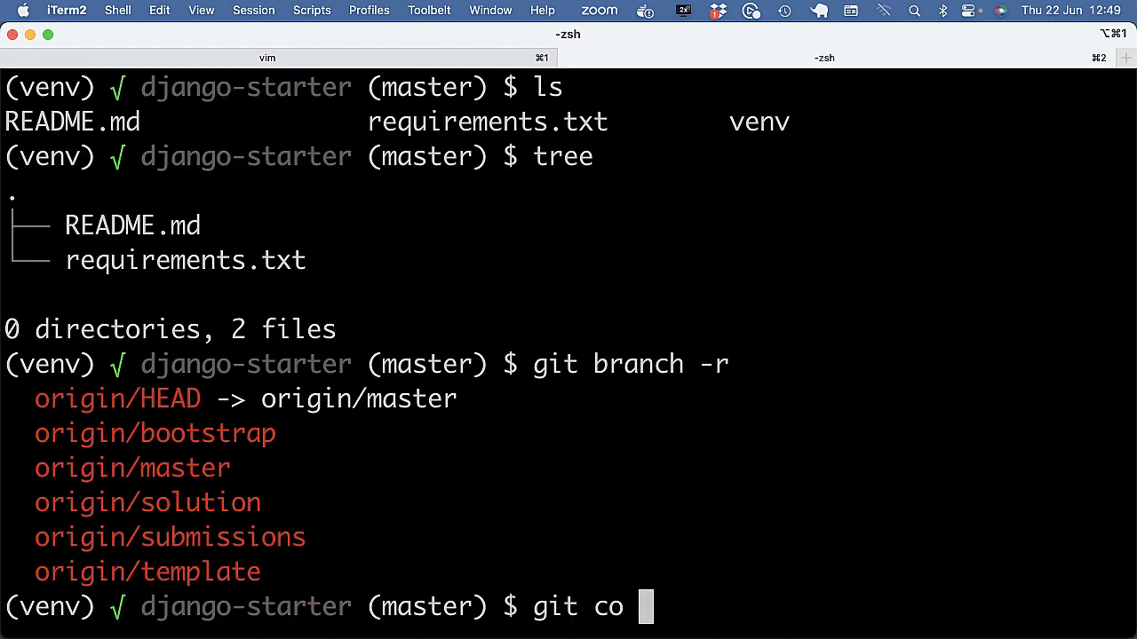
pyautogui.write('solutio')
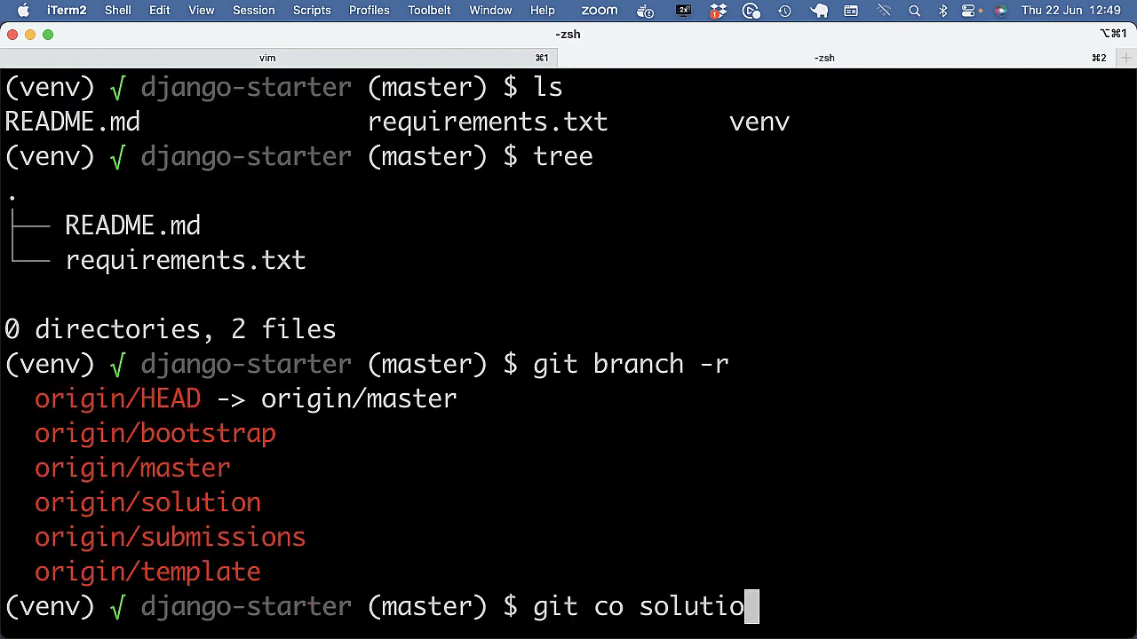
pyautogui.press('enter')
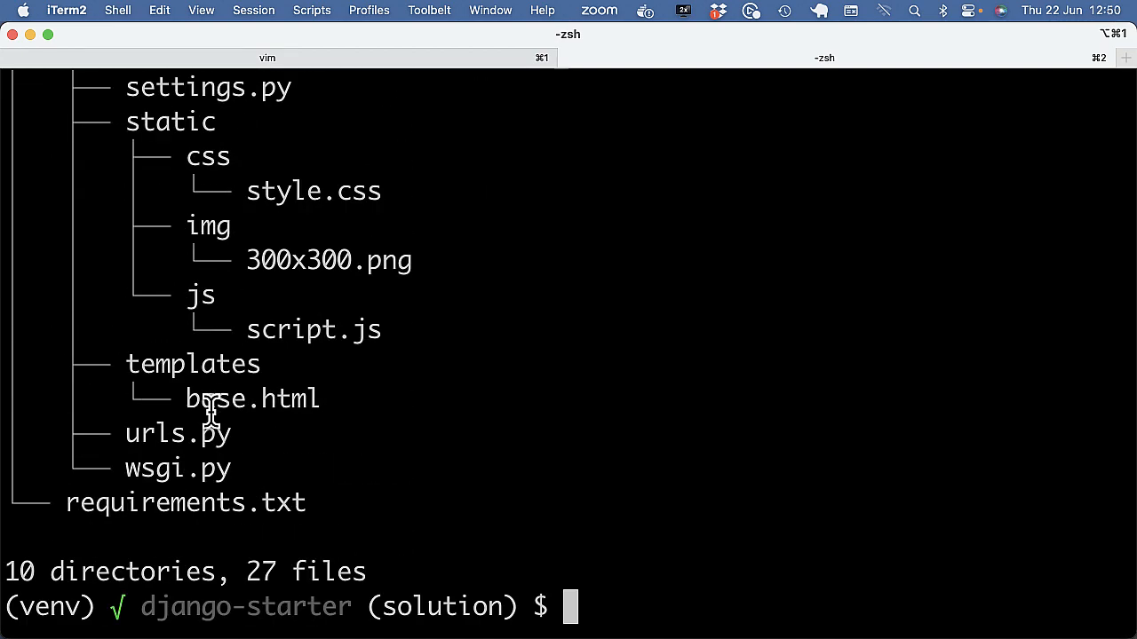
pyautogui.write('vi pytest.ini')
pyautogui.write('sett')
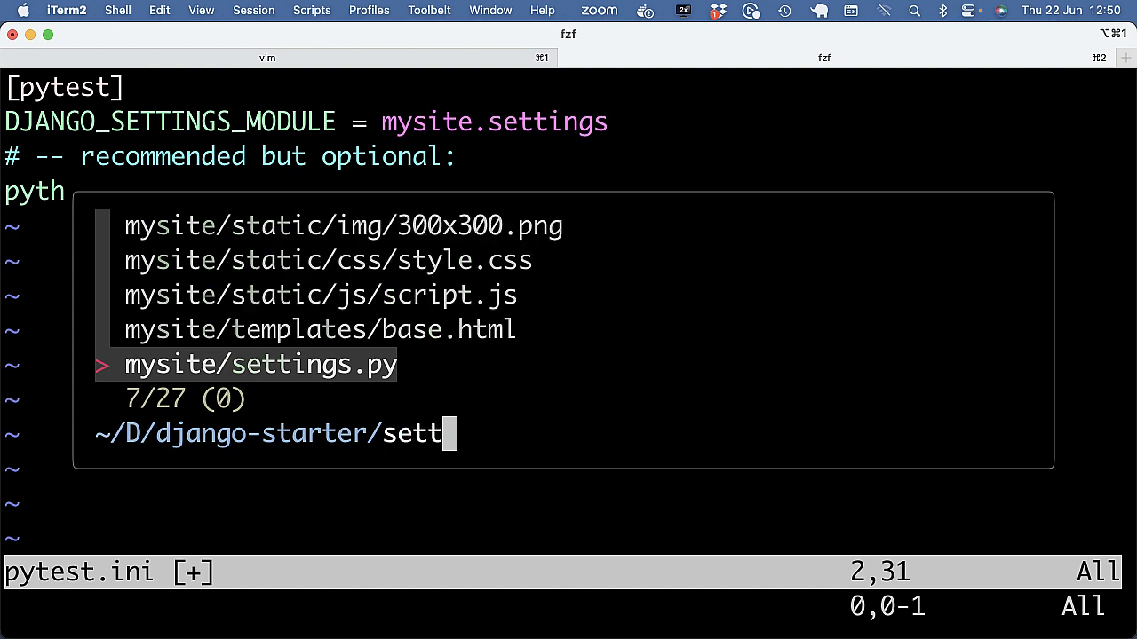
# Set DJANGO_SETTINGS_MODULE = mysite.settings in pytest.ini and add the python_files patterns line.
pyautogui.press('enter')
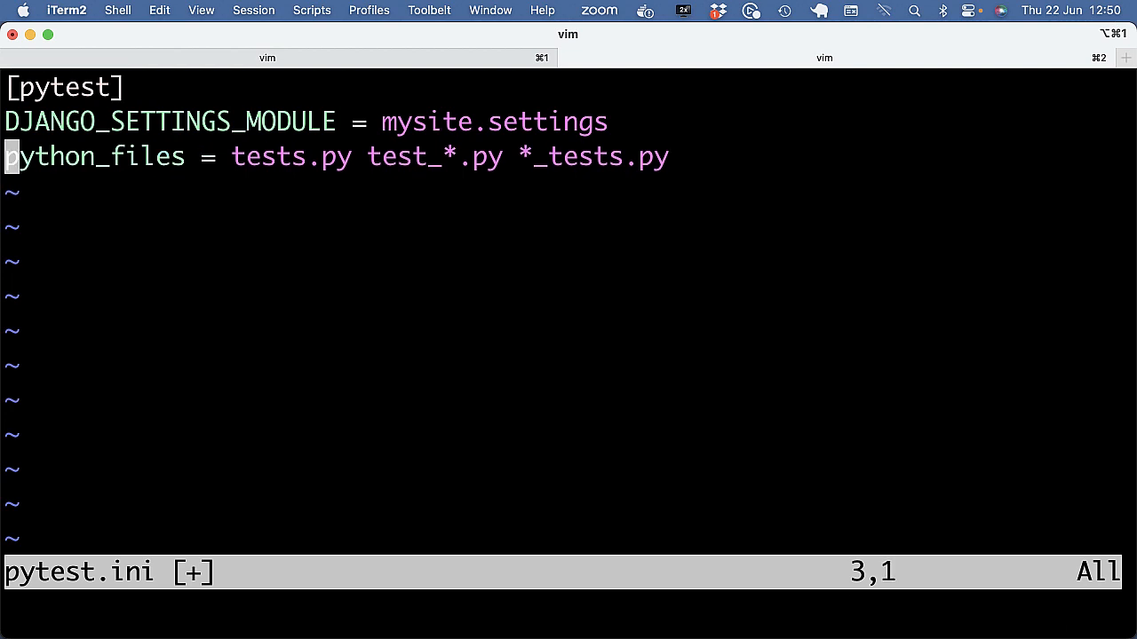
pyautogui.press('V')
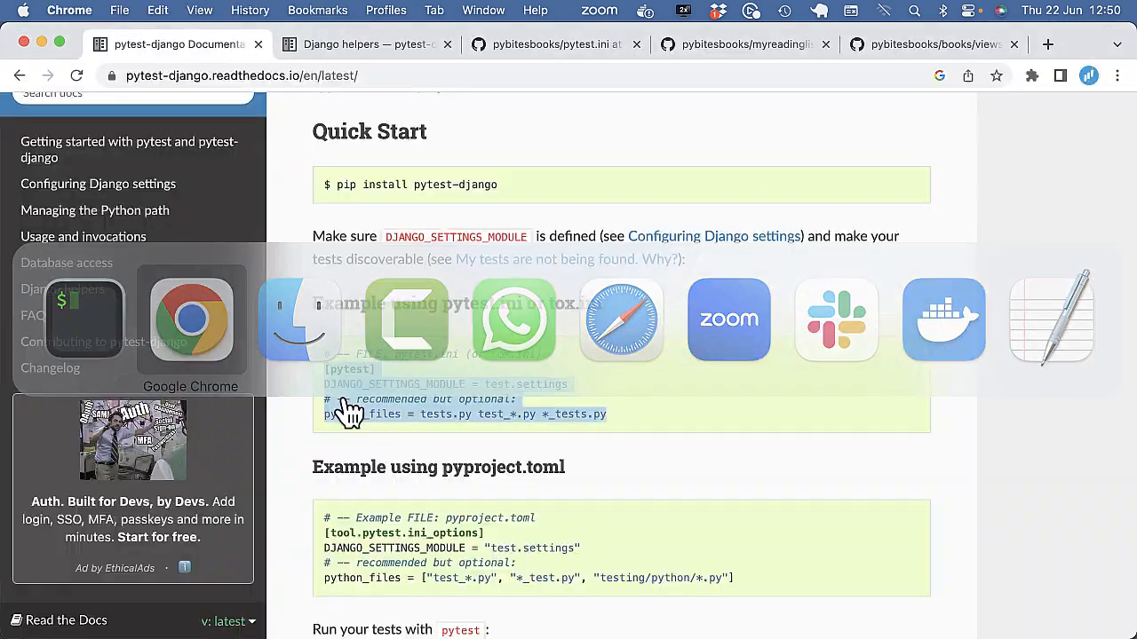
# View pybitesbooks' test_settings.py on GitHub and look up the STATICFILES_STORAGE and DATABASES symbols.
pyautogui.click(745, 42)
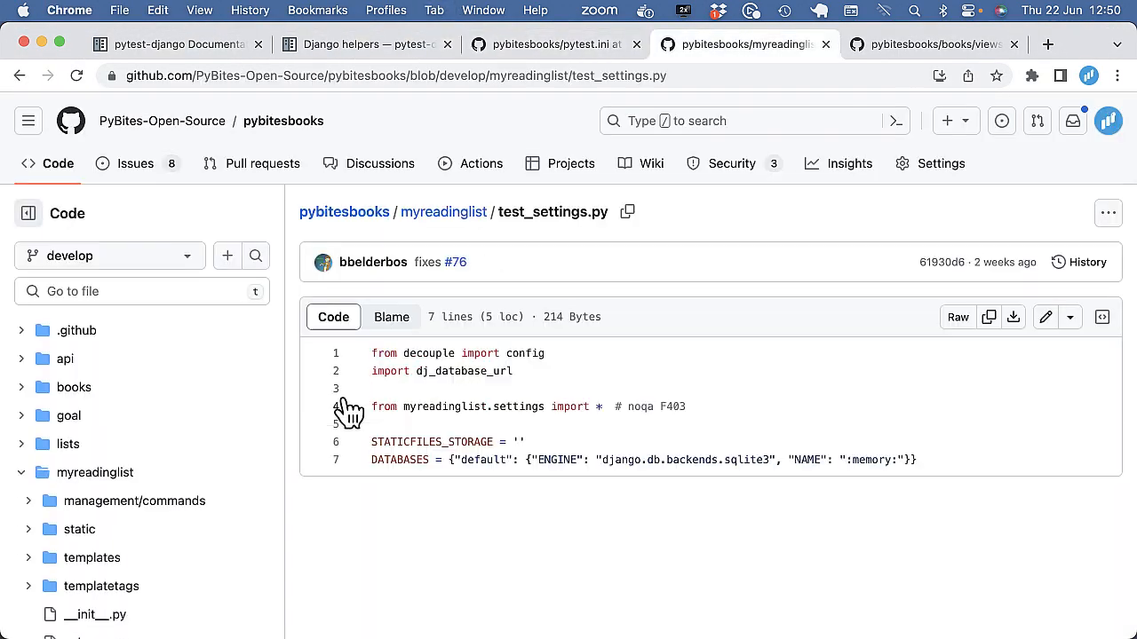
pyautogui.moveTo(529, 288)
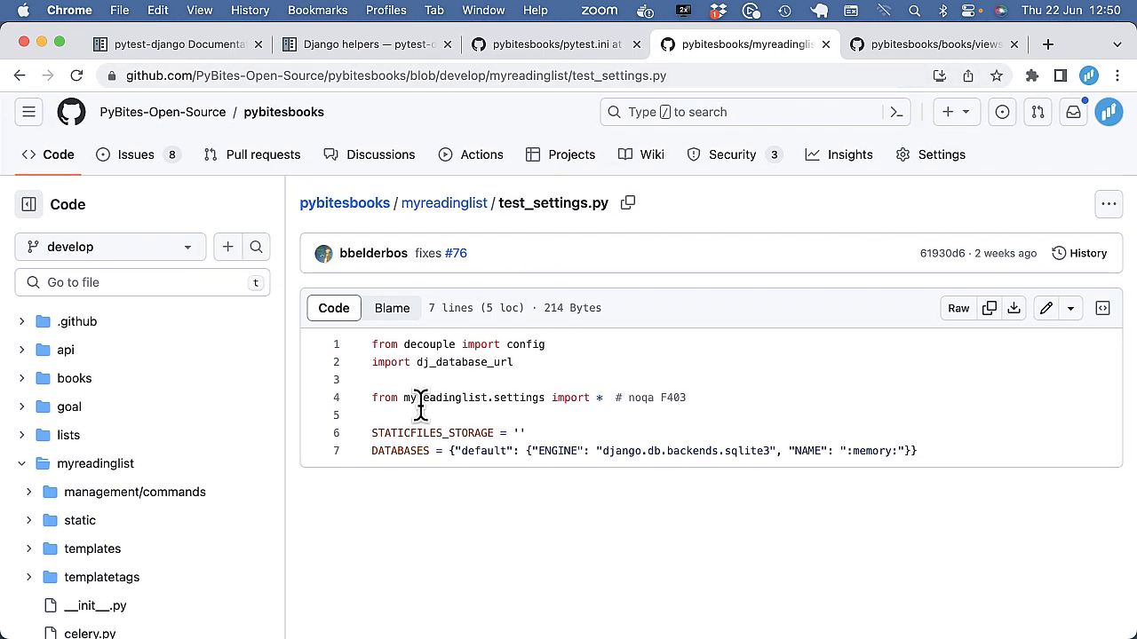
pyautogui.tripleClick(524, 398)
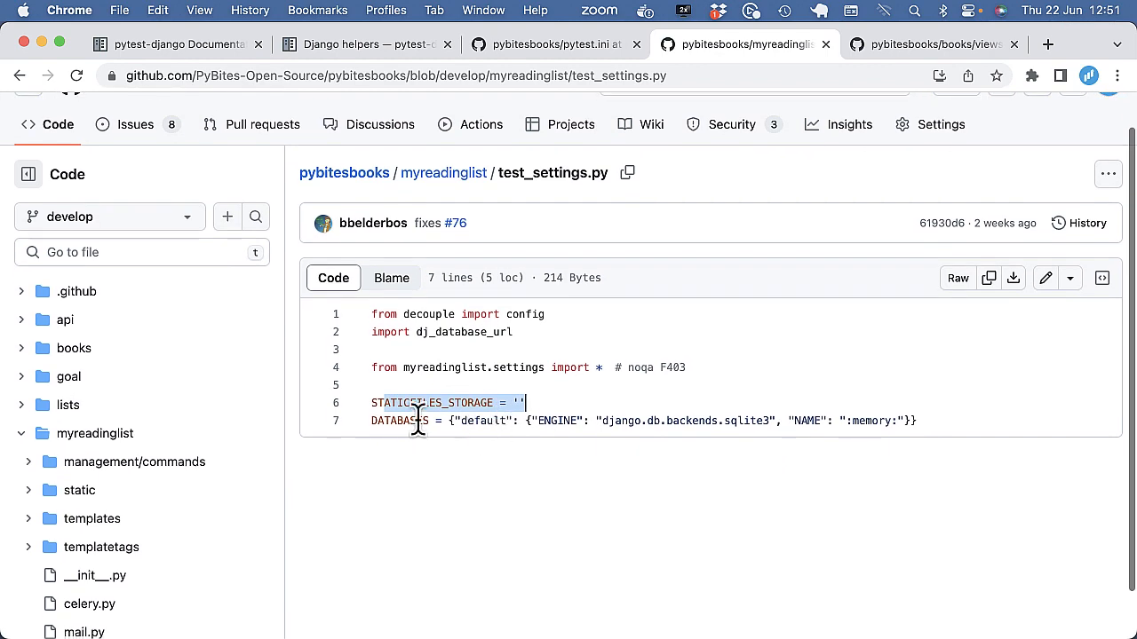
pyautogui.click(426, 403)
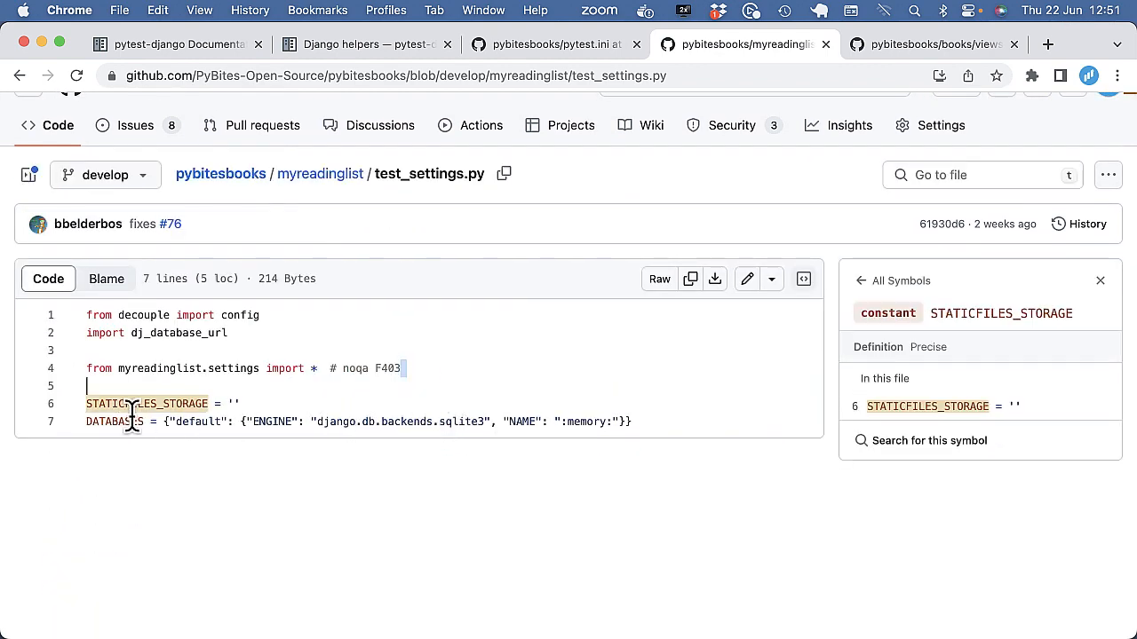
pyautogui.click(113, 421)
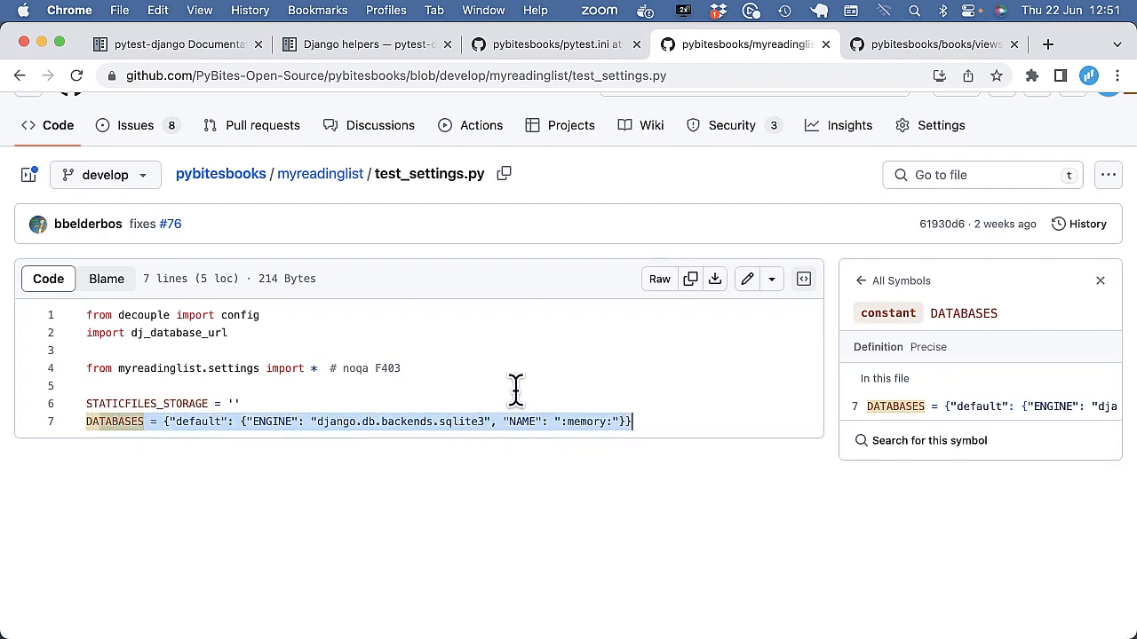
pyautogui.moveTo(435, 422)
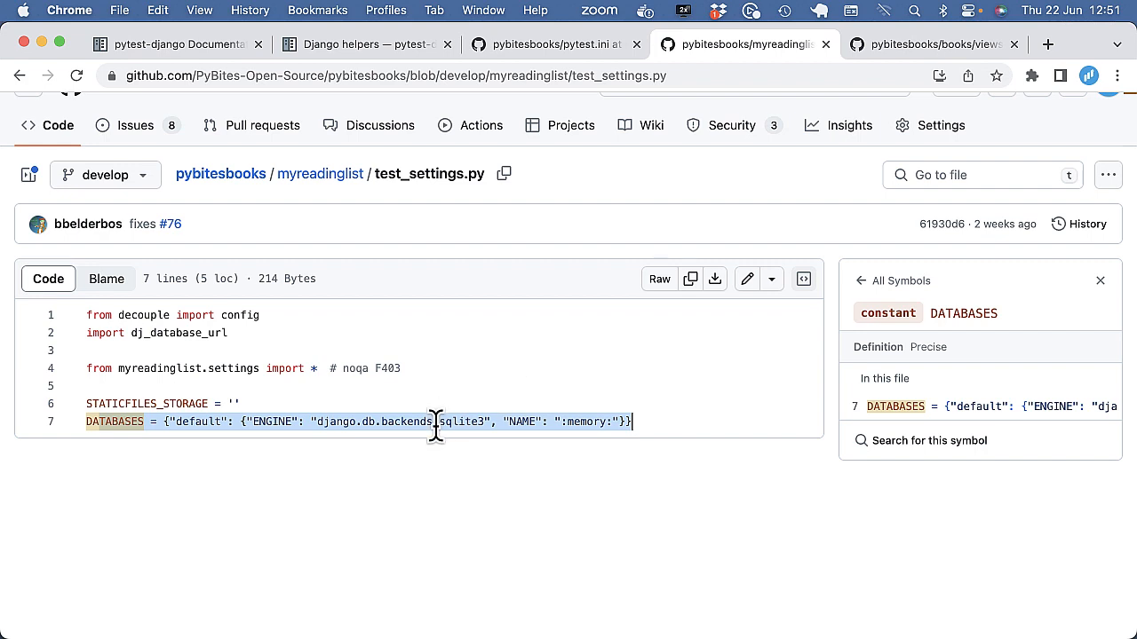
pyautogui.moveTo(460, 423)
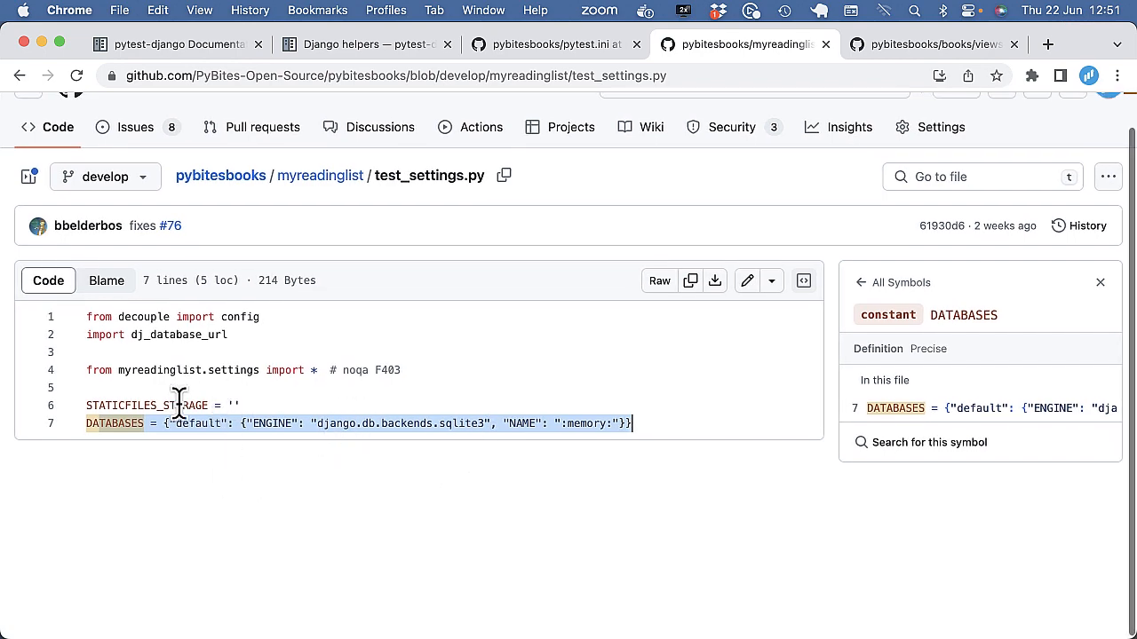
pyautogui.click(550, 42)
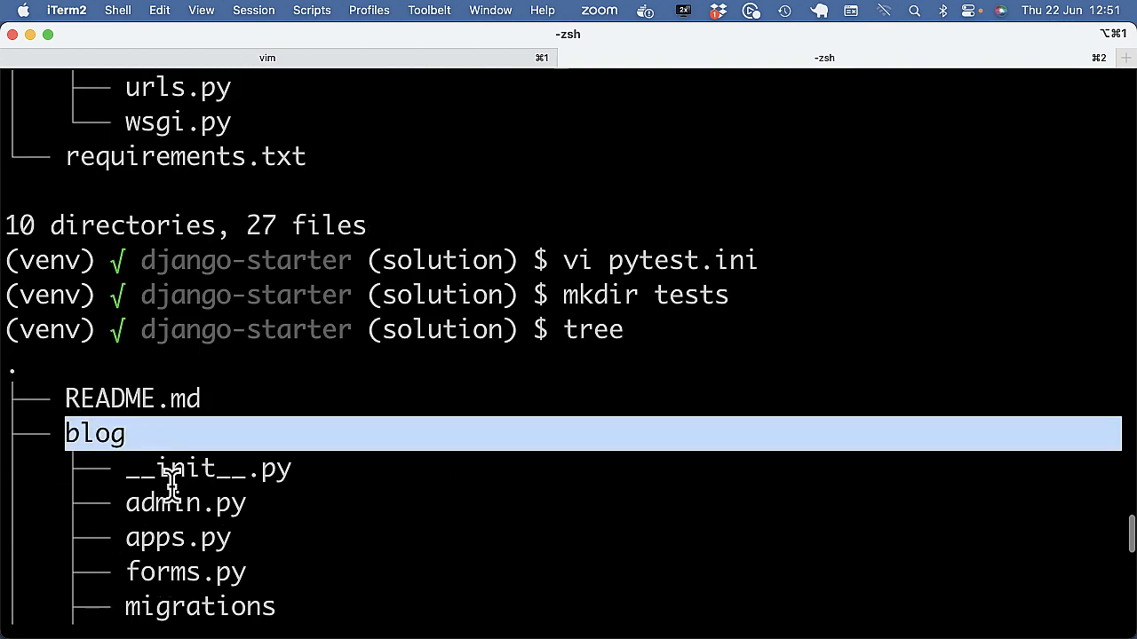
# Check the tree listing shows the new tests folder, then begin vi tests/ for the test file.
pyautogui.press('Return')
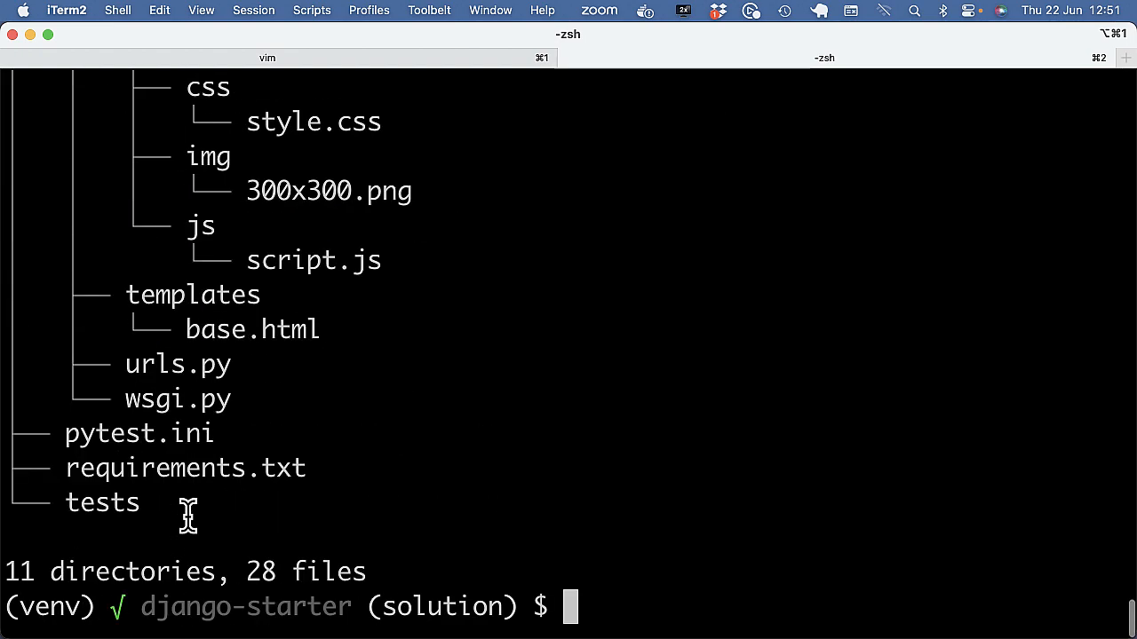
pyautogui.write('vi')
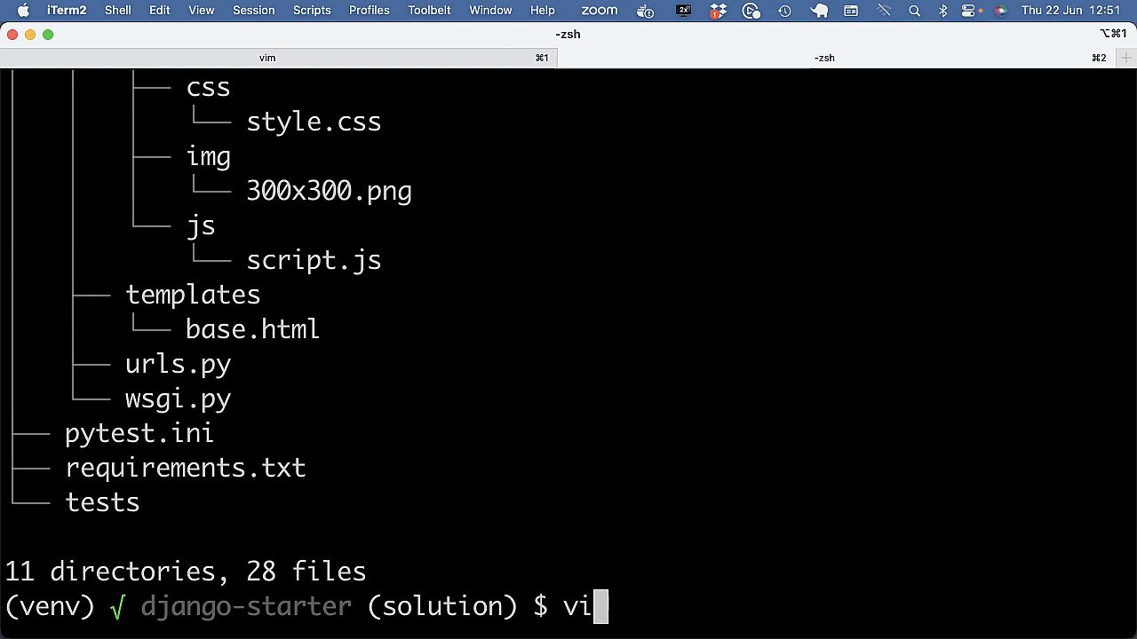
pyautogui.write('tests/')
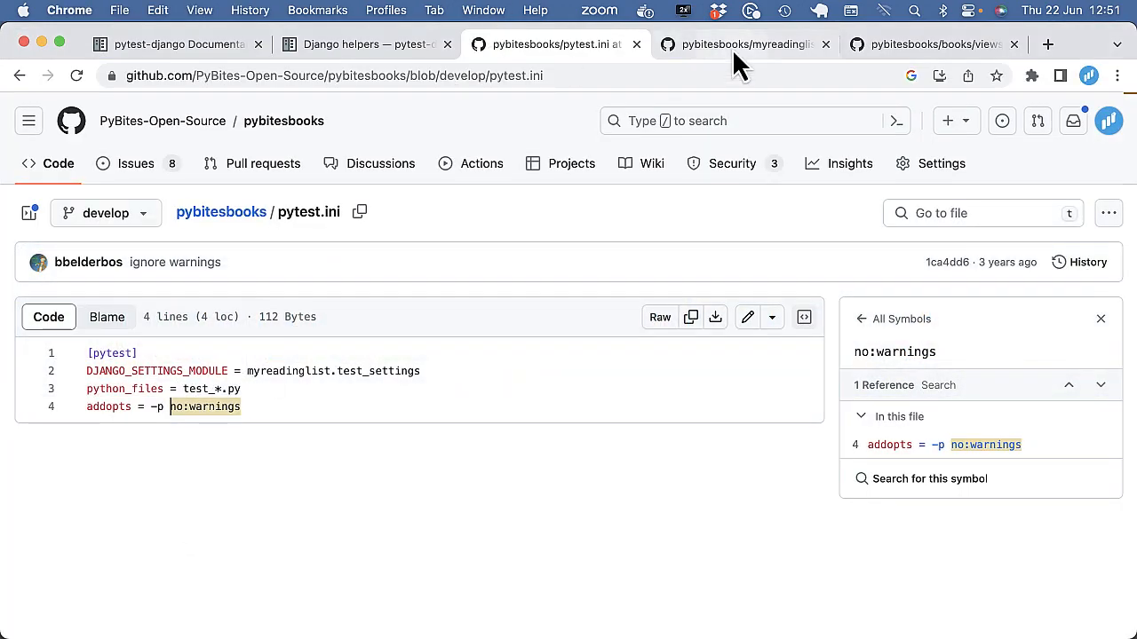
# Browse the pytest-django Django helpers page for the relevant fixtures.
pyautogui.click(364, 43)
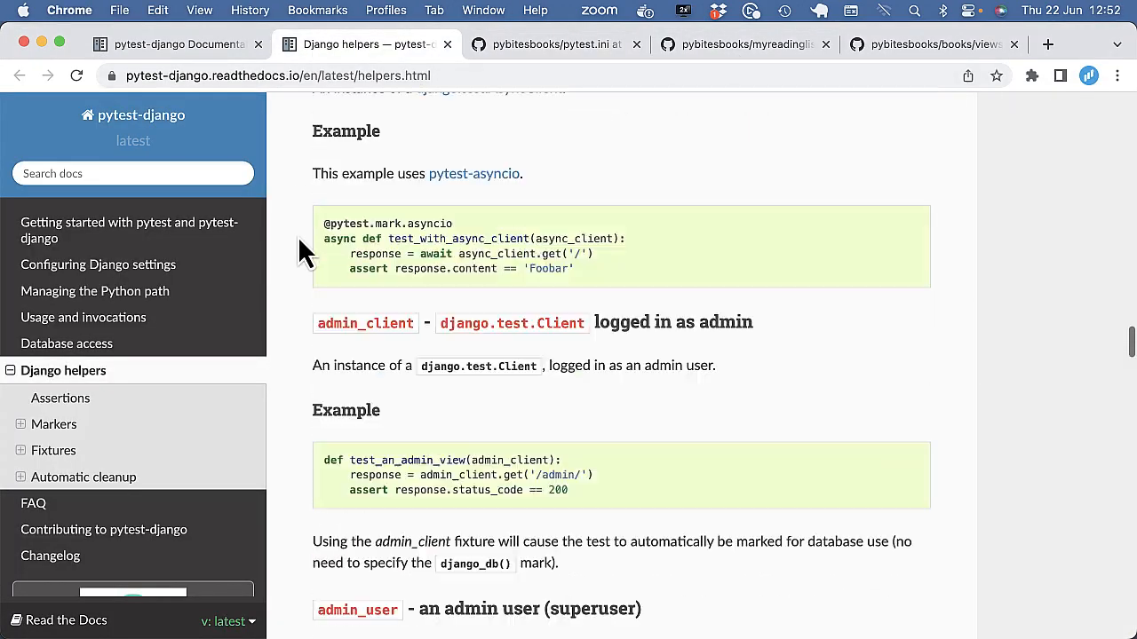
pyautogui.scroll(3)
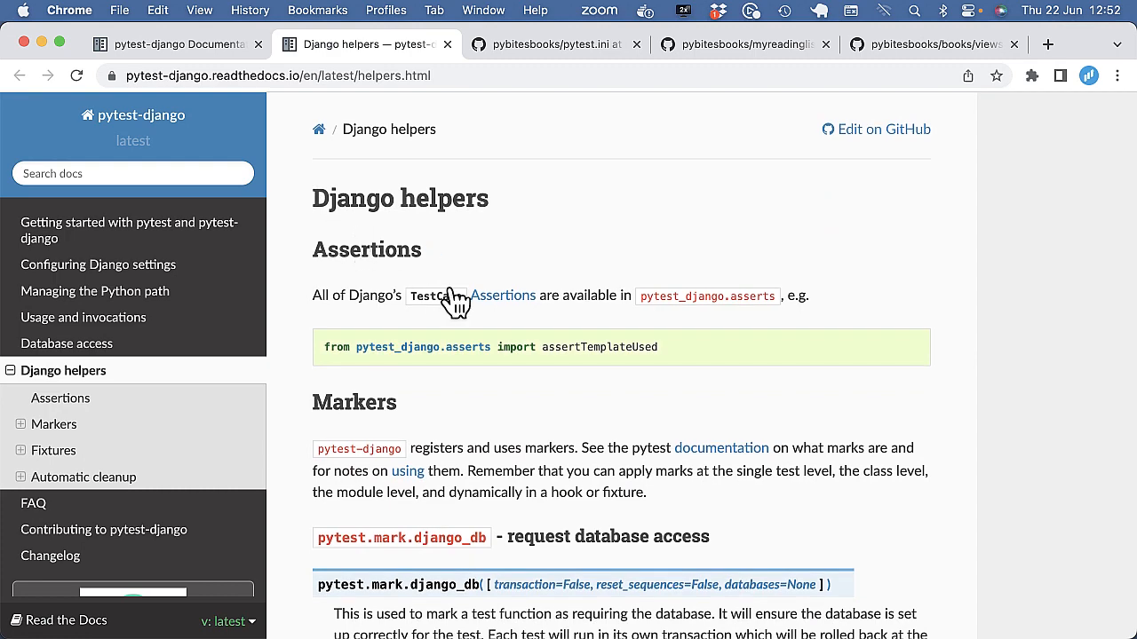
pyautogui.scroll(-3)
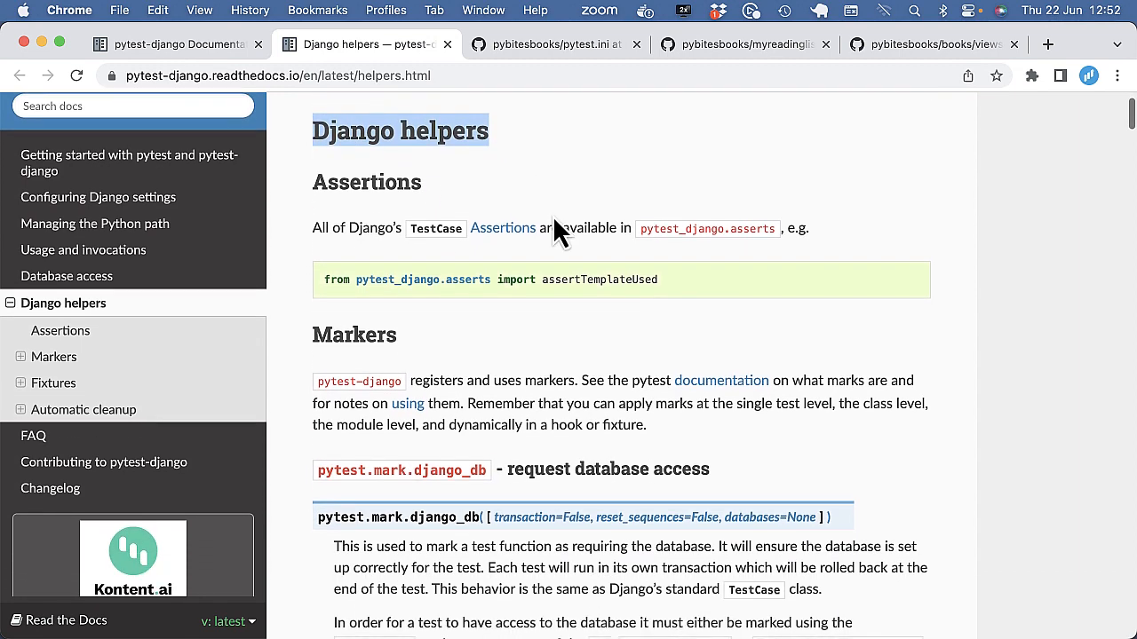
pyautogui.scroll(-3)
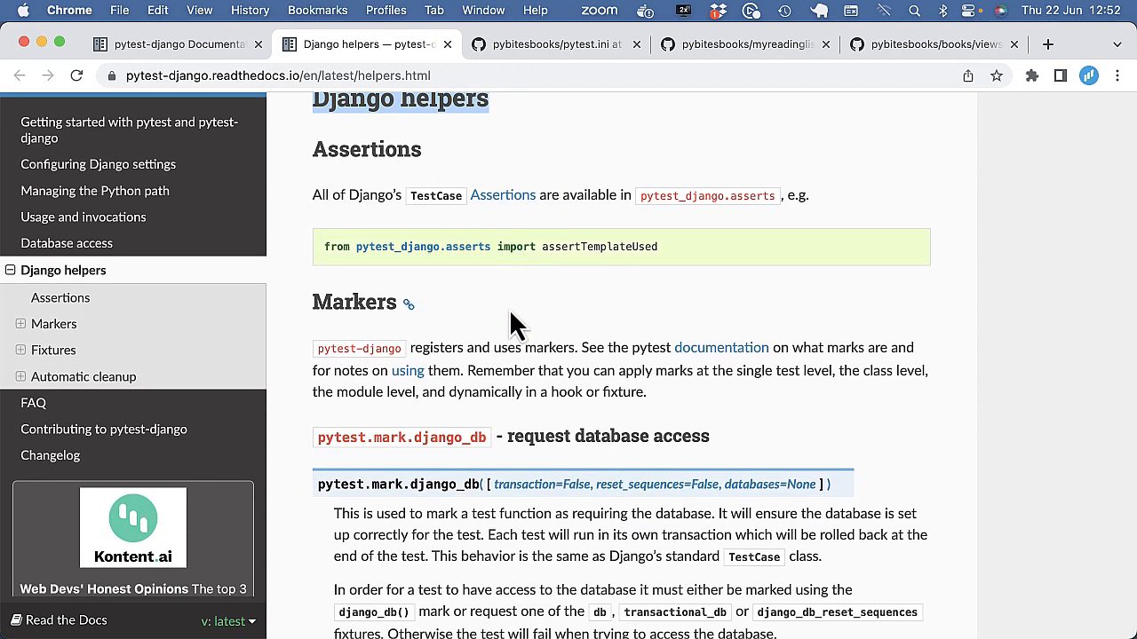
pyautogui.scroll(-3)
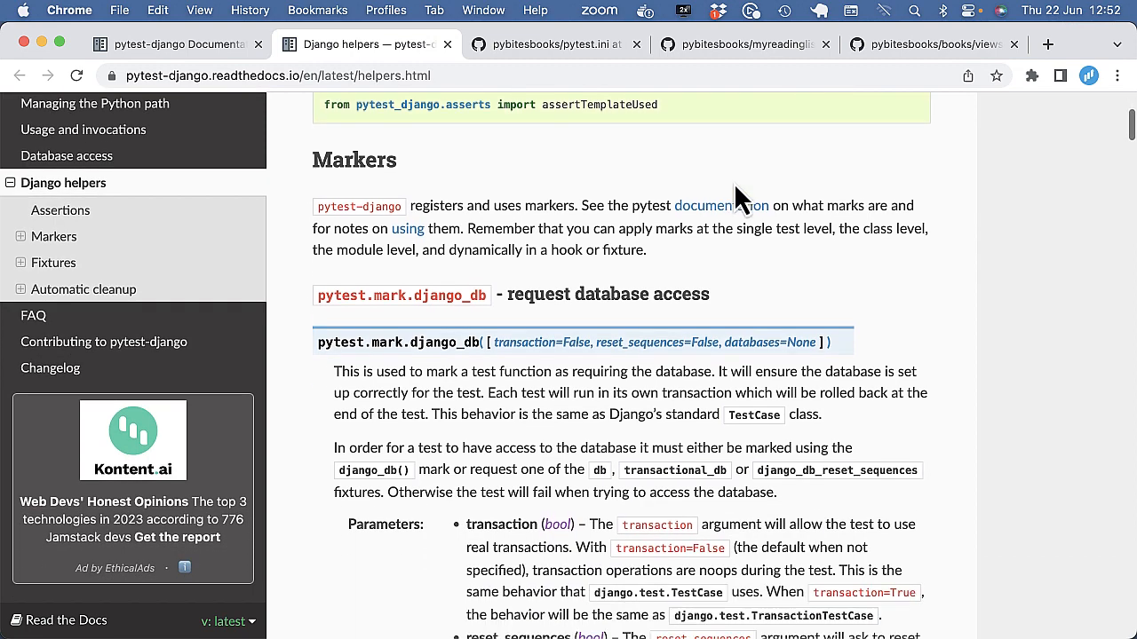
pyautogui.scroll(-3)
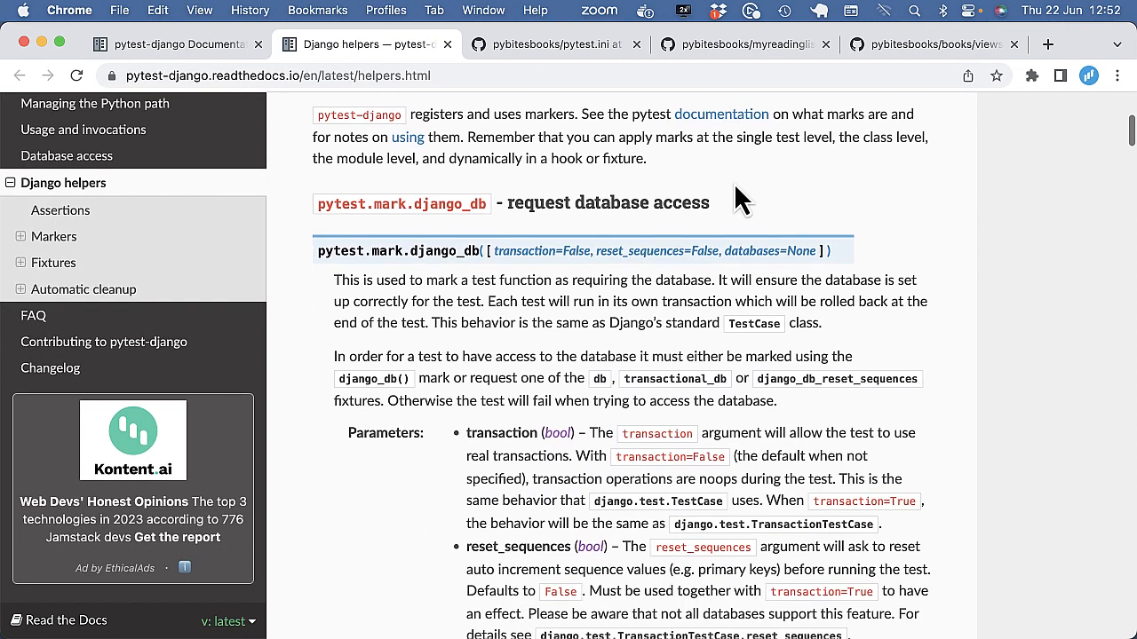
# Search the page for client, user_ and database to reach the db fixture section.
pyautogui.write('c')
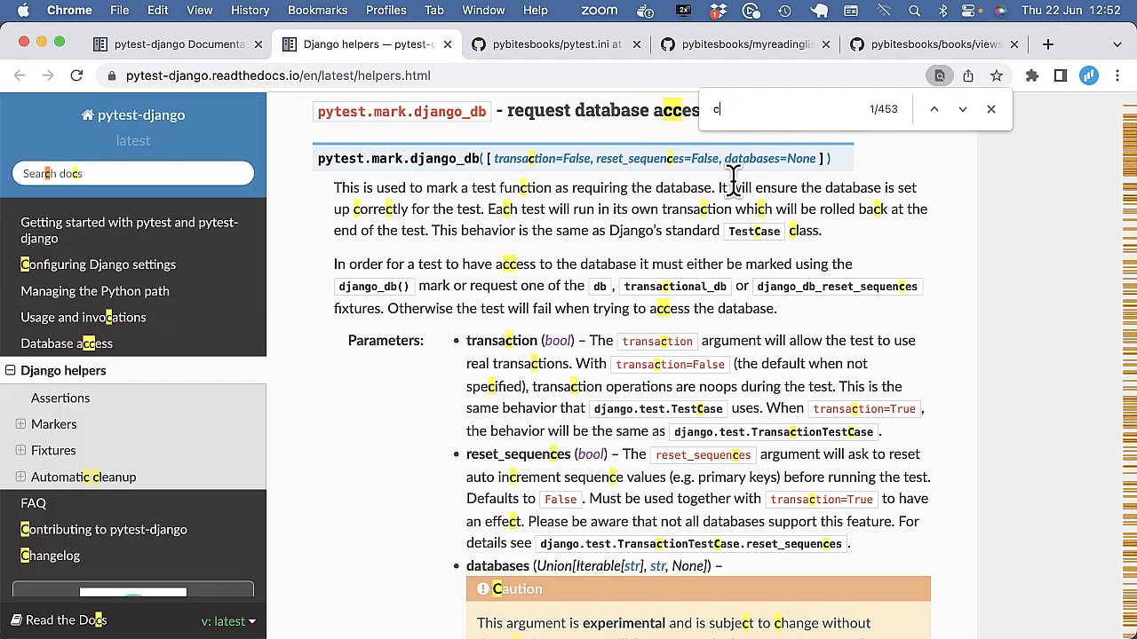
pyautogui.write('lient')
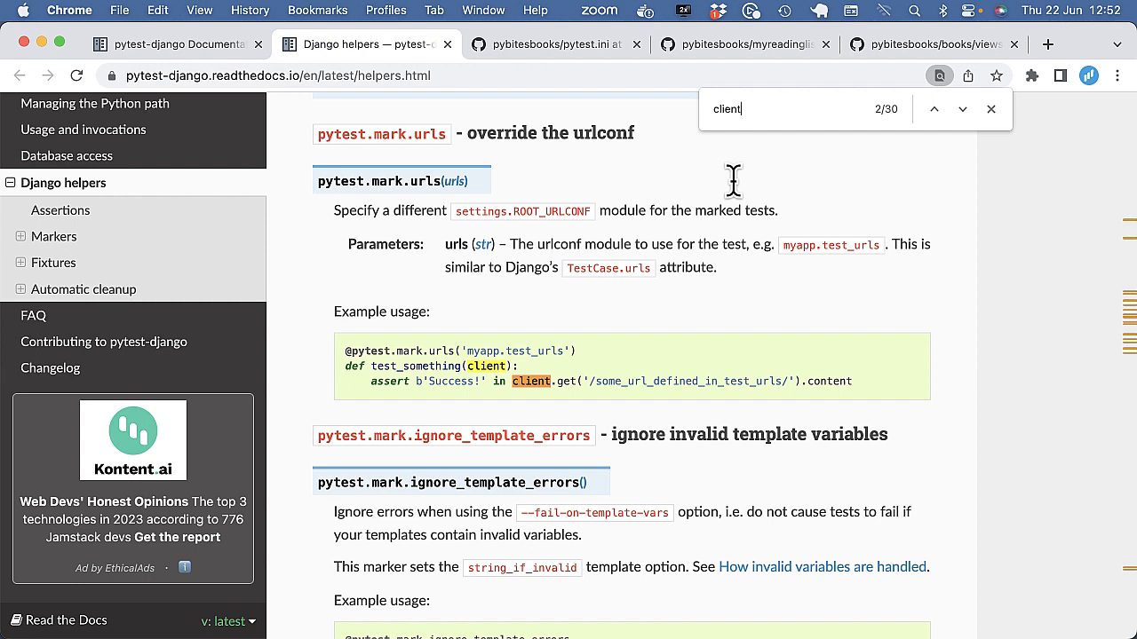
pyautogui.write('user_')
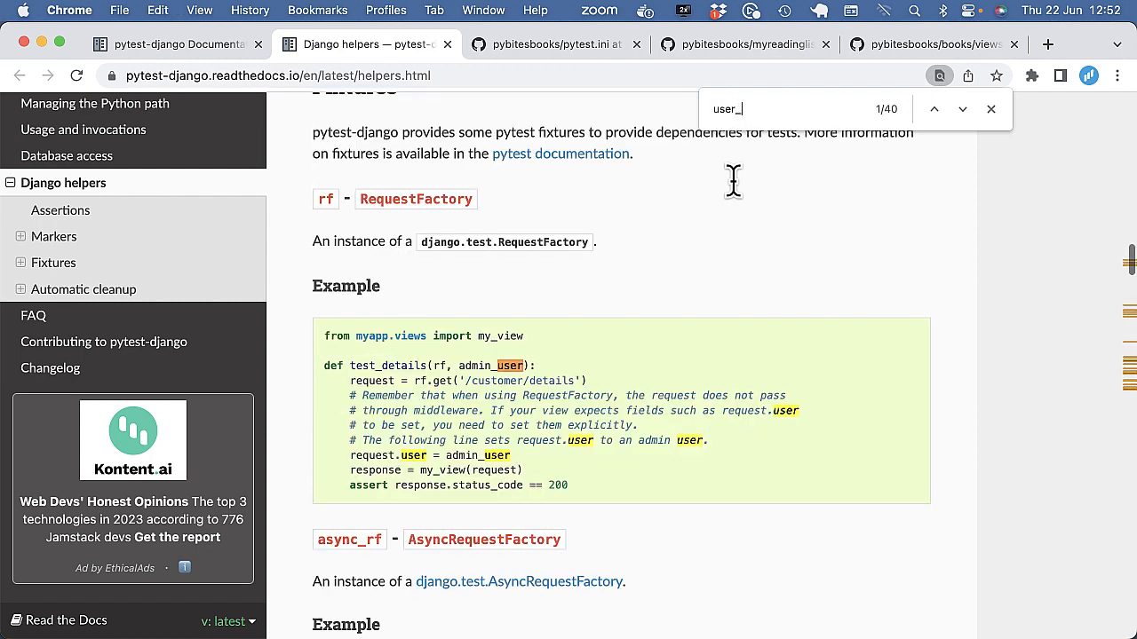
pyautogui.click(934, 109)
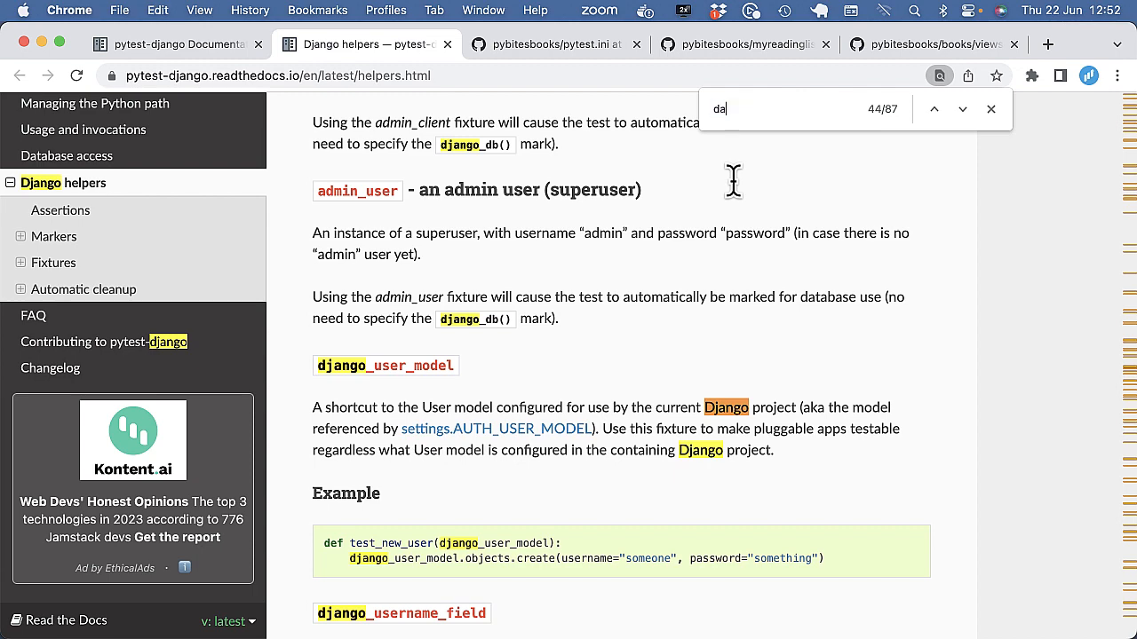
pyautogui.write('database')
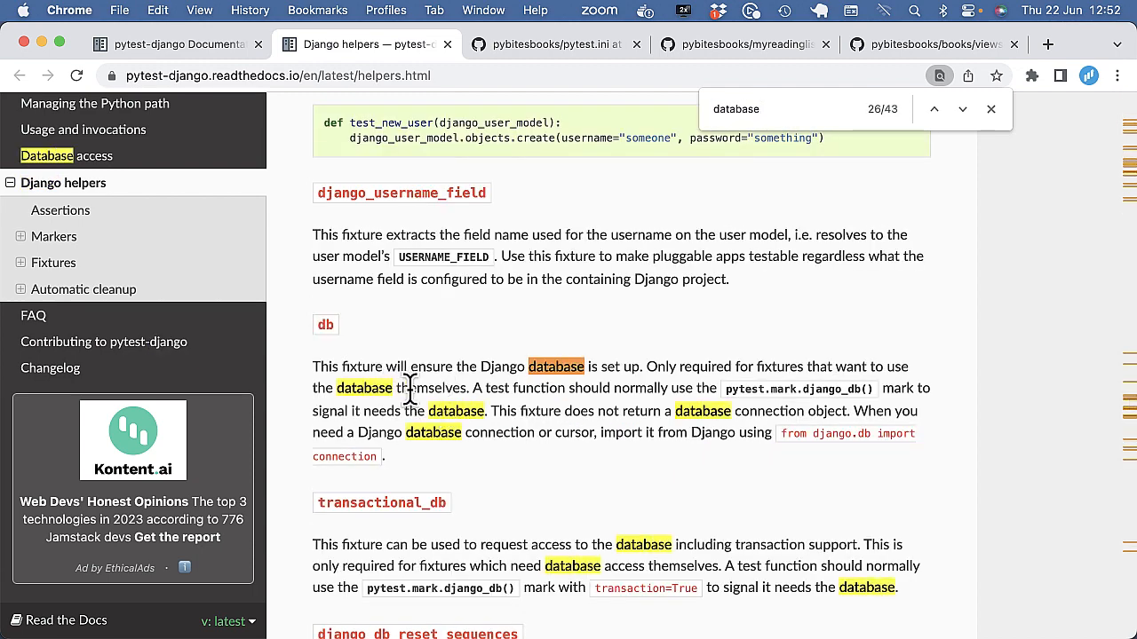
pyautogui.moveTo(453, 387)
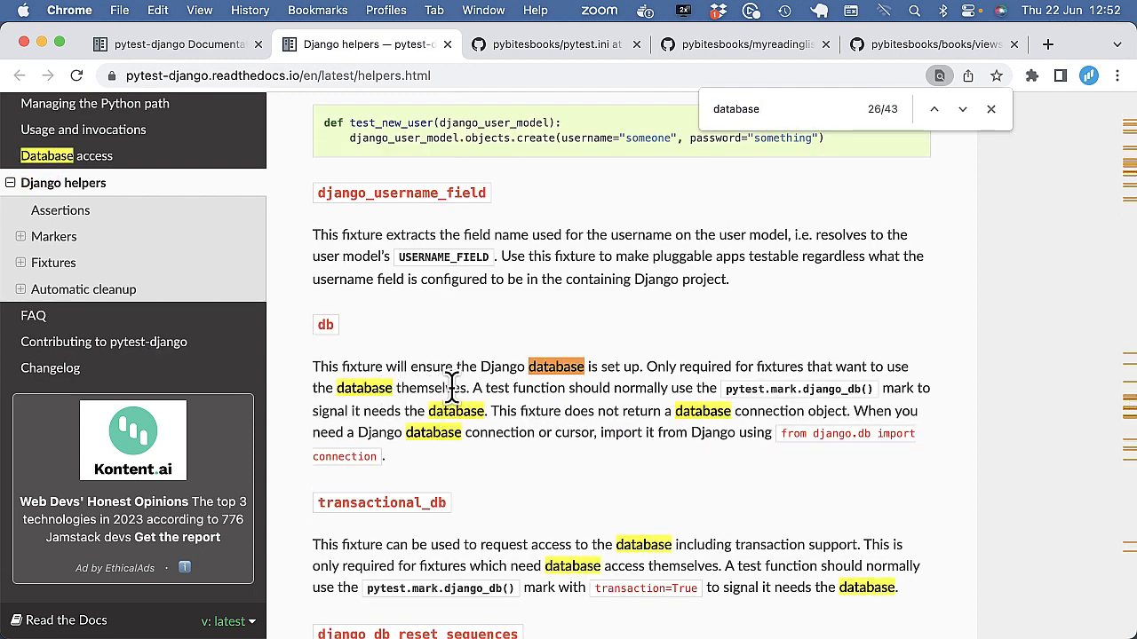
pyautogui.moveTo(515, 387)
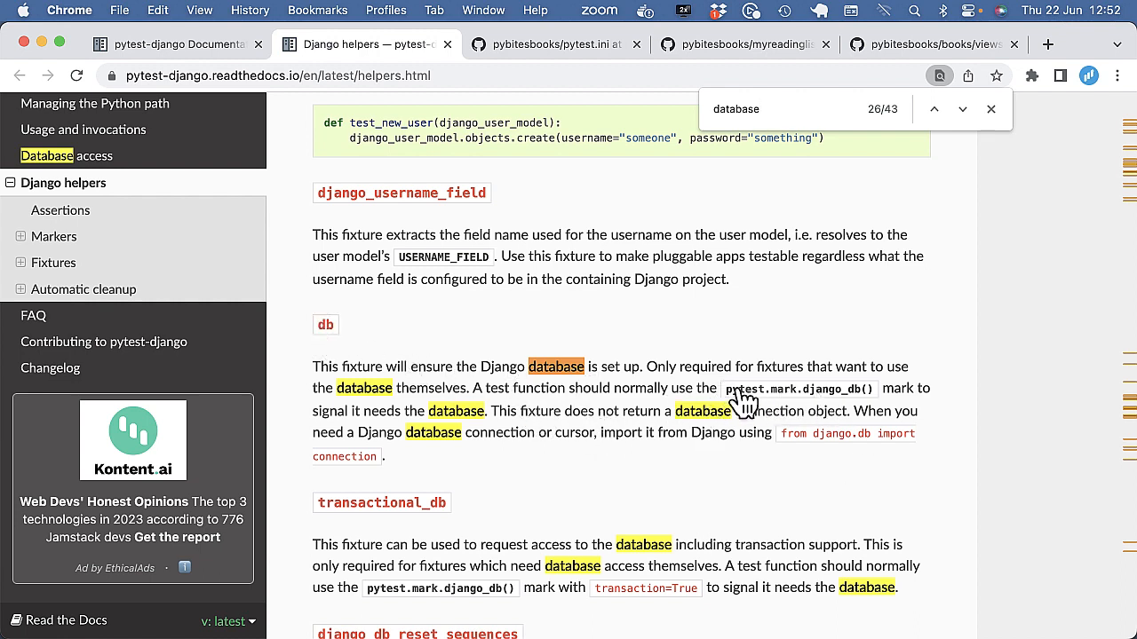
pyautogui.moveTo(885, 409)
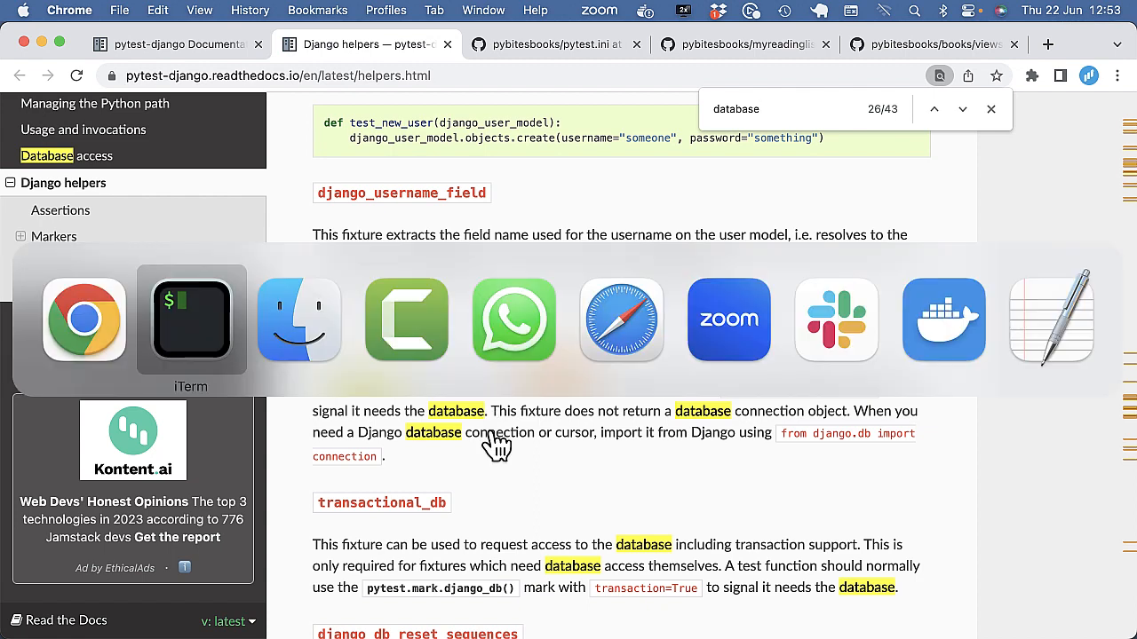
# Switch to the terminal and open tests/test_blog.py in vi.
pyautogui.click(190, 320)
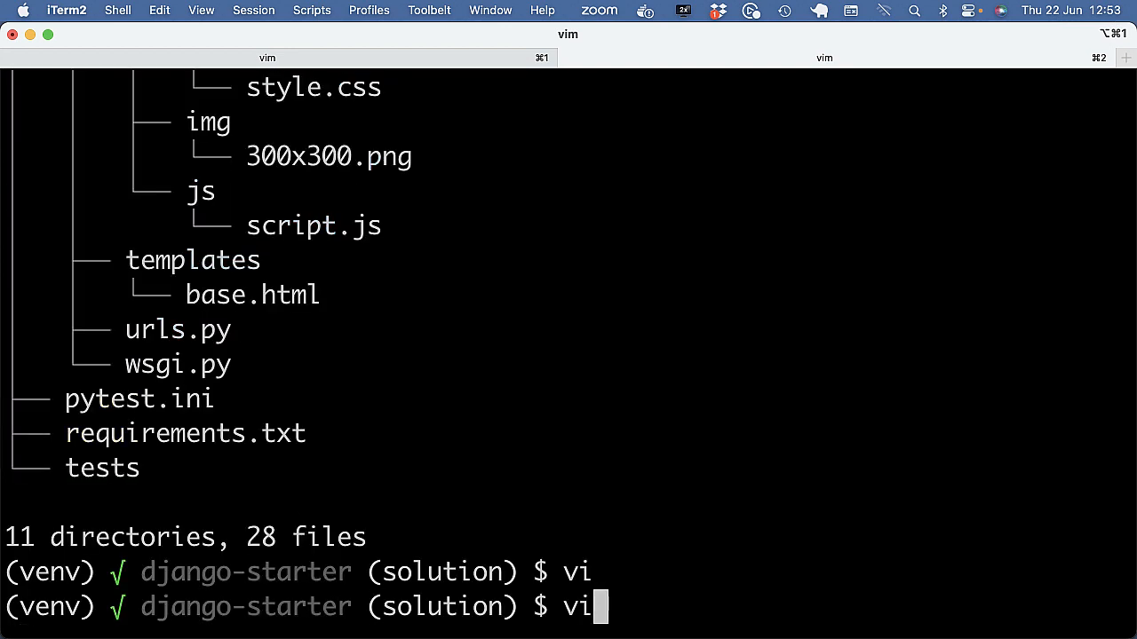
pyautogui.write('tests/tes')
pyautogui.write('from m')
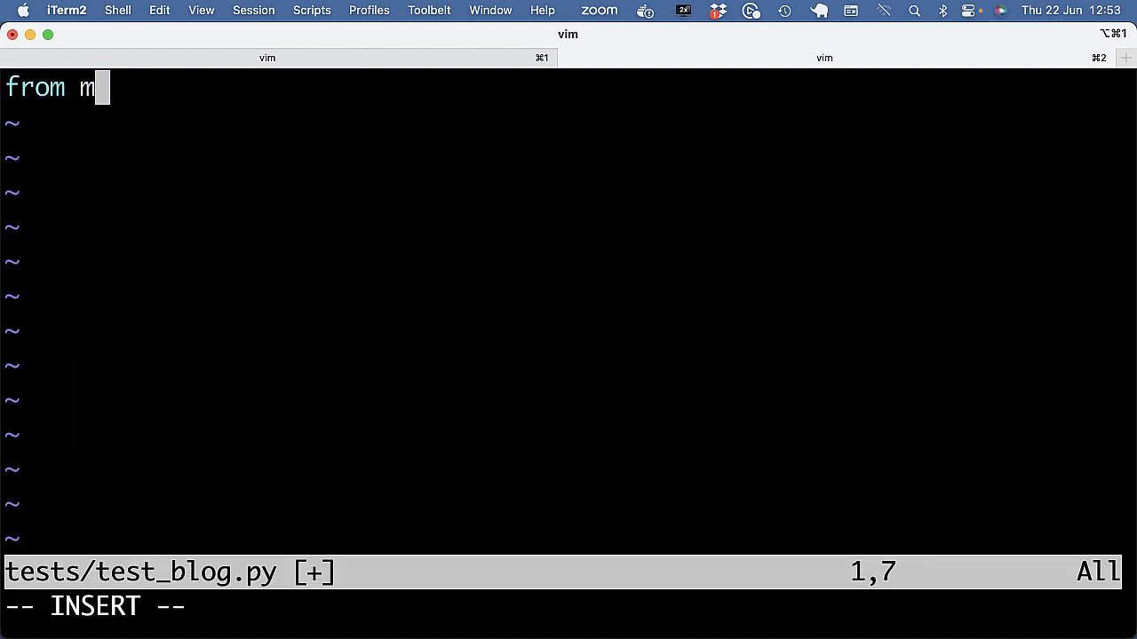
# Import blog_list from blog.views and define test_blog_list calling client.get('/blog/'), starting a from blog. import.
pyautogui.write('log')
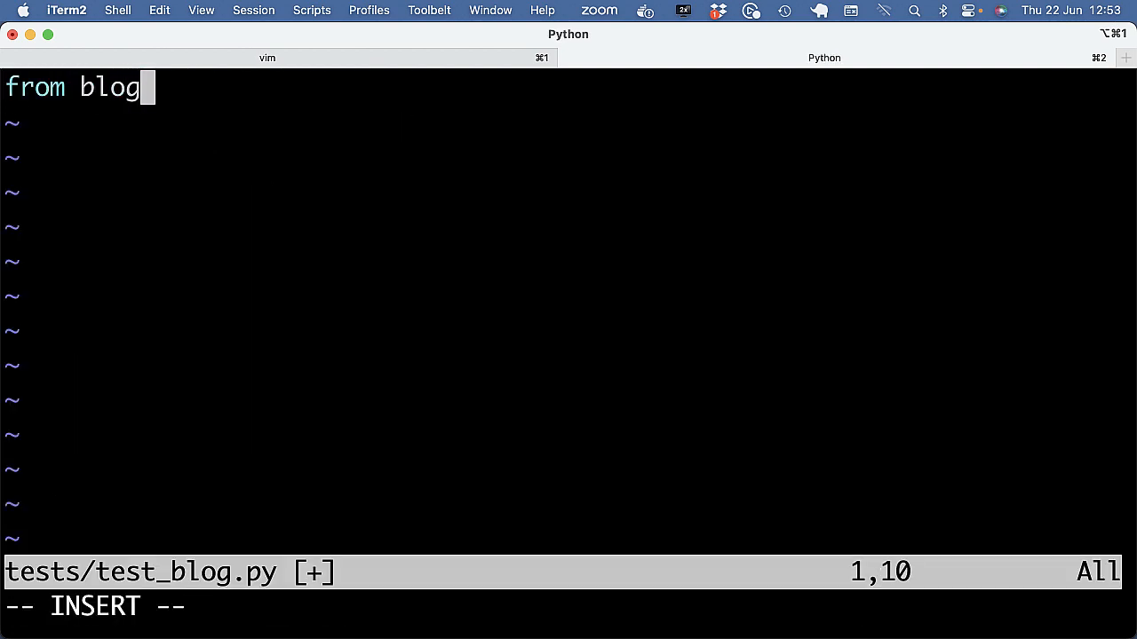
pyautogui.write('.views import')
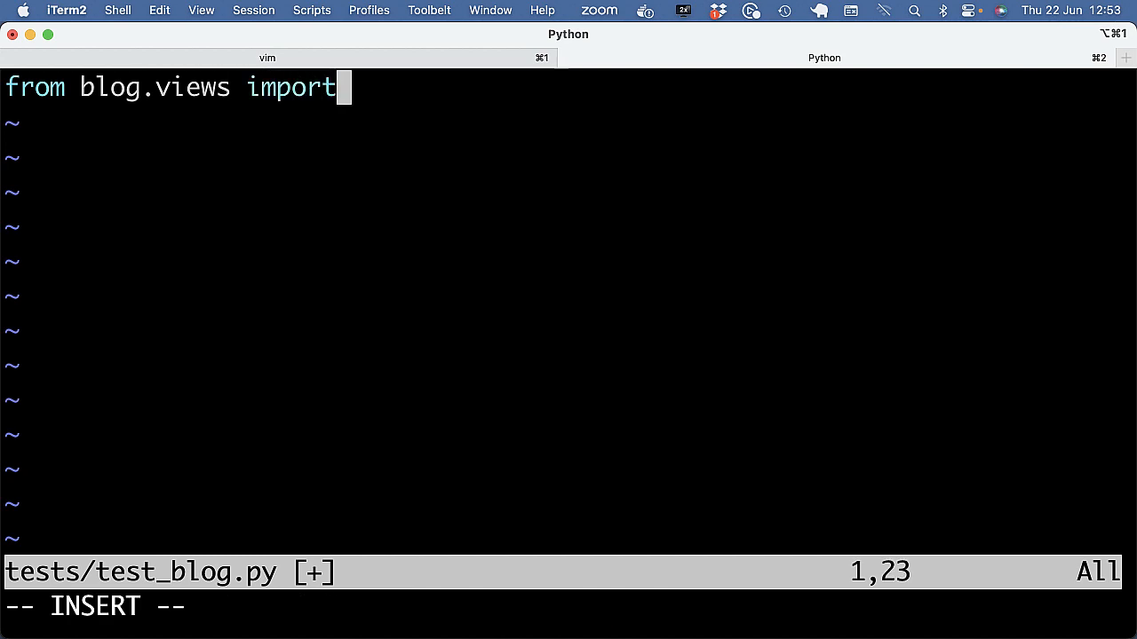
pyautogui.write('blog_list')
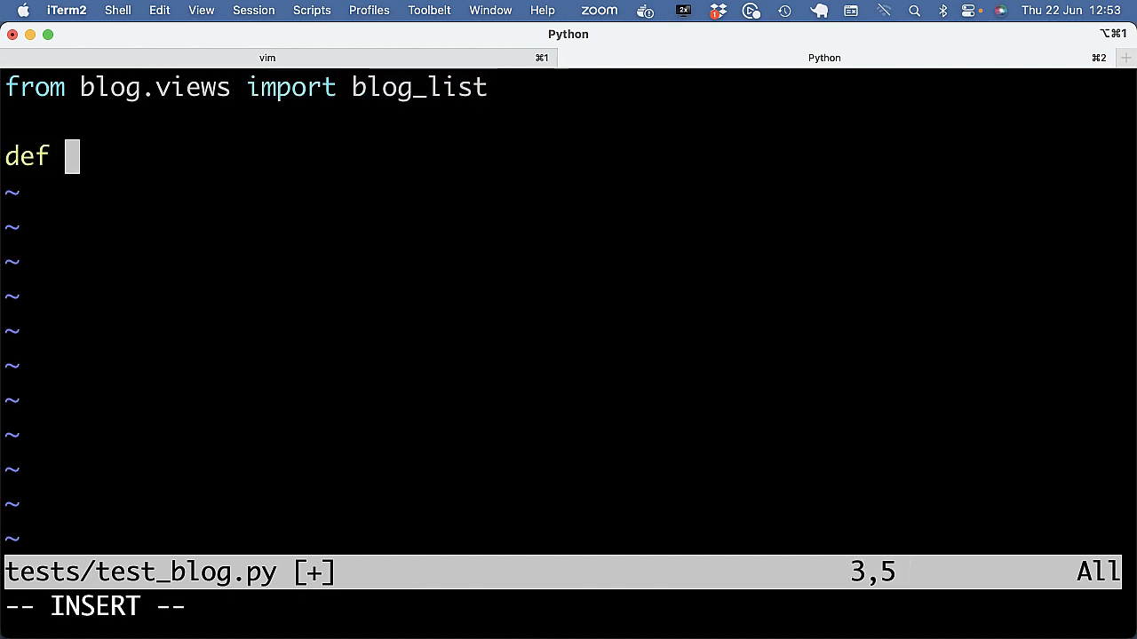
pyautogui.write('test_blog_list')
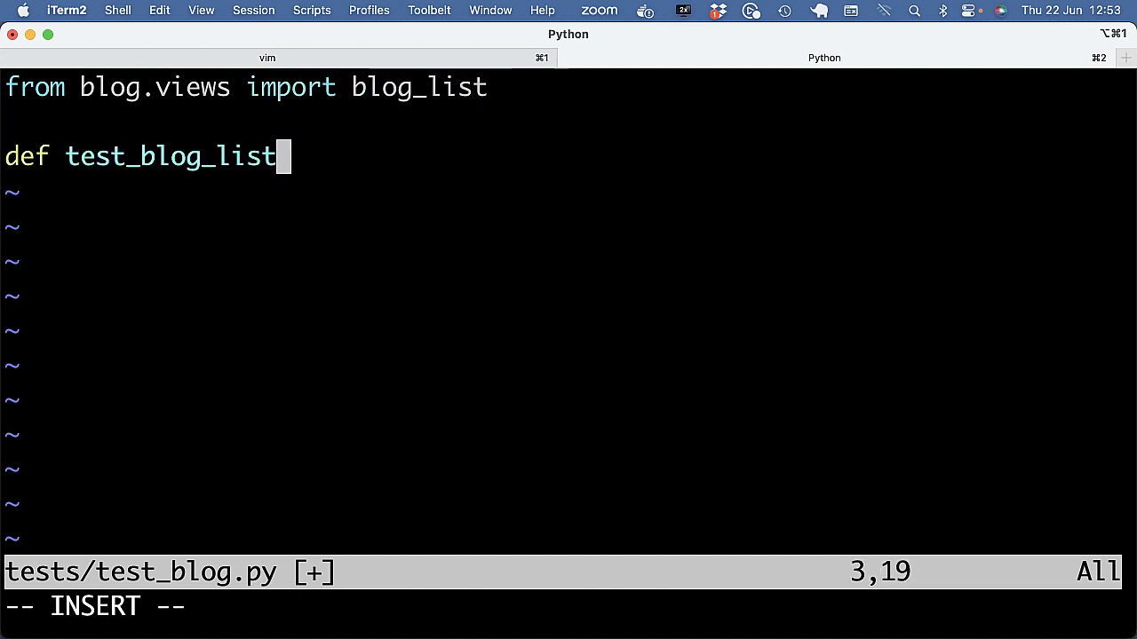
pyautogui.write('():')
pyautogui.write('client')
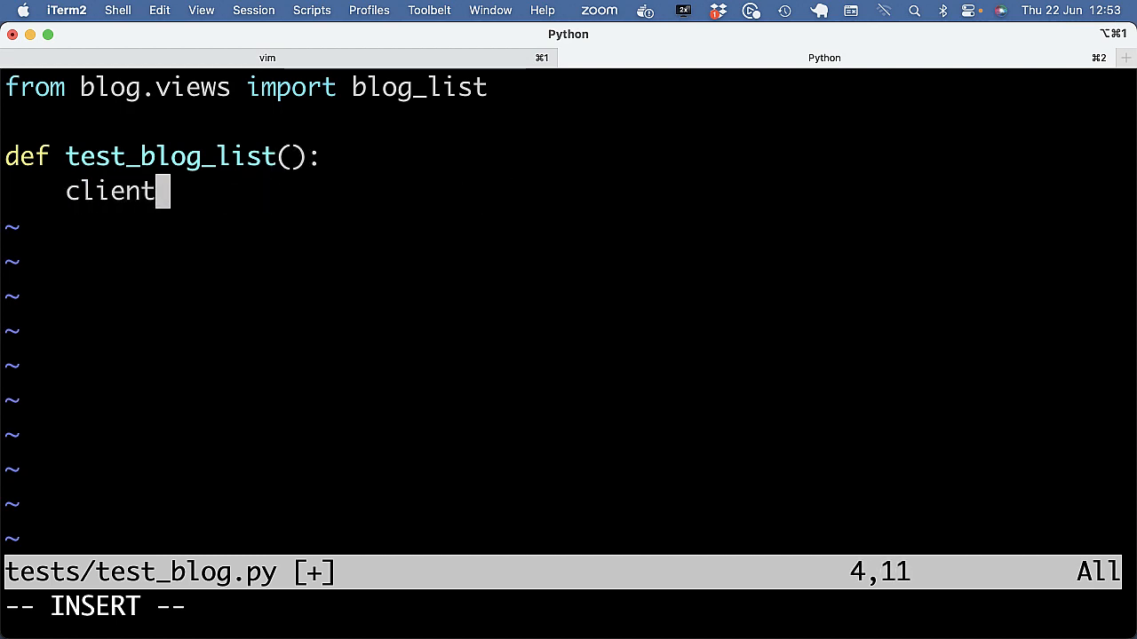
pyautogui.write(".get('/blog/')")
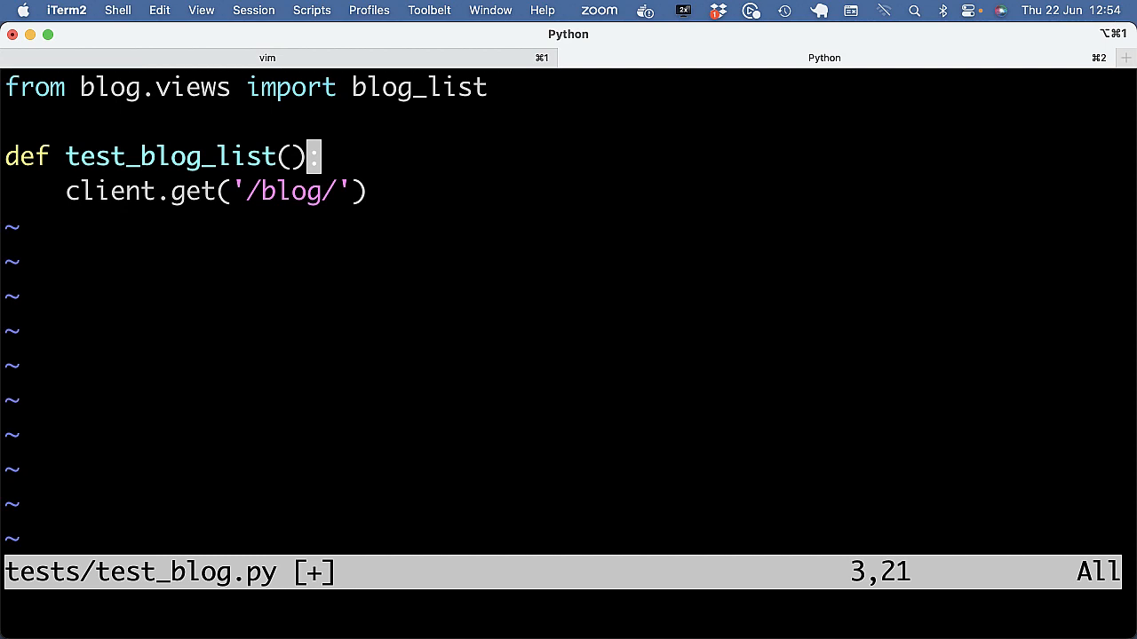
pyautogui.write('from blog.models import Blog')
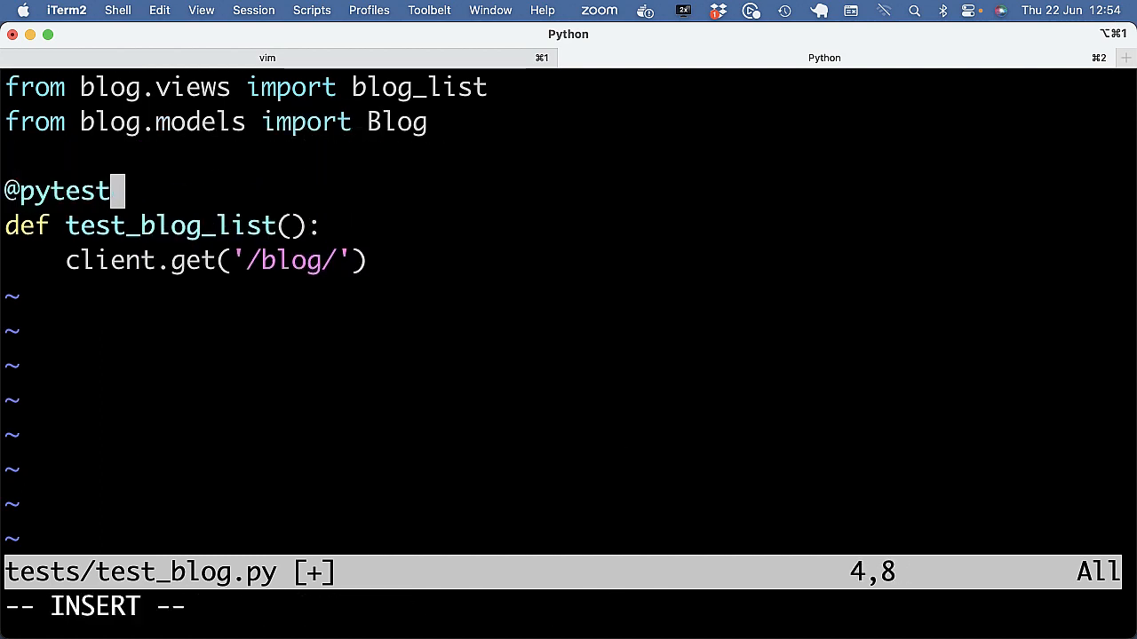
pyautogui.write('.fixture')
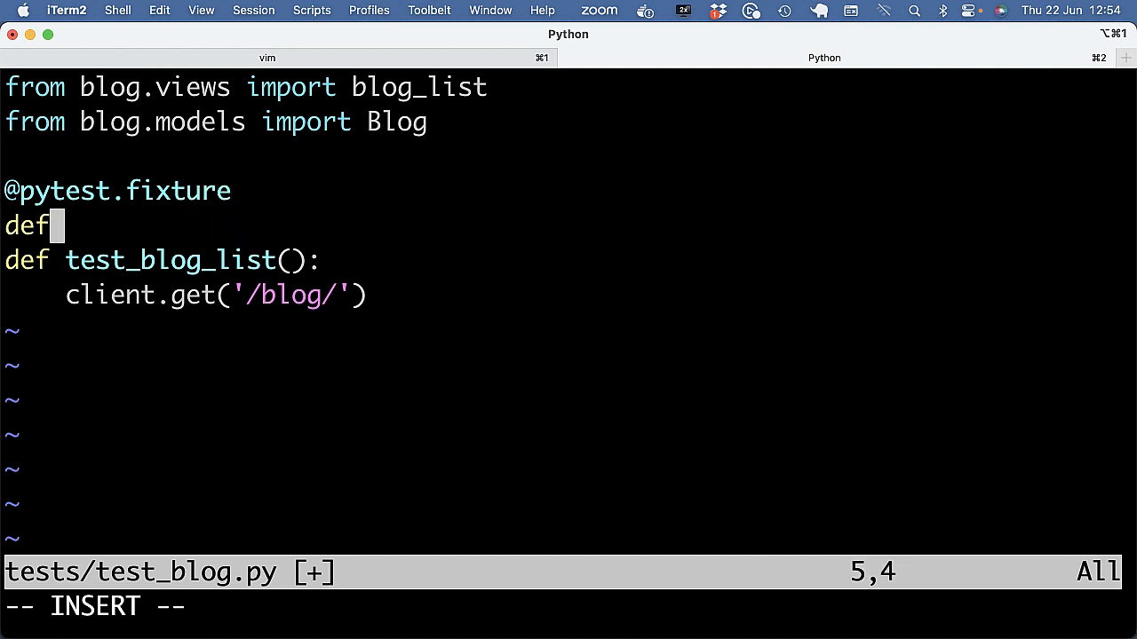
pyautogui.write('blog_ent')
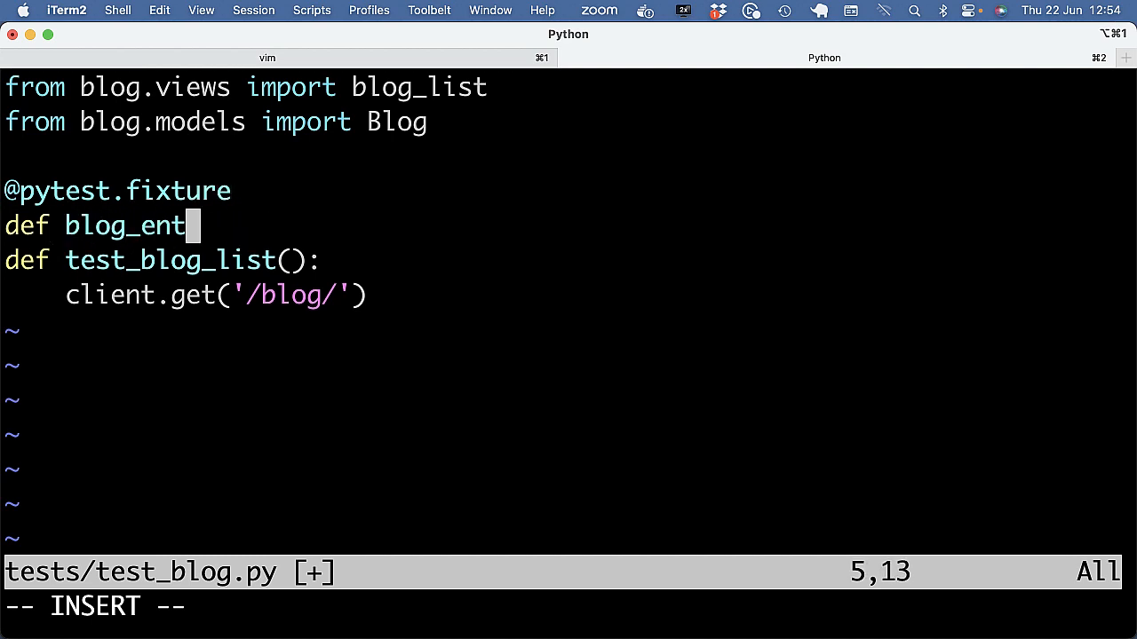
pyautogui.write('ry():')
pyautogui.write("return Blog(title='Test Blog', body='Test Body')")
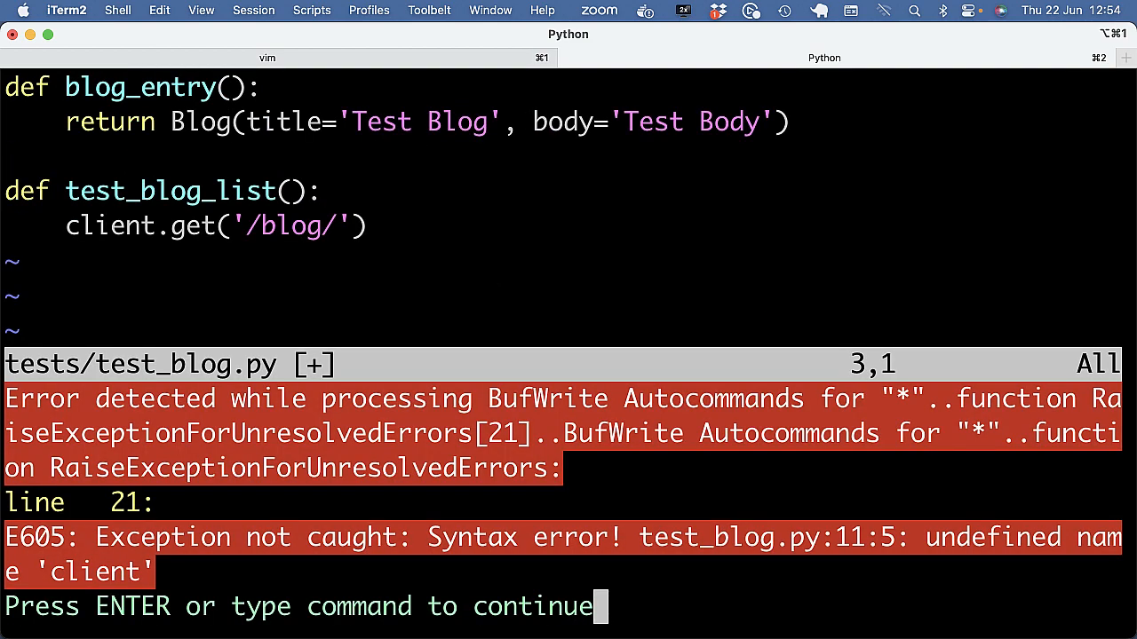
pyautogui.press('Return')
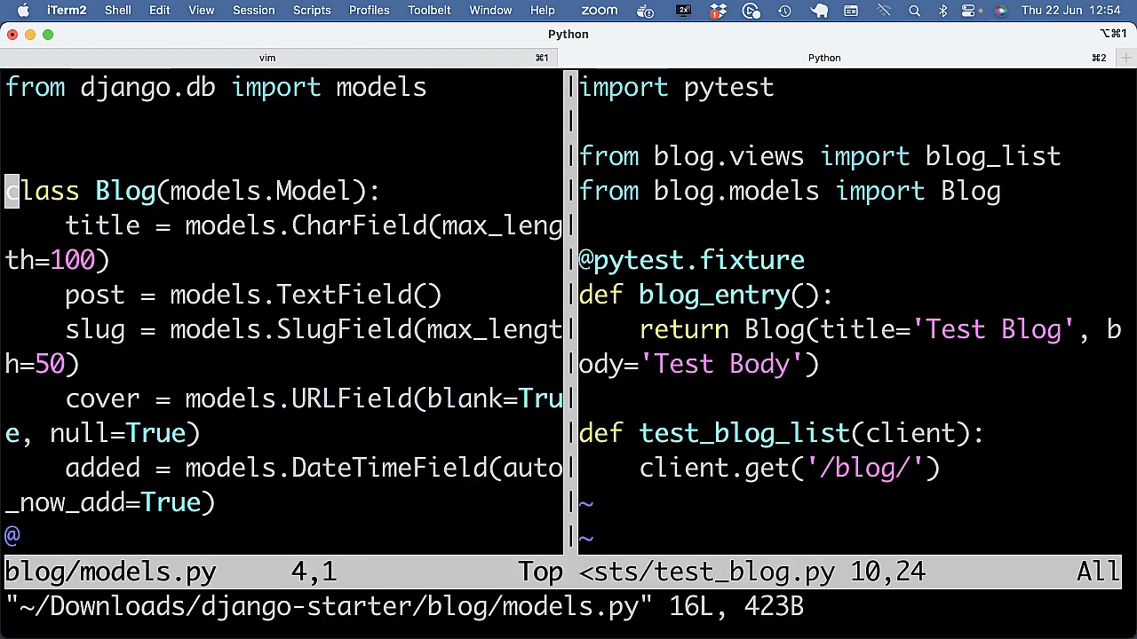
# Match blog_entry's Blog(...) to the model's post, slug, cover, added and edited fields using models.py.
pyautogui.press('j')
pyautogui.write('post')
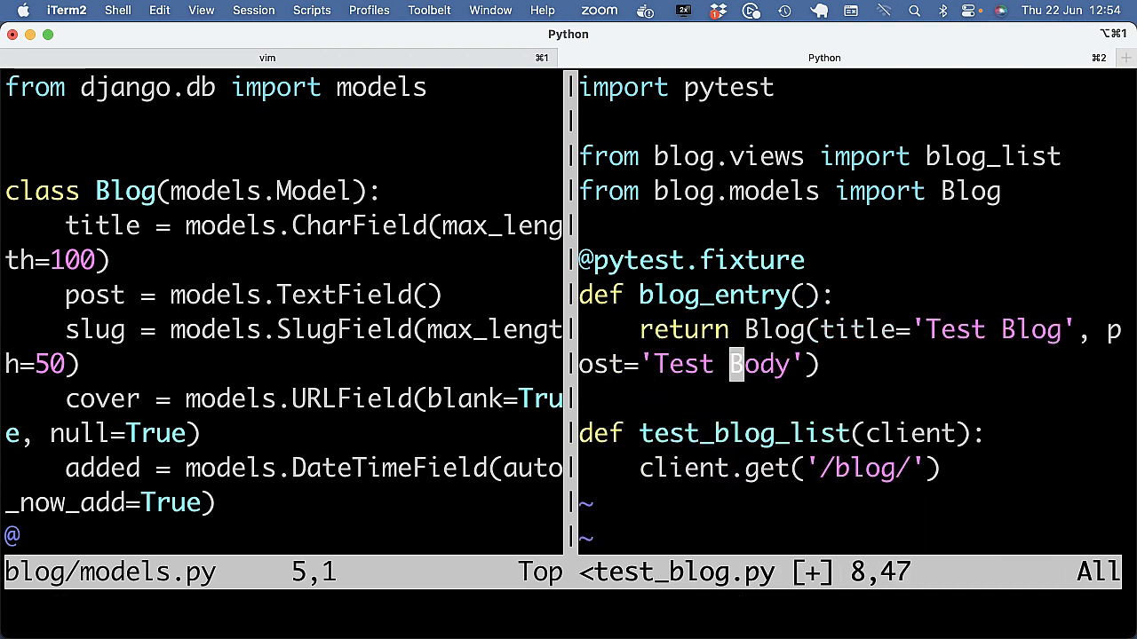
pyautogui.write(', sug="test-blog", cover="test.jpg", added="2019-01-01", edited="2019-01-01')
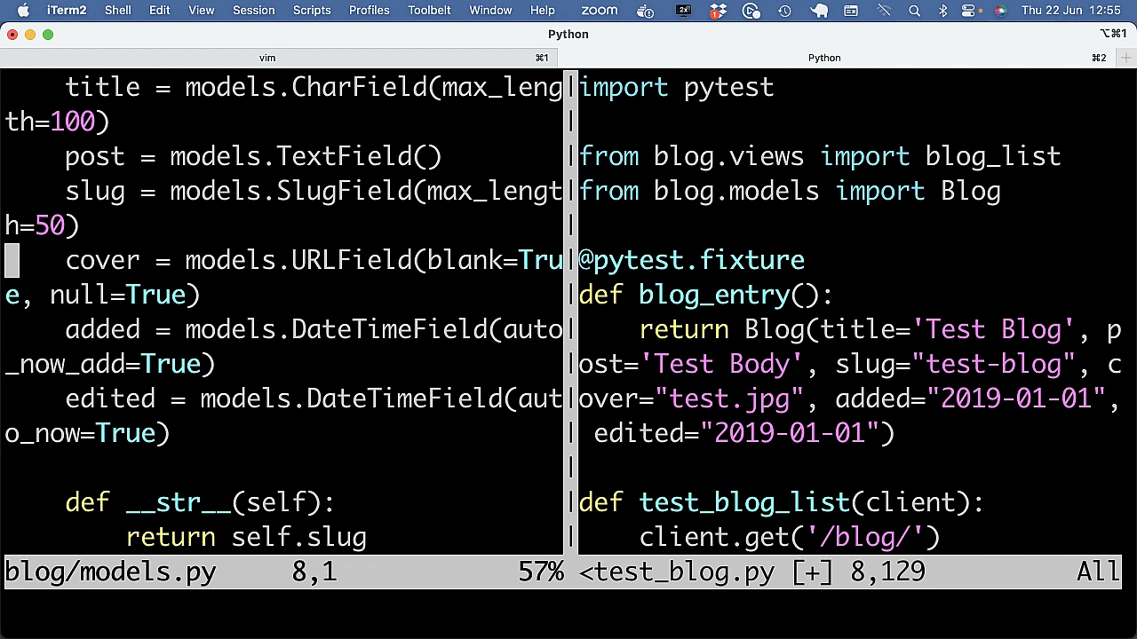
pyautogui.press('j')
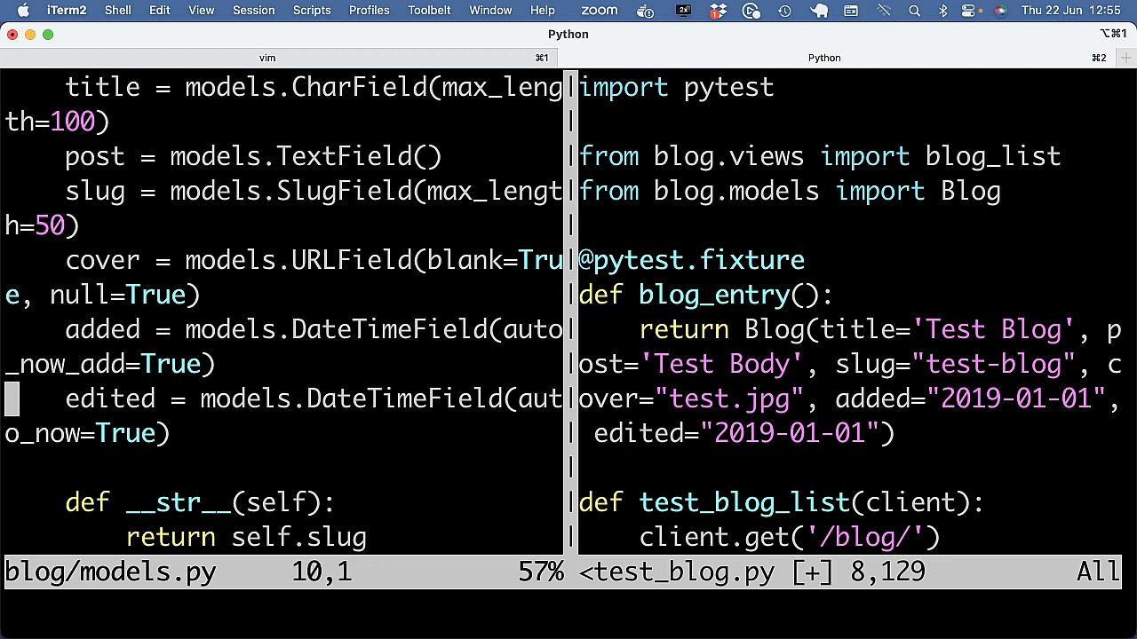
pyautogui.press('Up')
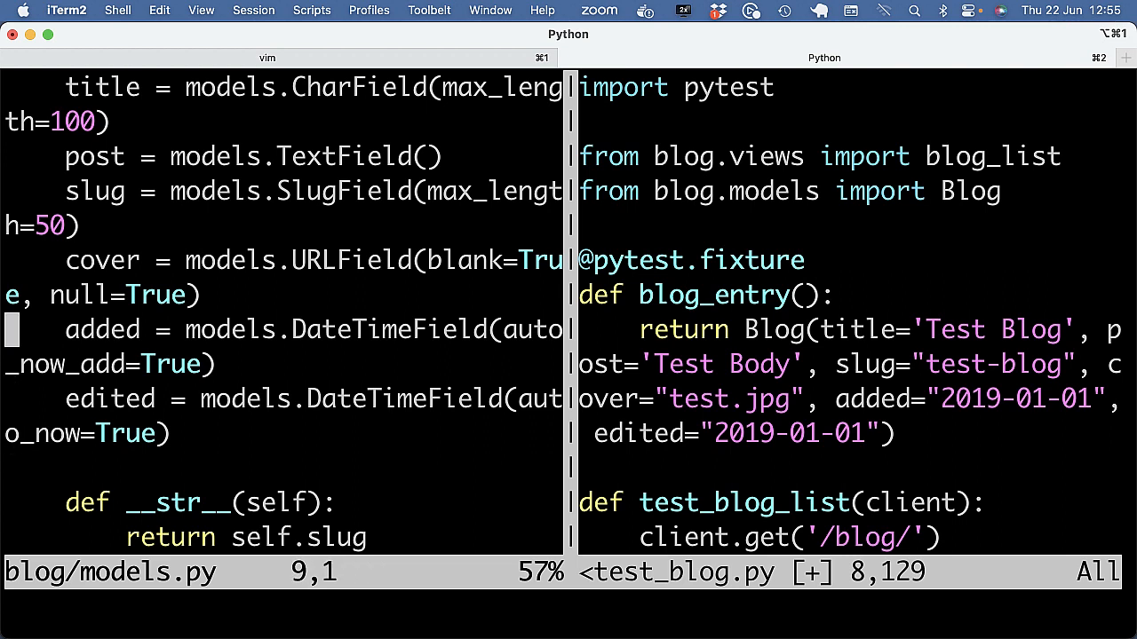
pyautogui.press('j')
pyautogui.write(':q')
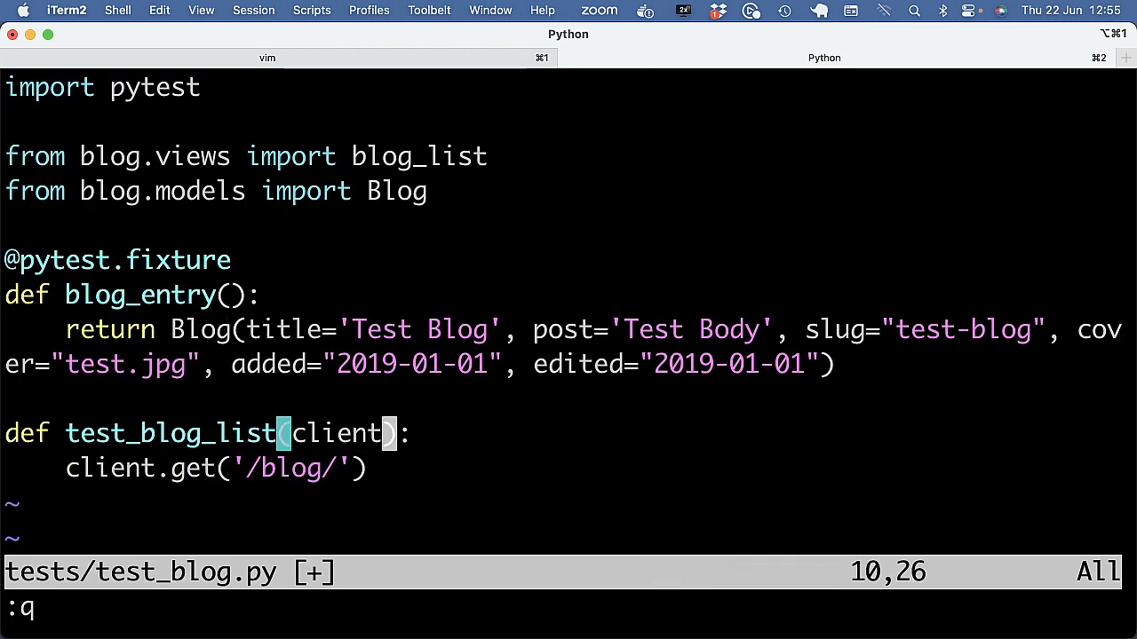
# Pass blog_entry into test_blog_list's arguments alongside client.
pyautogui.write(', blog_entry')
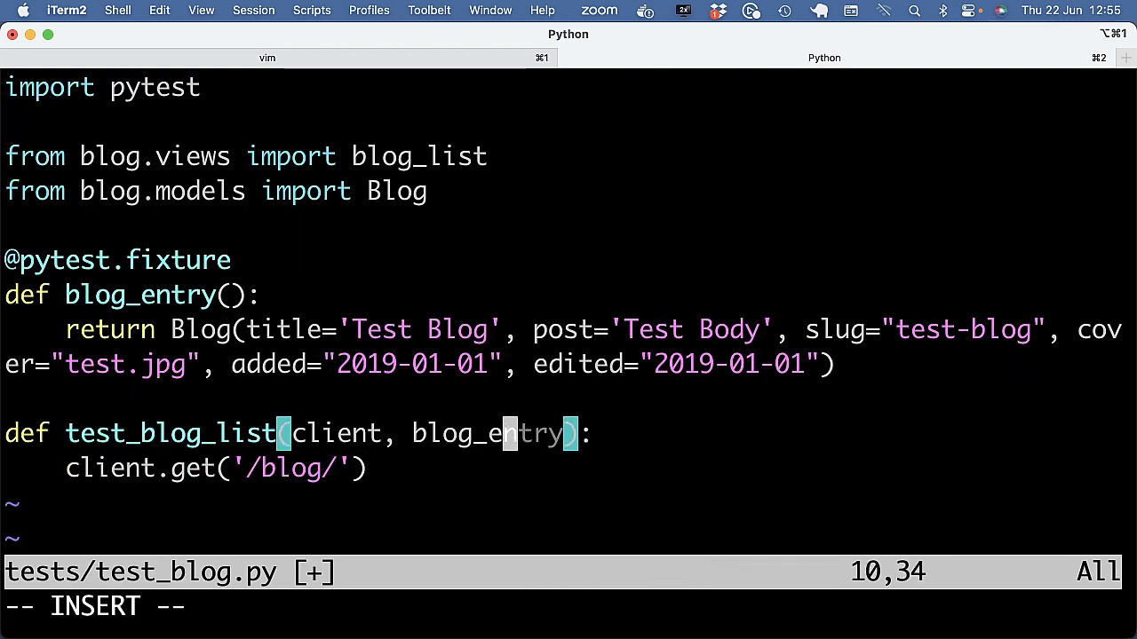
pyautogui.press('Escape')
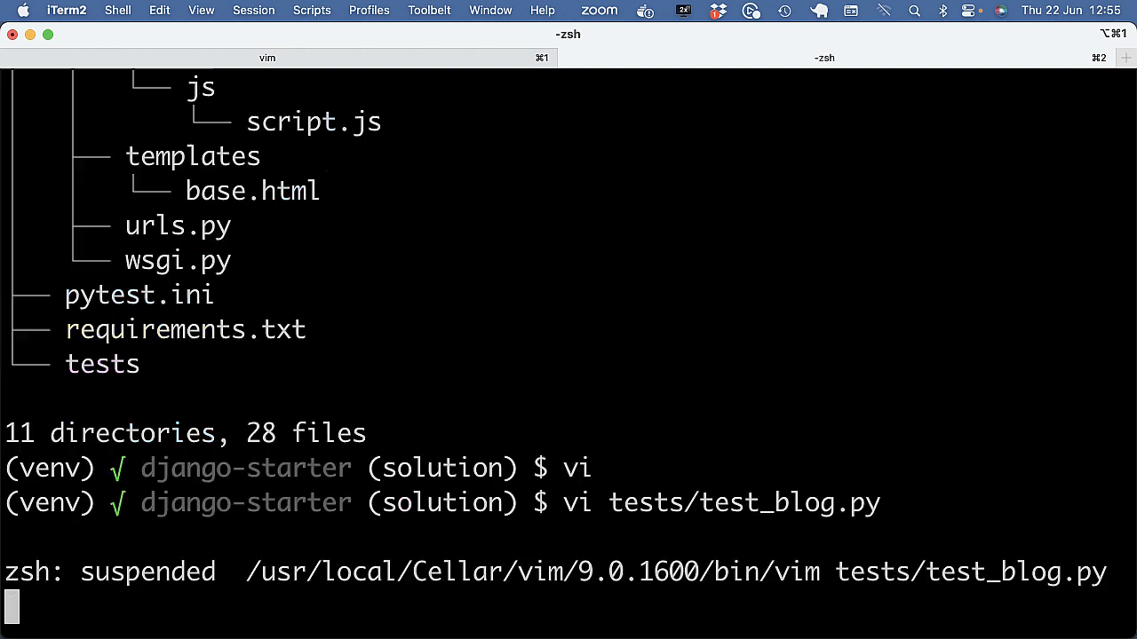
# Activate the project's virtualenv and run pytest, which fails for a missing SECRET_KEY.
pyautogui.write('pytest')
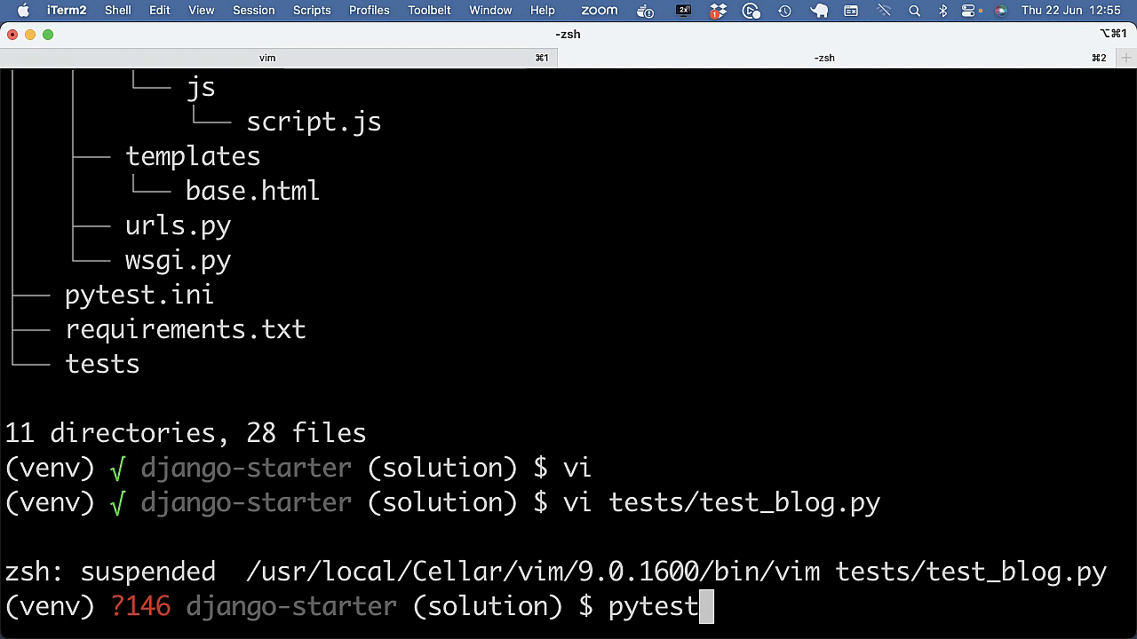
pyautogui.write('which')
pyautogui.write('ae')
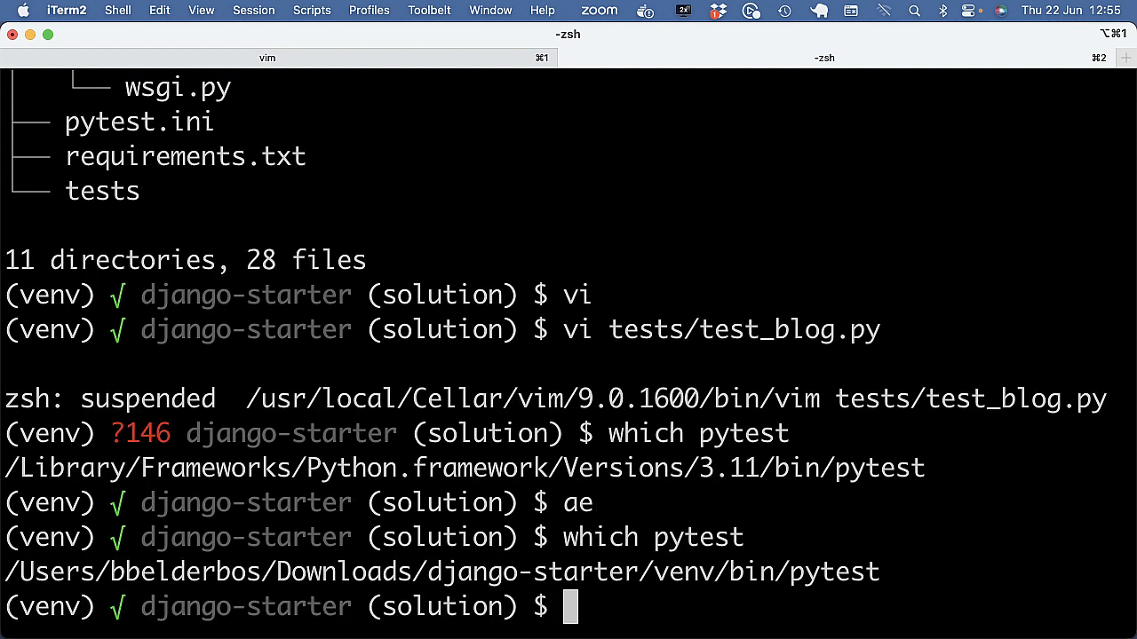
pyautogui.write('pytest')
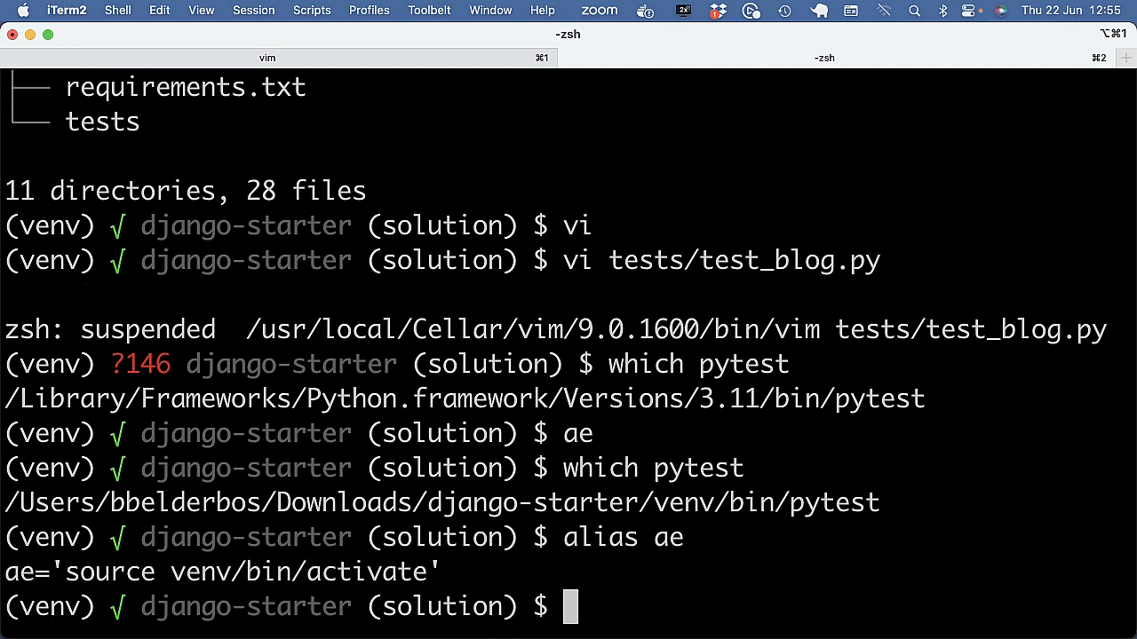
pyautogui.write('py')
pyautogui.write('export SEC')
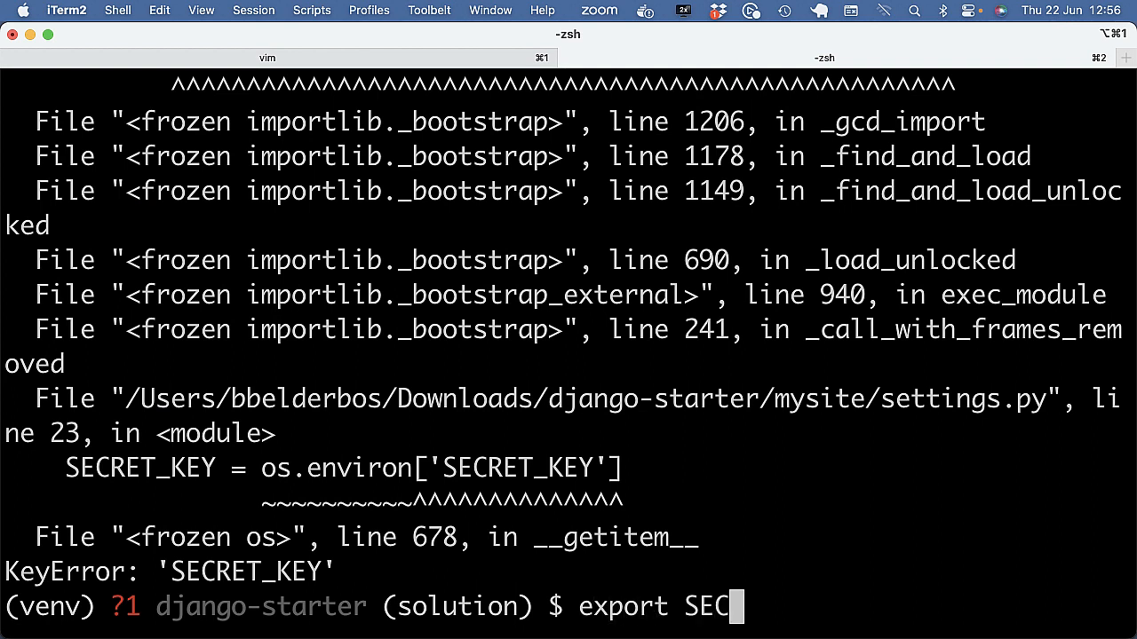
pyautogui.write('RET')
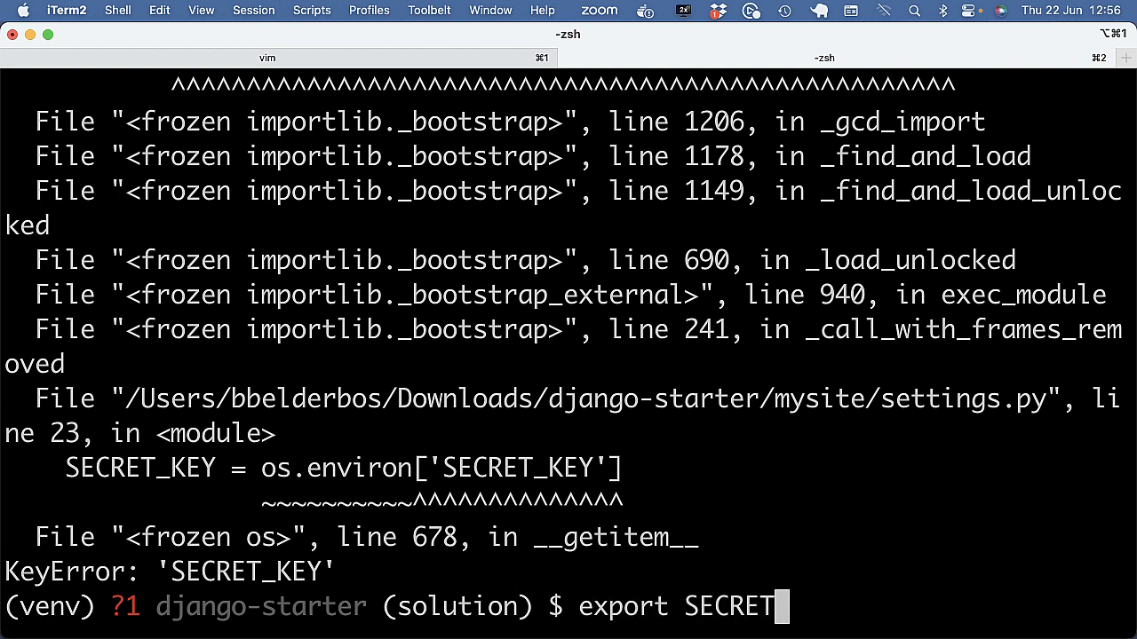
pyautogui.write('_KEY=')
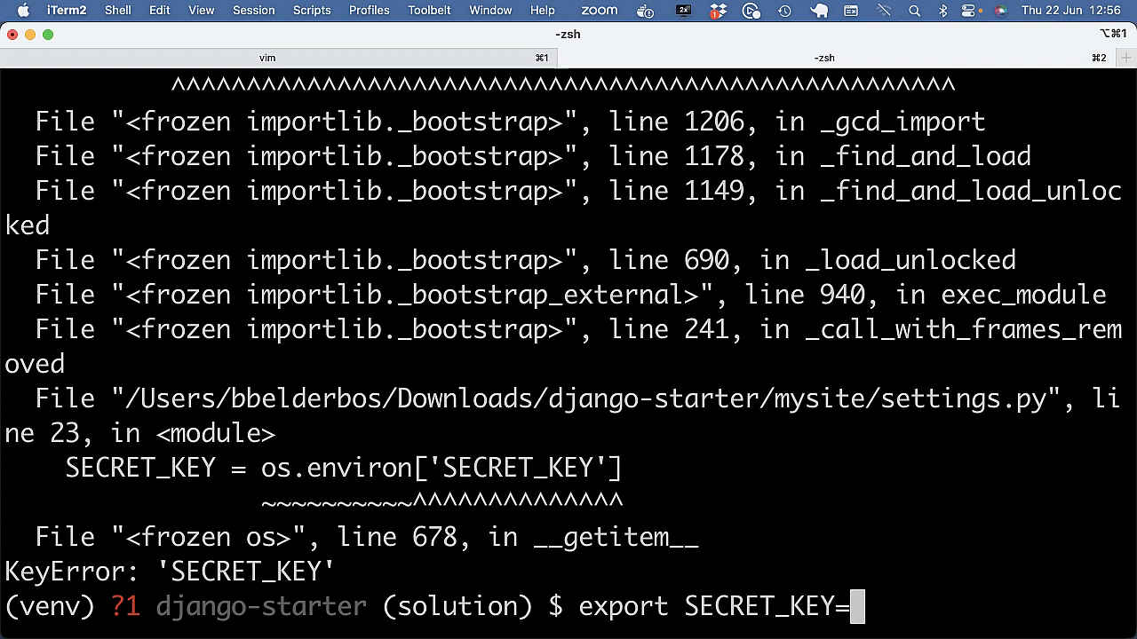
pyautogui.write('123ab')
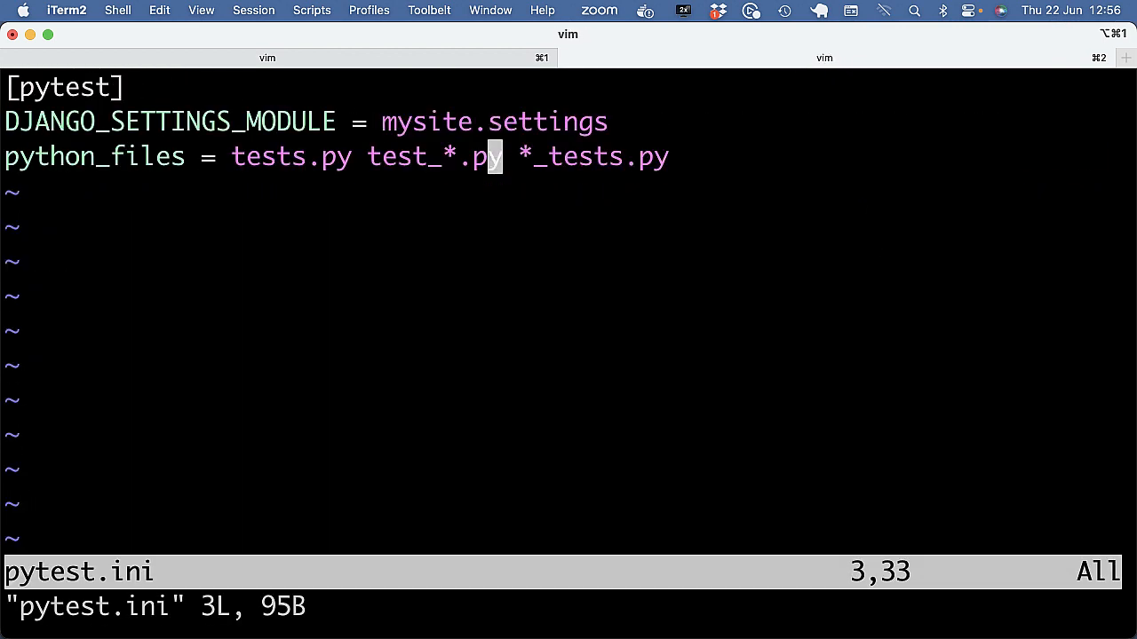
# Review pytest.ini's [pytest] section, including its filterwarnings setting.
pyautogui.write('filterwarnings')
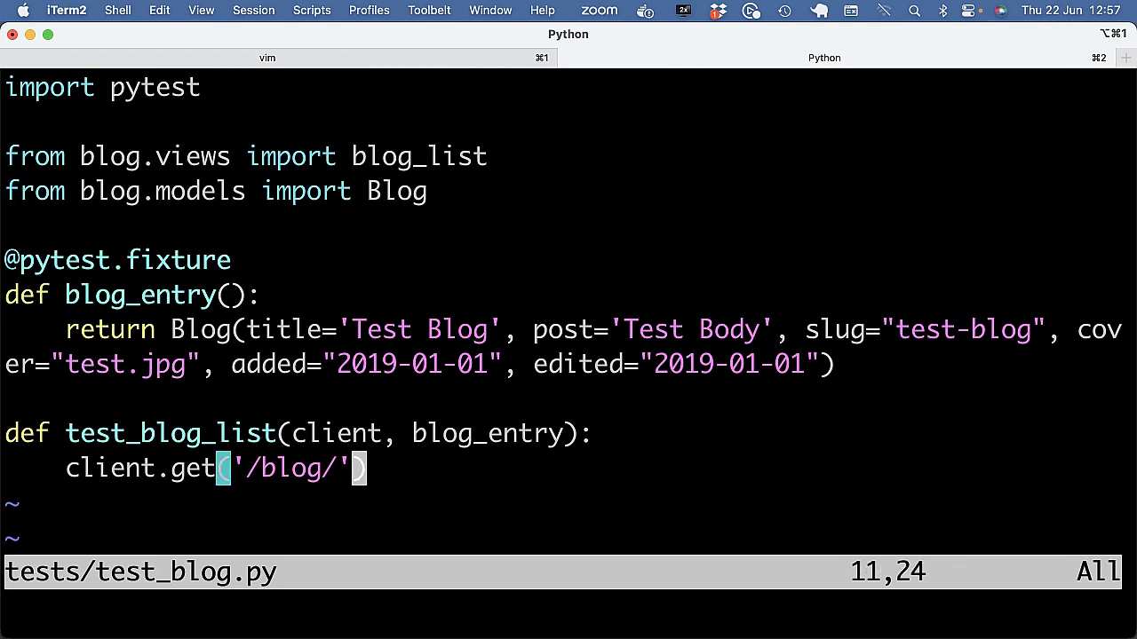
# Store the response in ret, add breakpoint(), and assert ret.status_code == 200.
pyautogui.write('ret =')
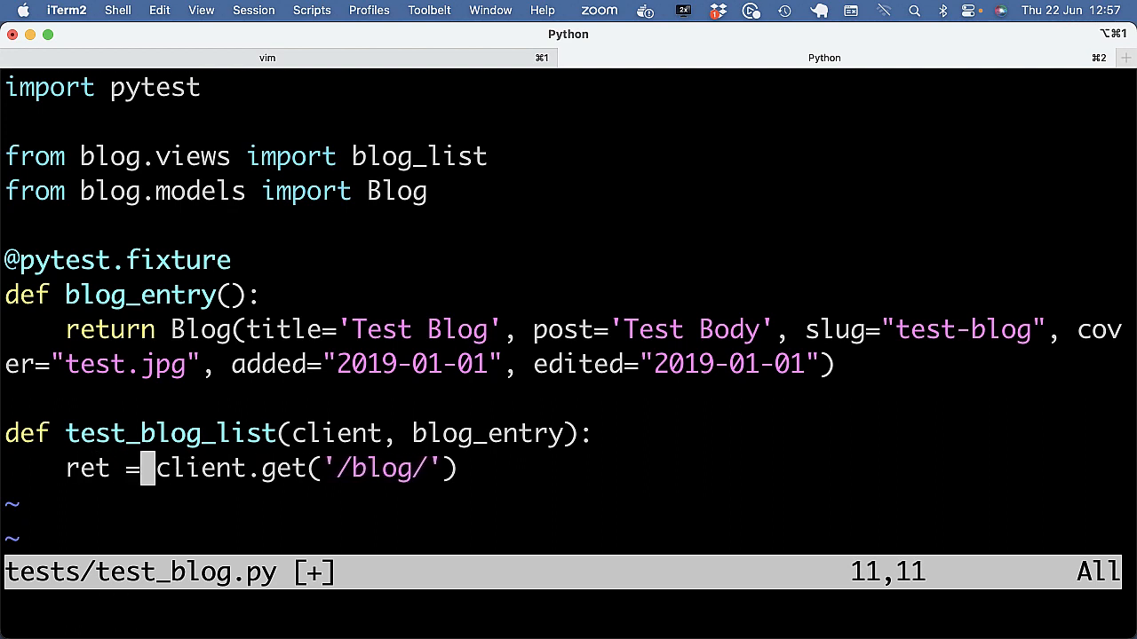
pyautogui.write('breakpoint')
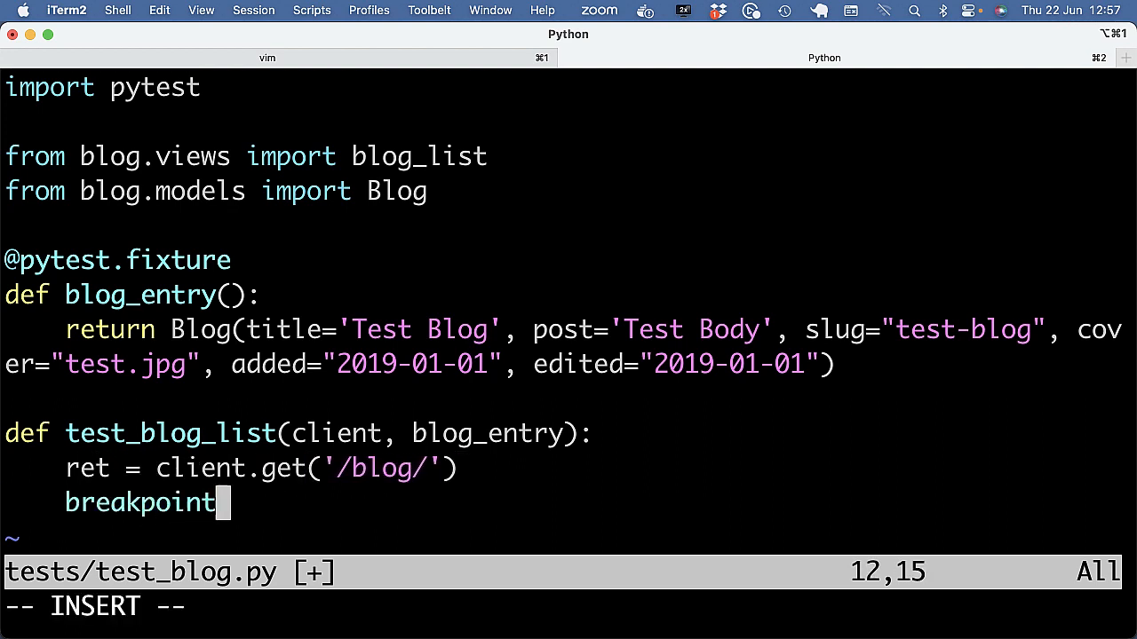
pyautogui.write('()')
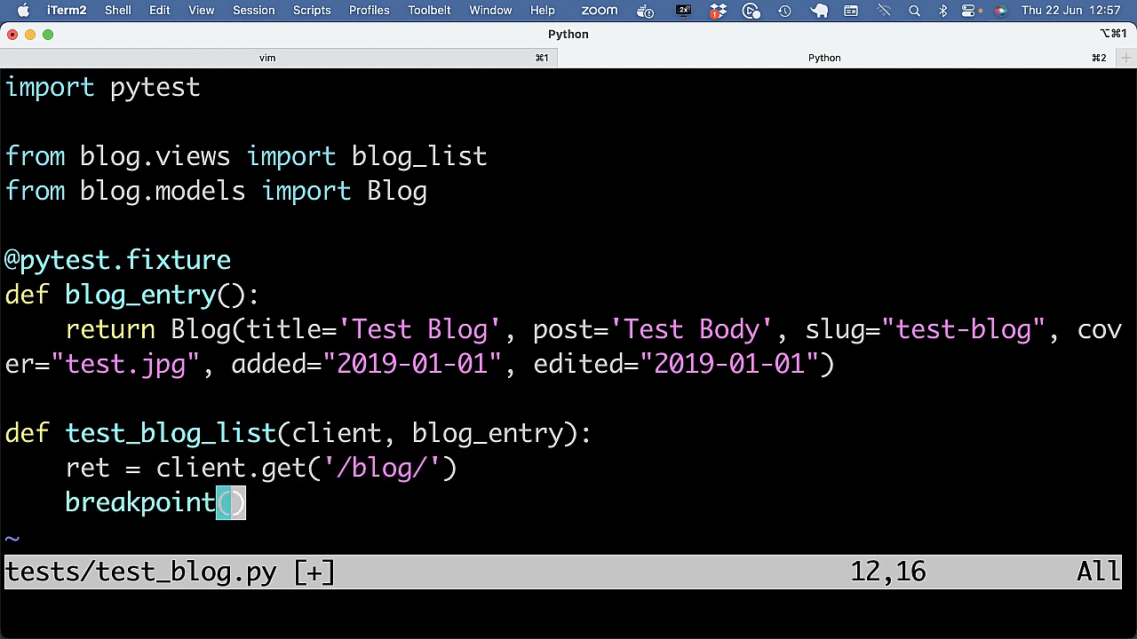
pyautogui.write('assert ret.status_code == 200')
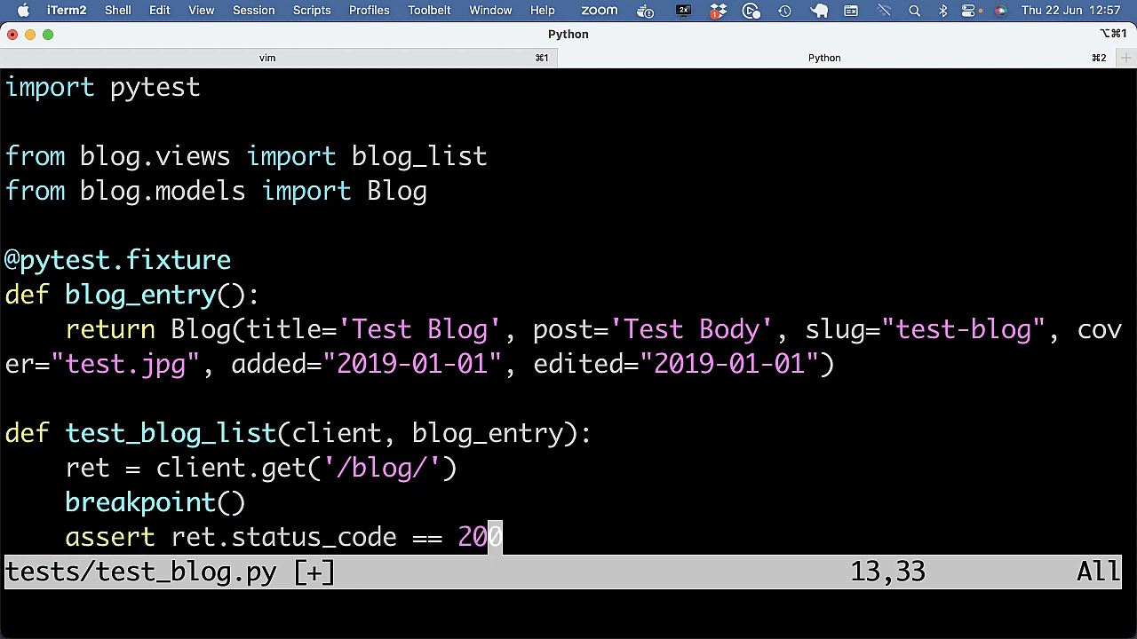
# Assert b'Test Blog' appears in ret.data.
pyautogui.write('ass')
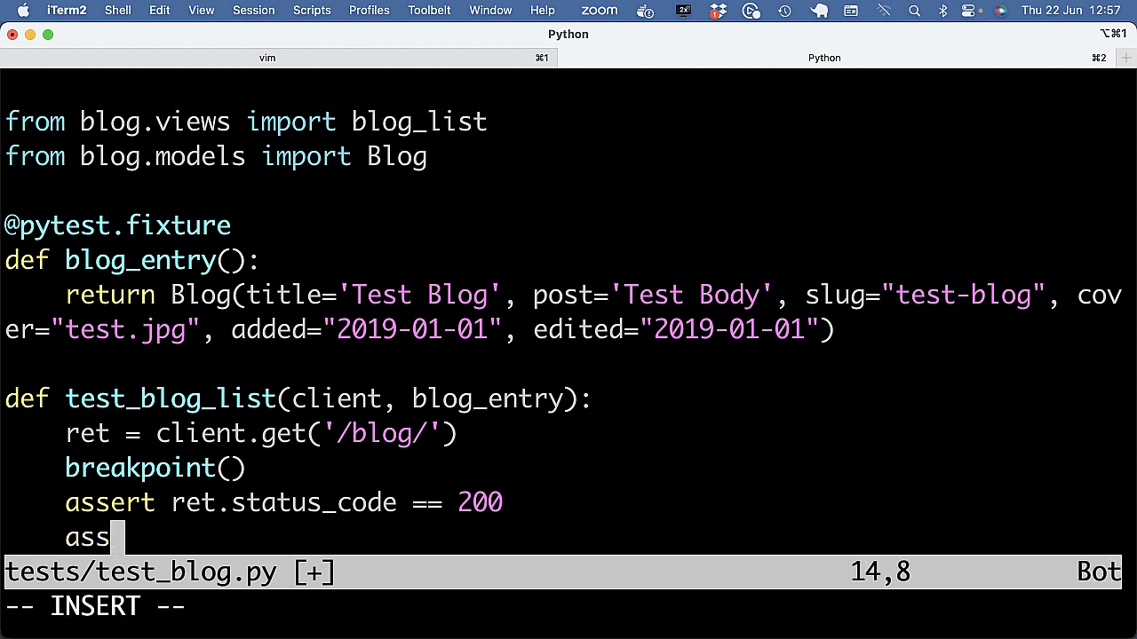
pyautogui.write('ert')
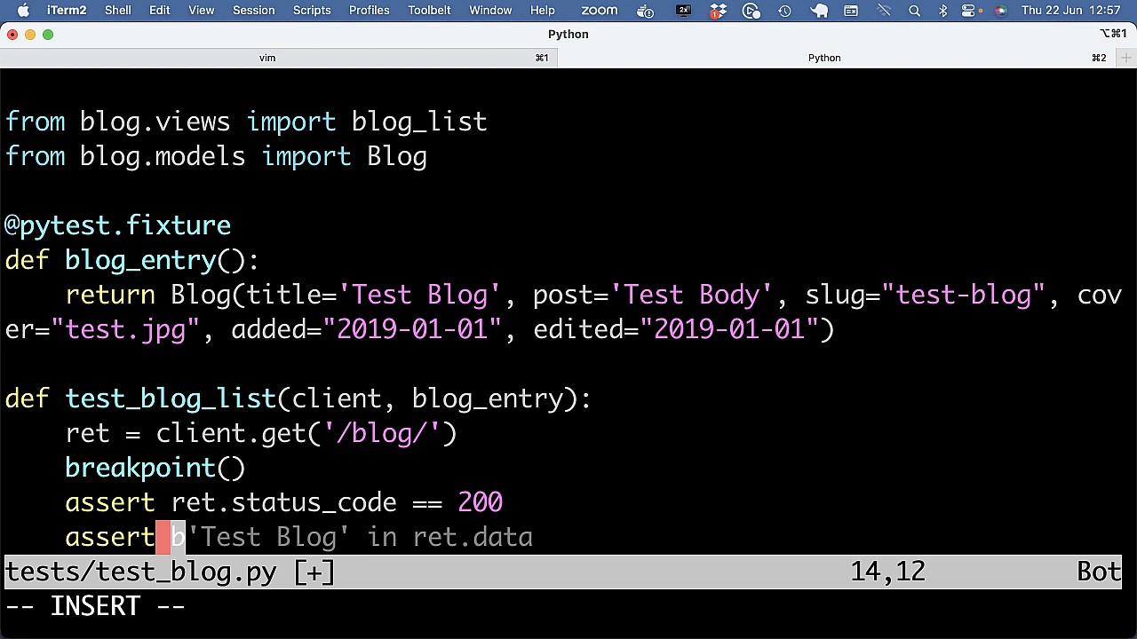
pyautogui.press('Escape')
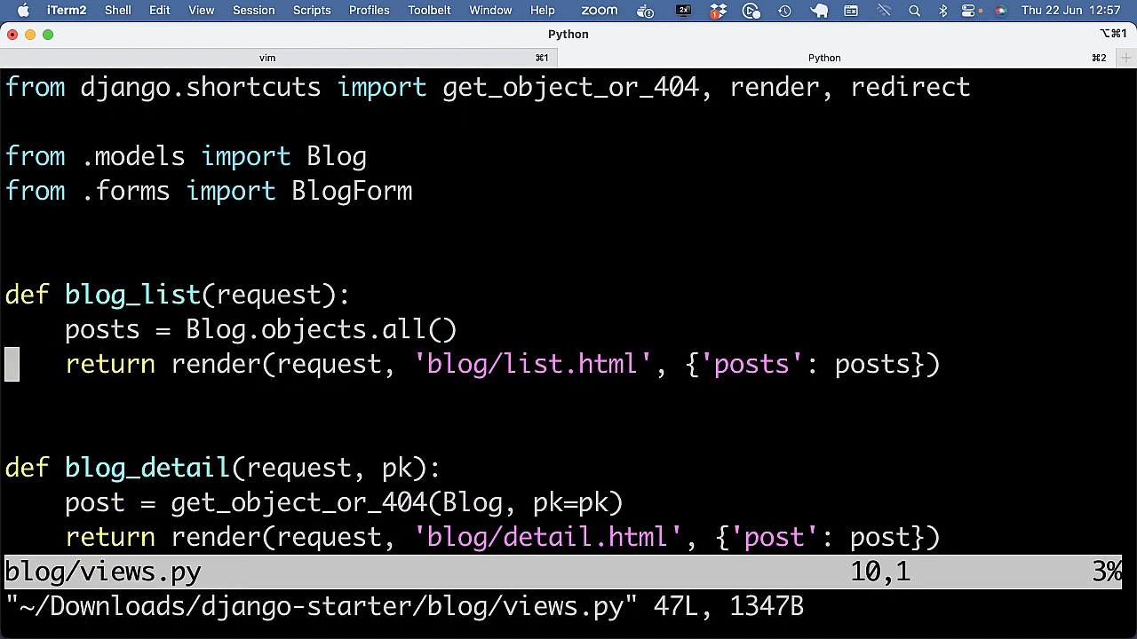
# Mark the blog_list view's return render line in blog/views.py to check how posts are rendered.
pyautogui.press('V')
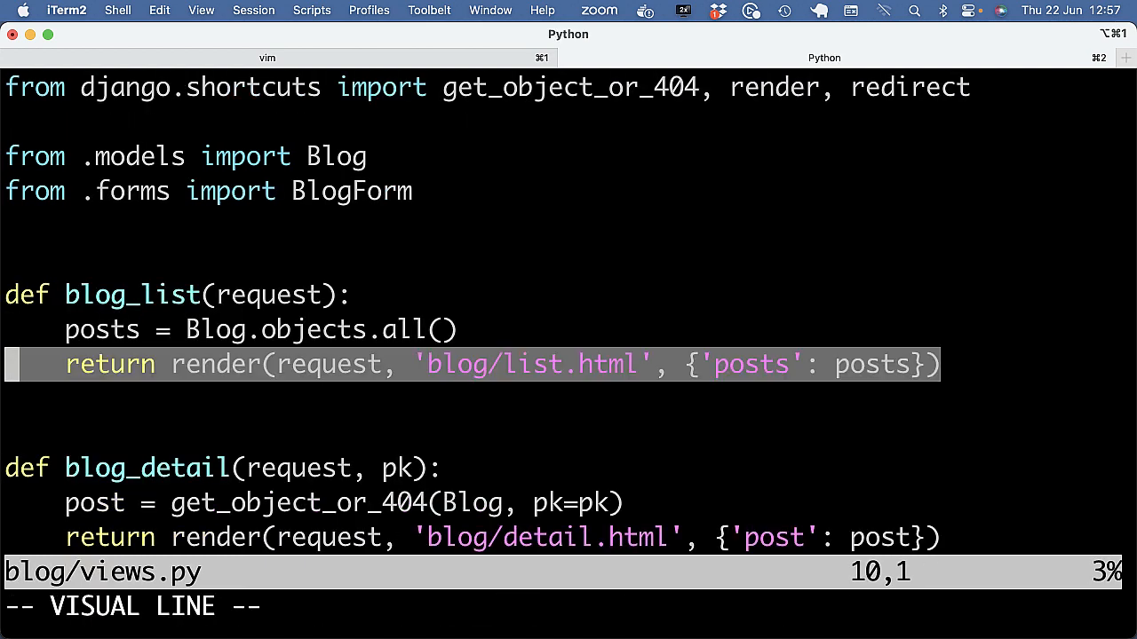
pyautogui.press('Escape')
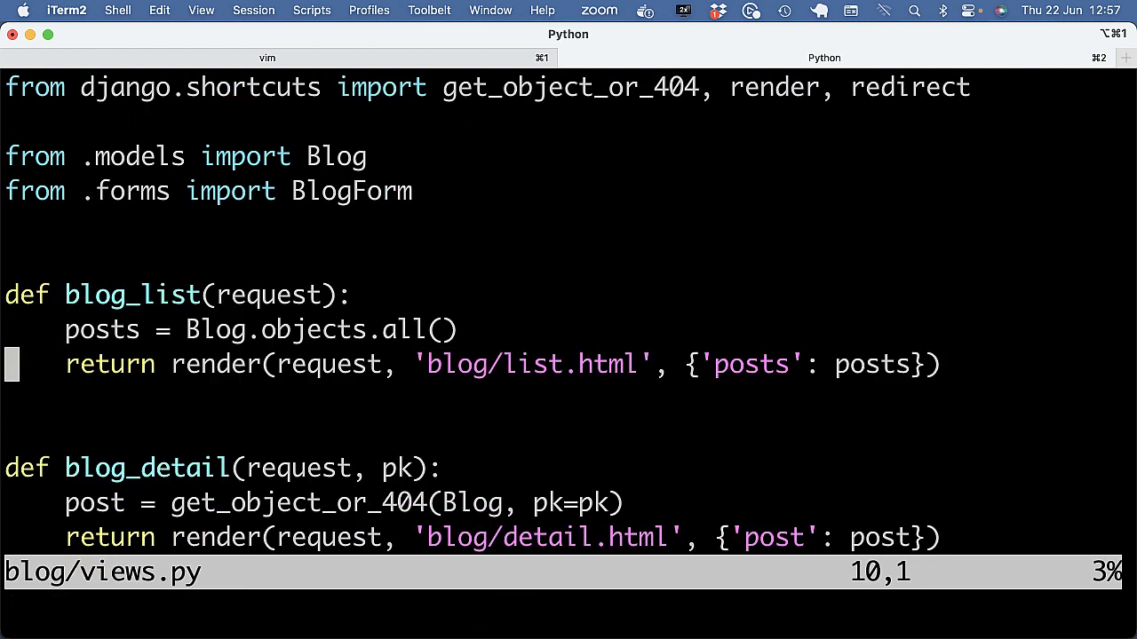
pyautogui.press('V')
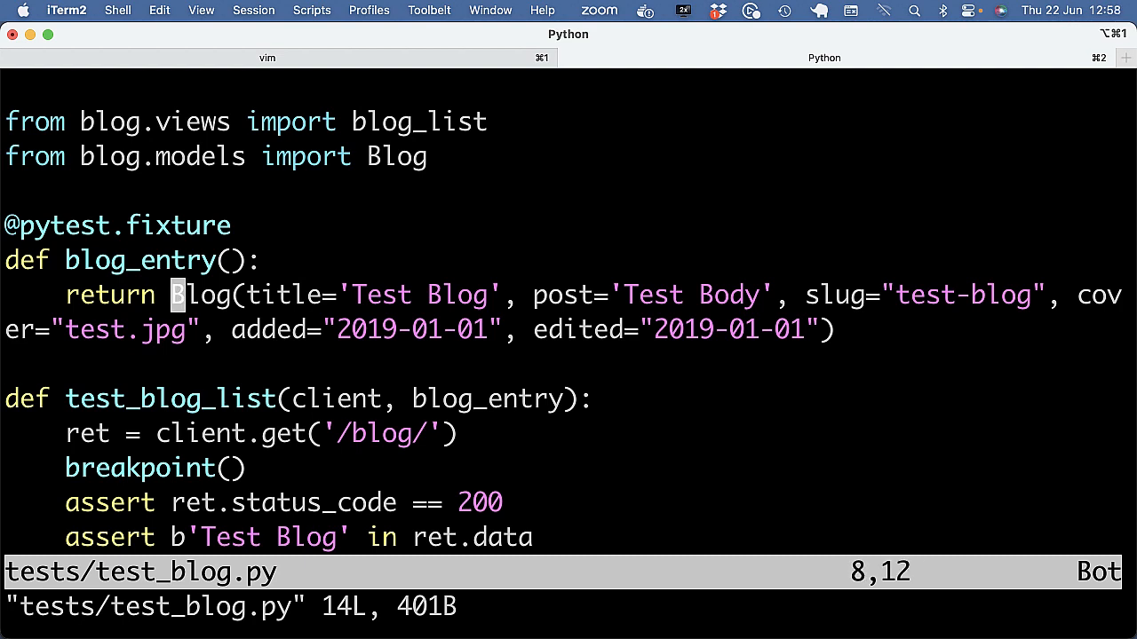
# Change the fixture's return to blog = Blog(...) and add blog.save() below it.
pyautogui.press('V')
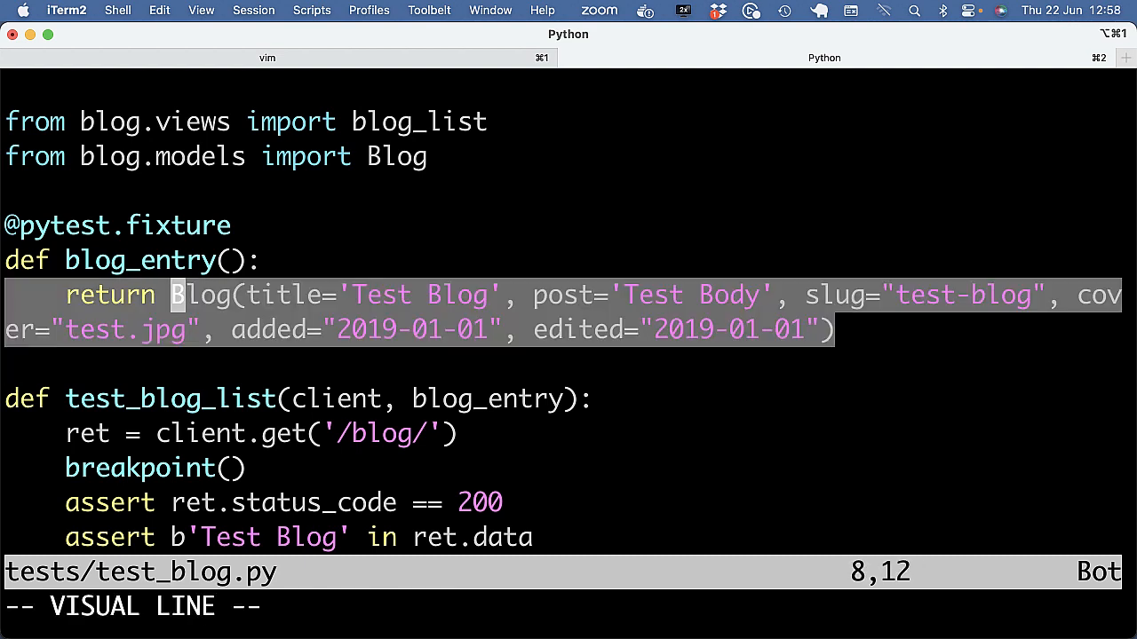
pyautogui.press('Escape')
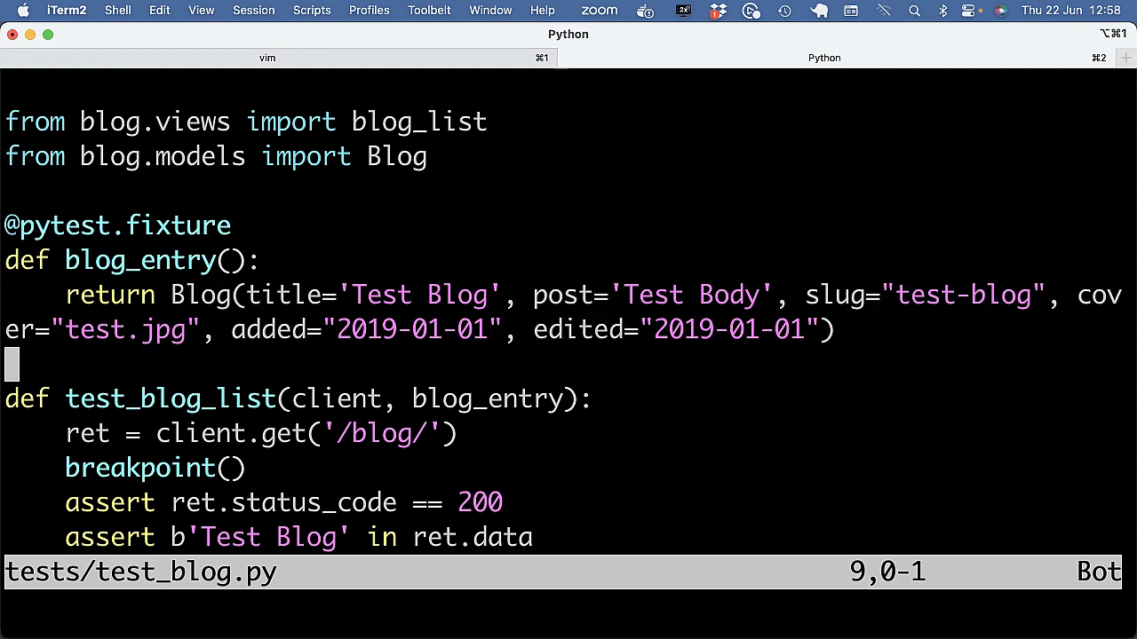
pyautogui.write('o')
pyautogui.write('i')
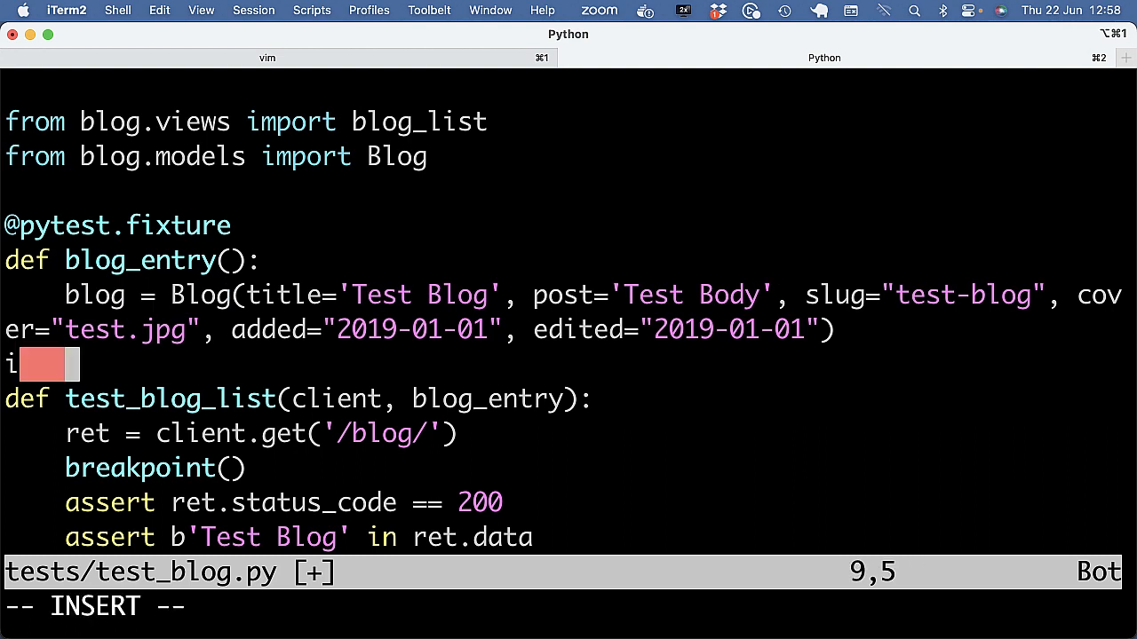
pyautogui.write('blog.save')
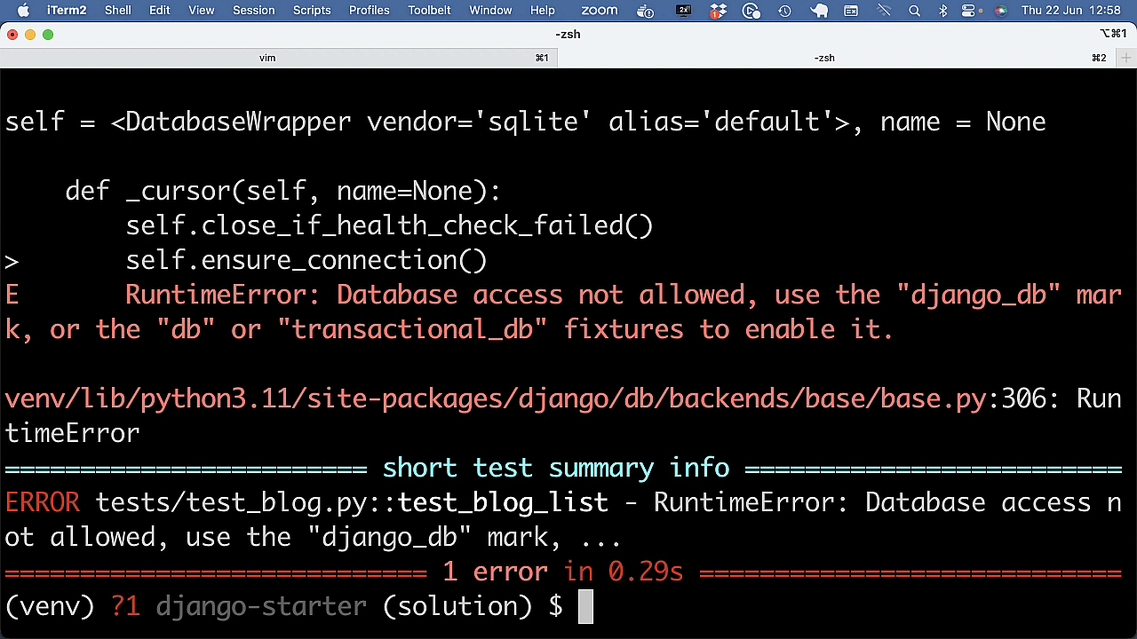
# Resume Vim after the database-access error and give blog_entry the db fixture parameter.
pyautogui.write('fg')
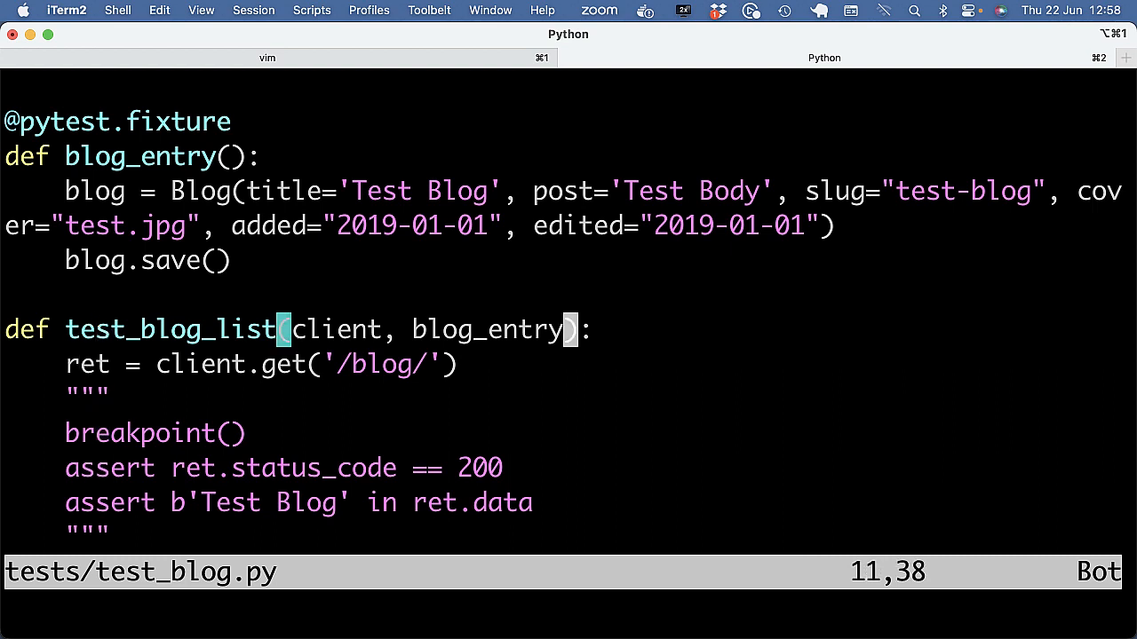
pyautogui.write(',blog_entry2')
pyautogui.click(134, 157)
pyautogui.write('db')
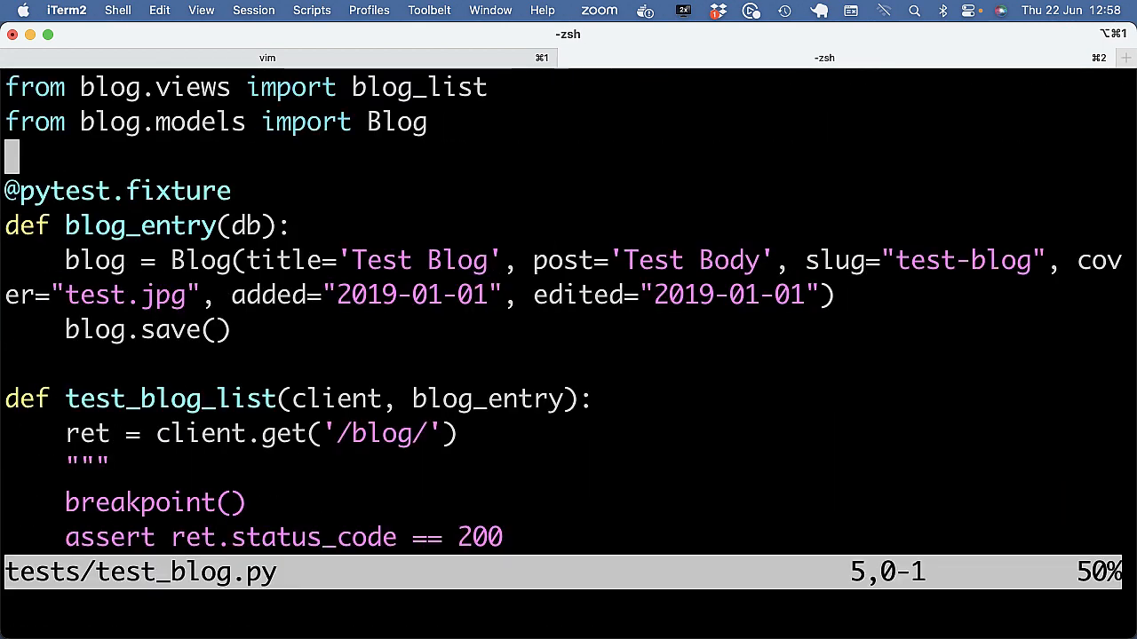
# End the fixture with return blog, rerun pytest to a pass, and resume Vim.
pyautogui.press('V')
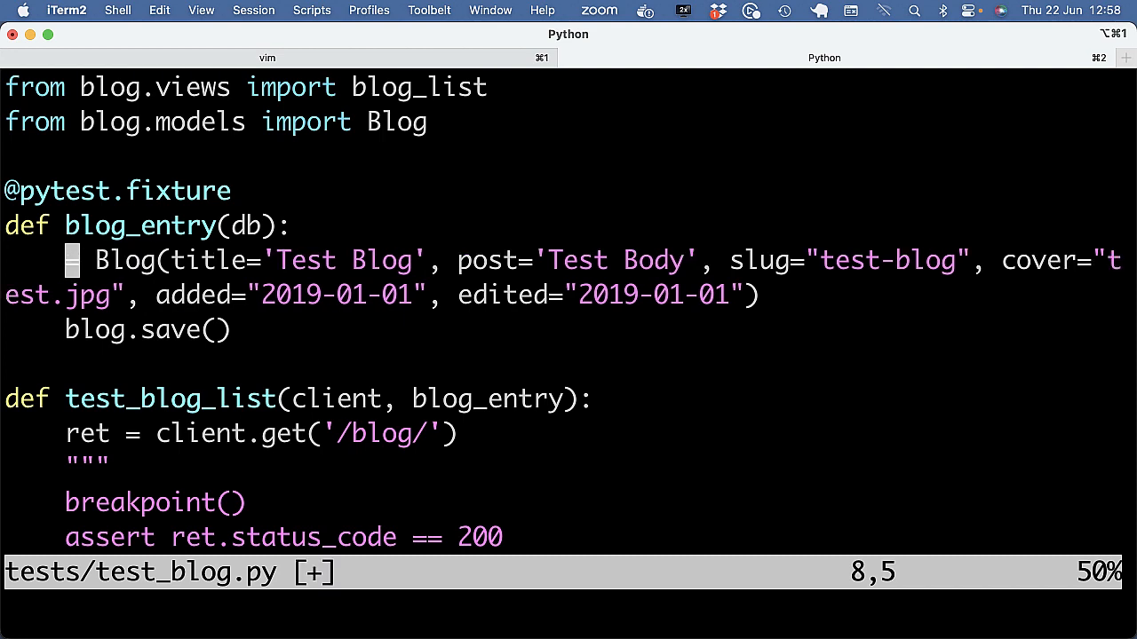
pyautogui.write('return')
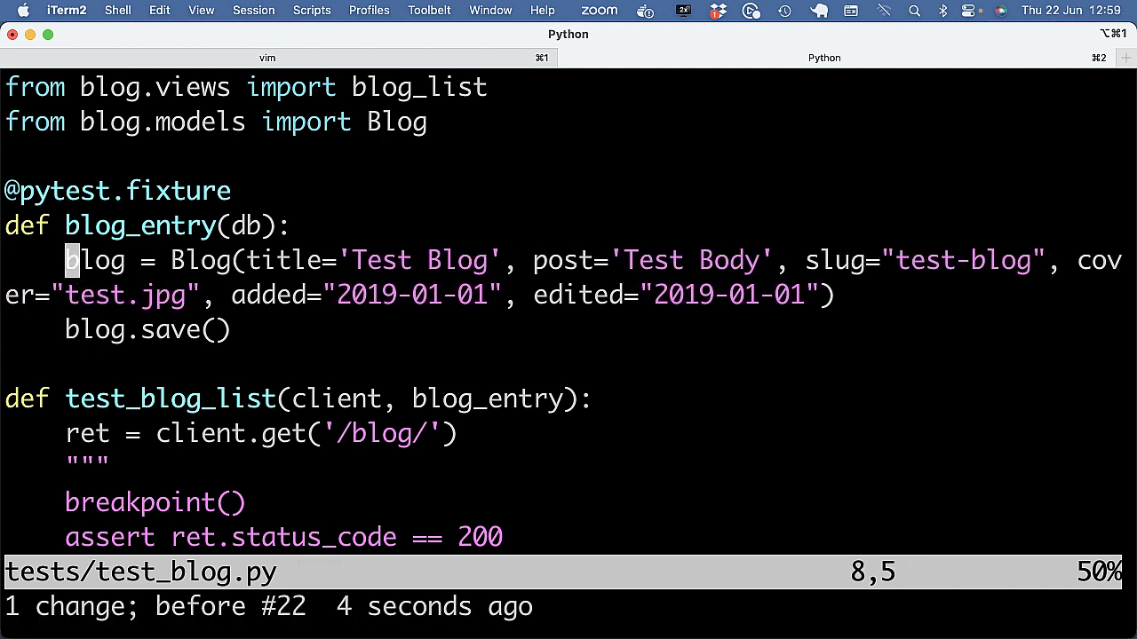
pyautogui.write('reut')
pyautogui.write('fg')
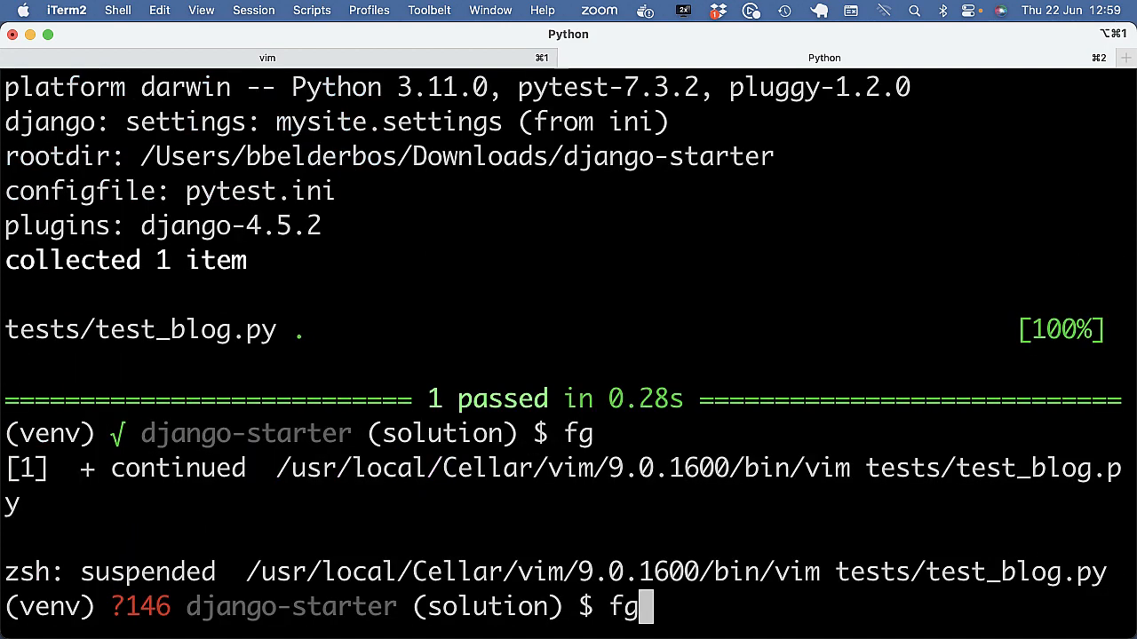
pyautogui.press('enter')
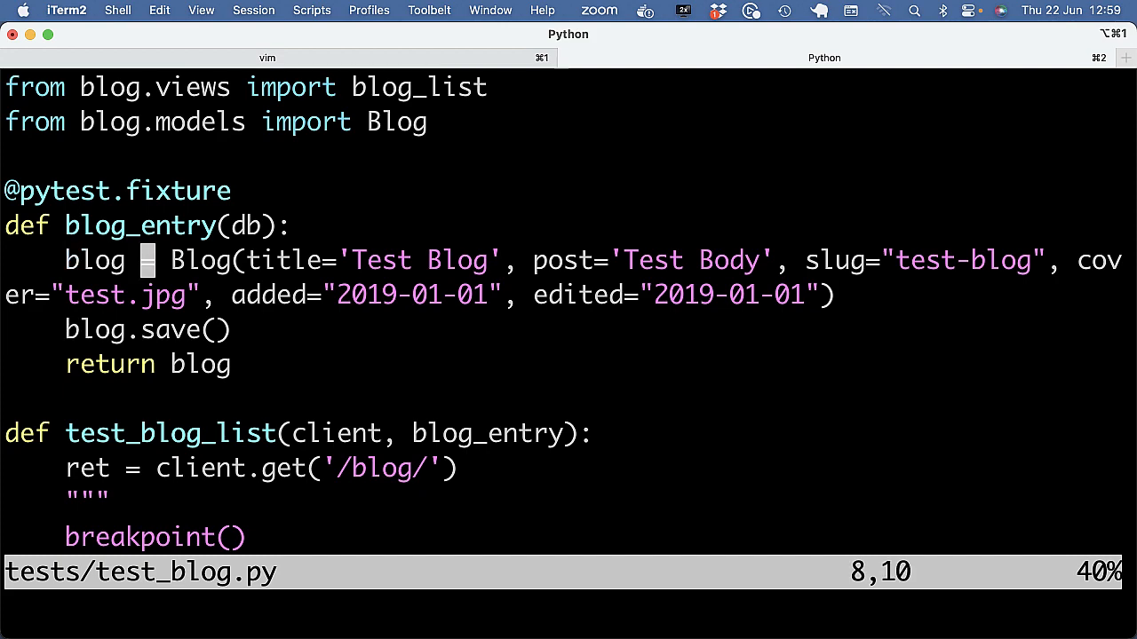
# Return Blog.objects.create(...) from the fixture, rerun pytest to a 404, and resume Vim.
pyautogui.write('obje')
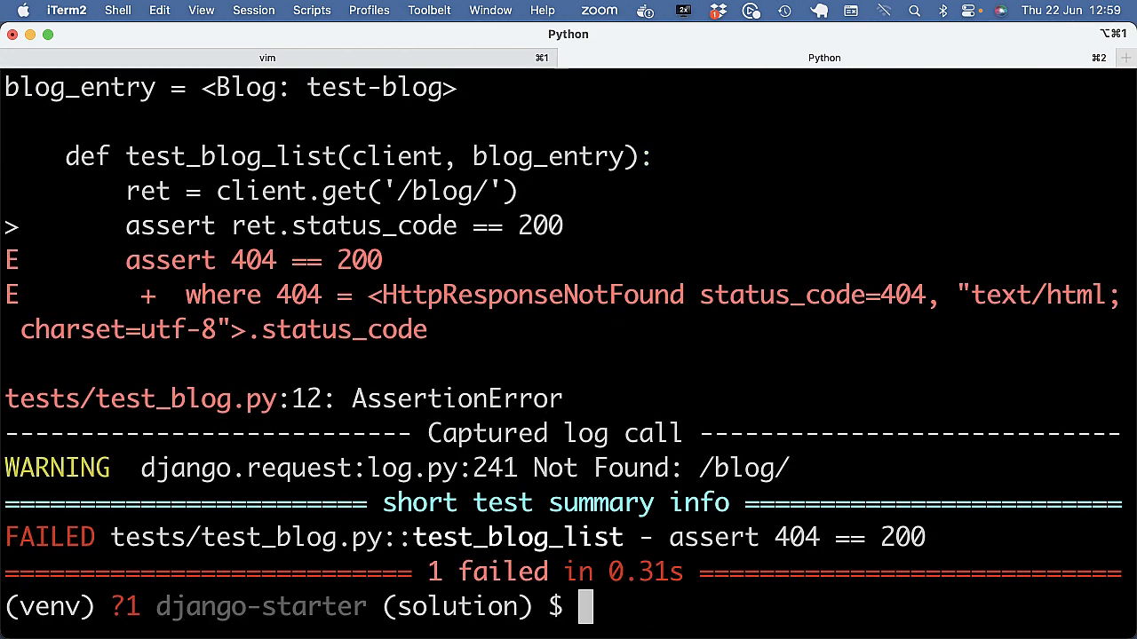
pyautogui.write('fg')
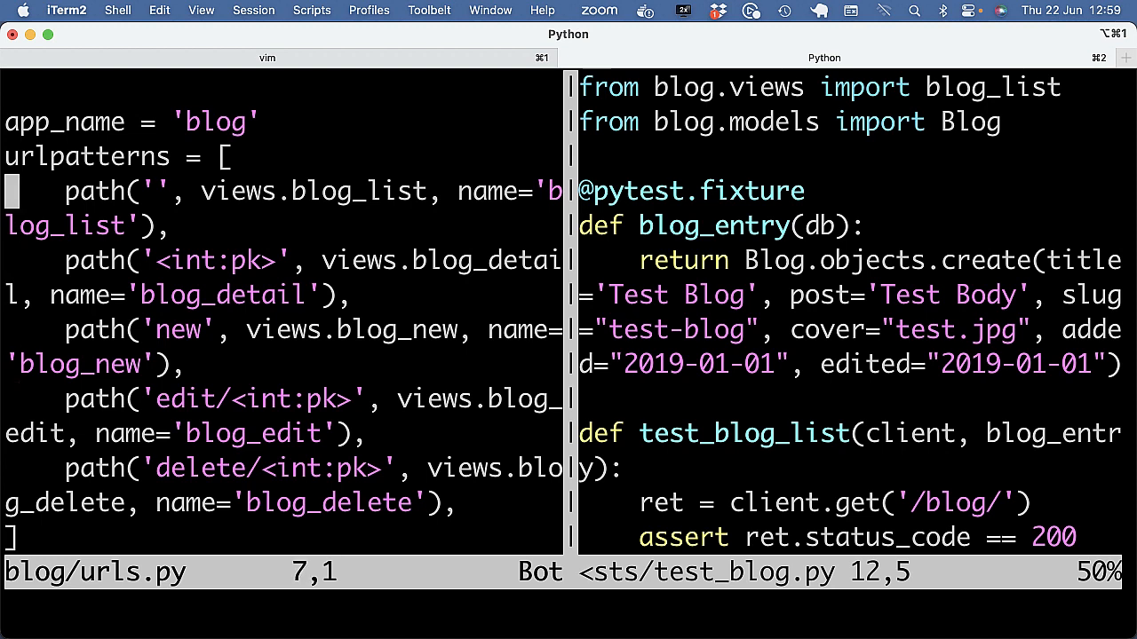
# Change the test request from '/blog/' to '/' so the debugger shows status 200.
pyautogui.press('V')
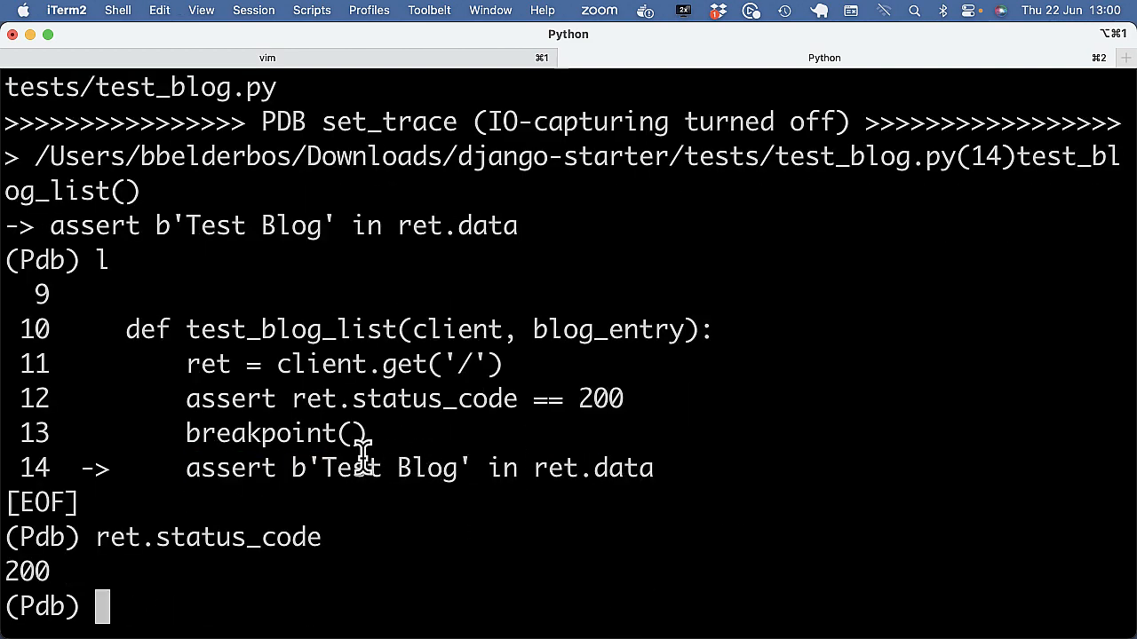
# Try ret.data in Pdb, then list the response attributes with dir(ret).
pyautogui.doubleClick(313, 397)
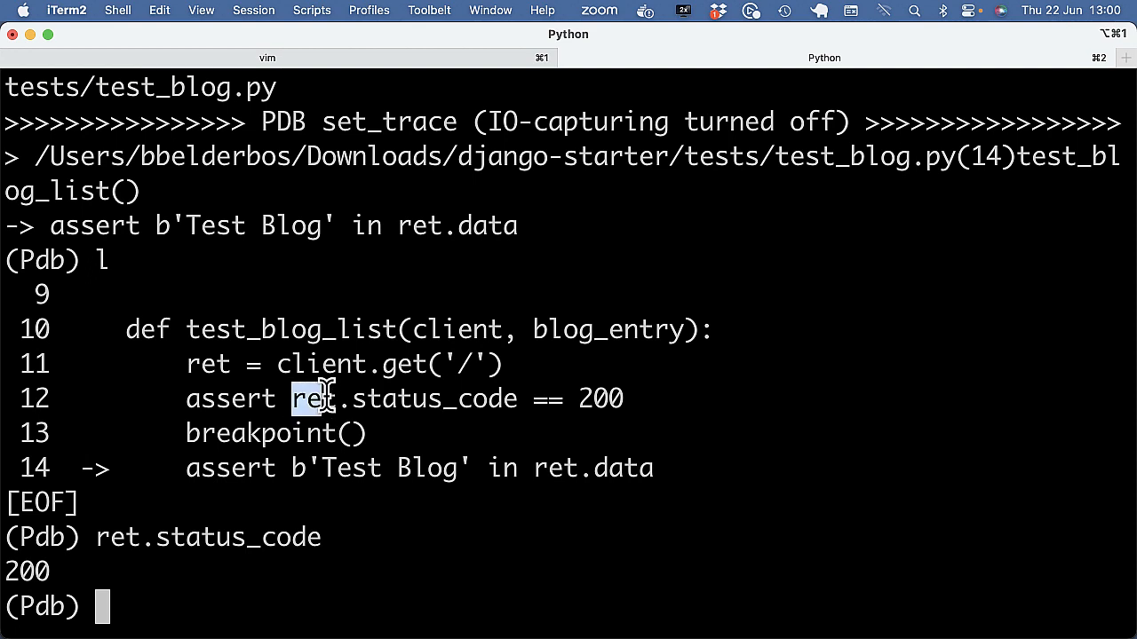
pyautogui.write('ret.data')
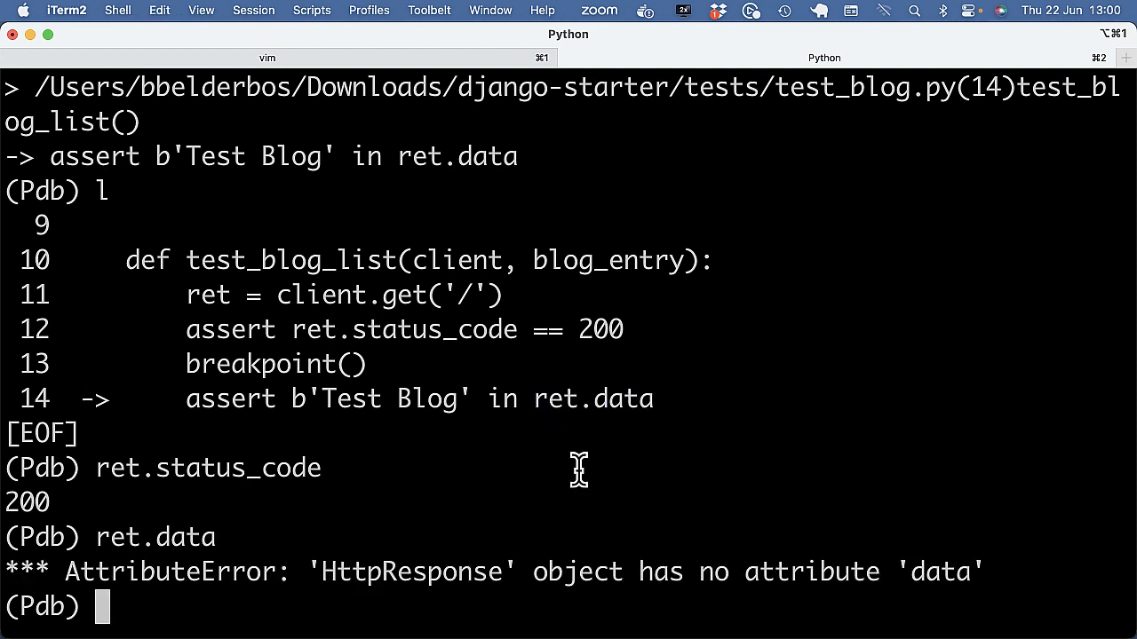
pyautogui.write('ret.d')
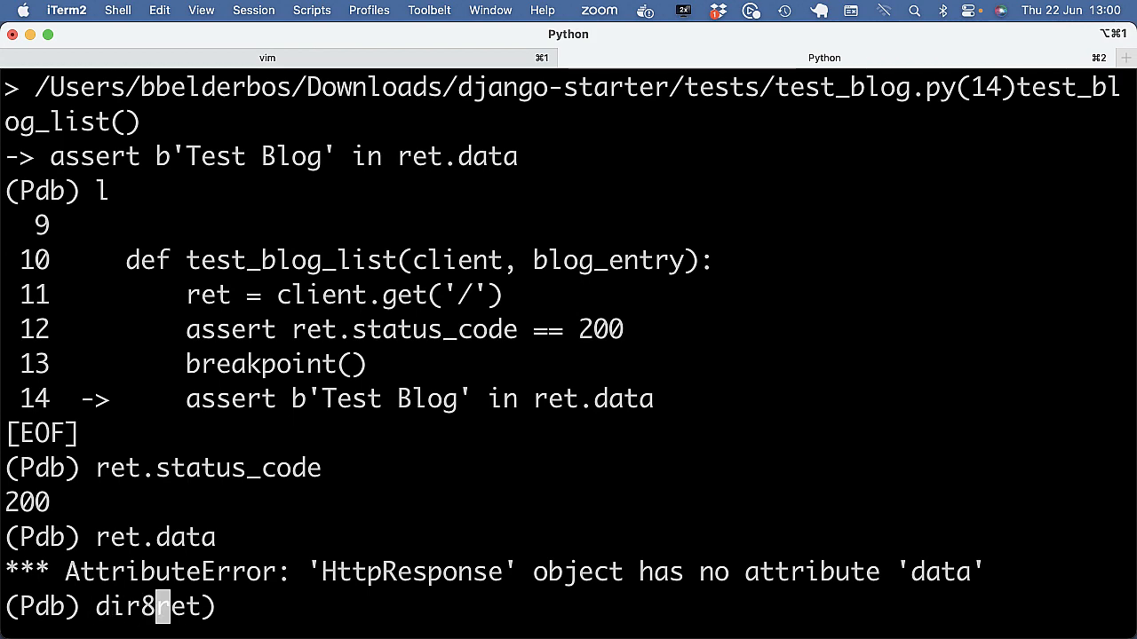
pyautogui.write('(')
pyautogui.press('enter')
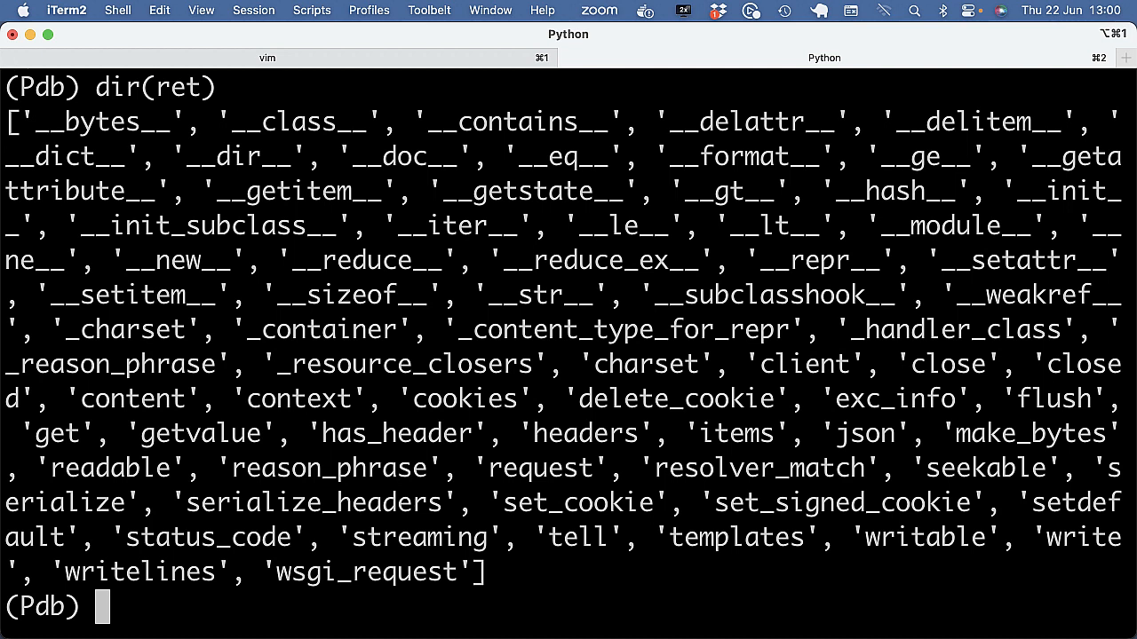
pyautogui.write('dir(ret)')
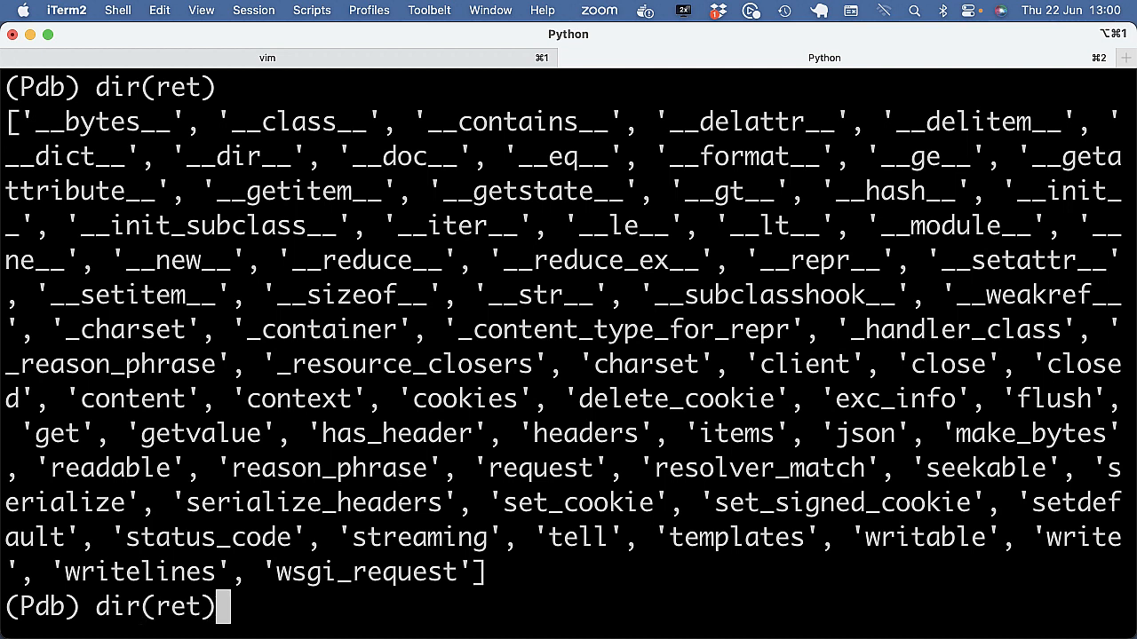
# Try ret.json(), then print ret.context showing the test-blog post.
pyautogui.write('.')
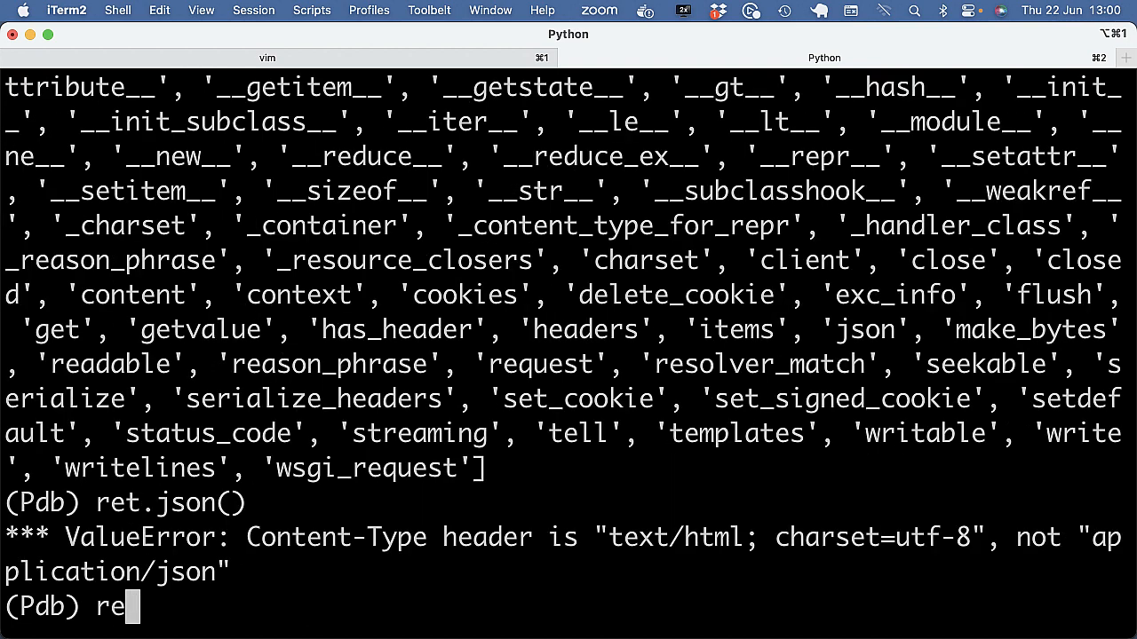
pyautogui.write('.context')
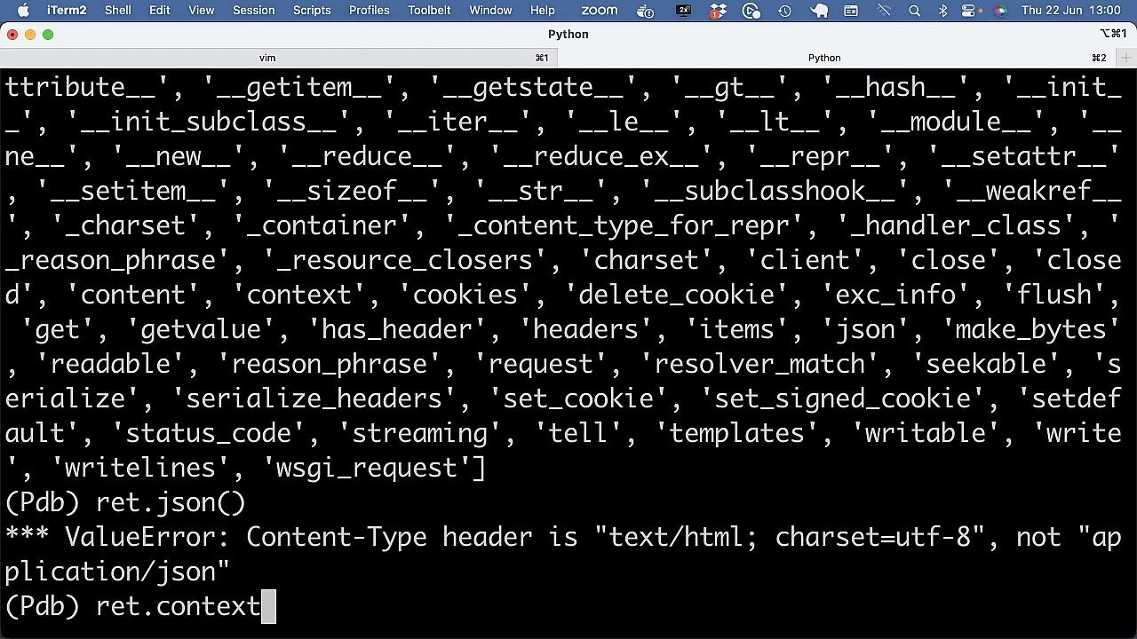
pyautogui.press('enter')
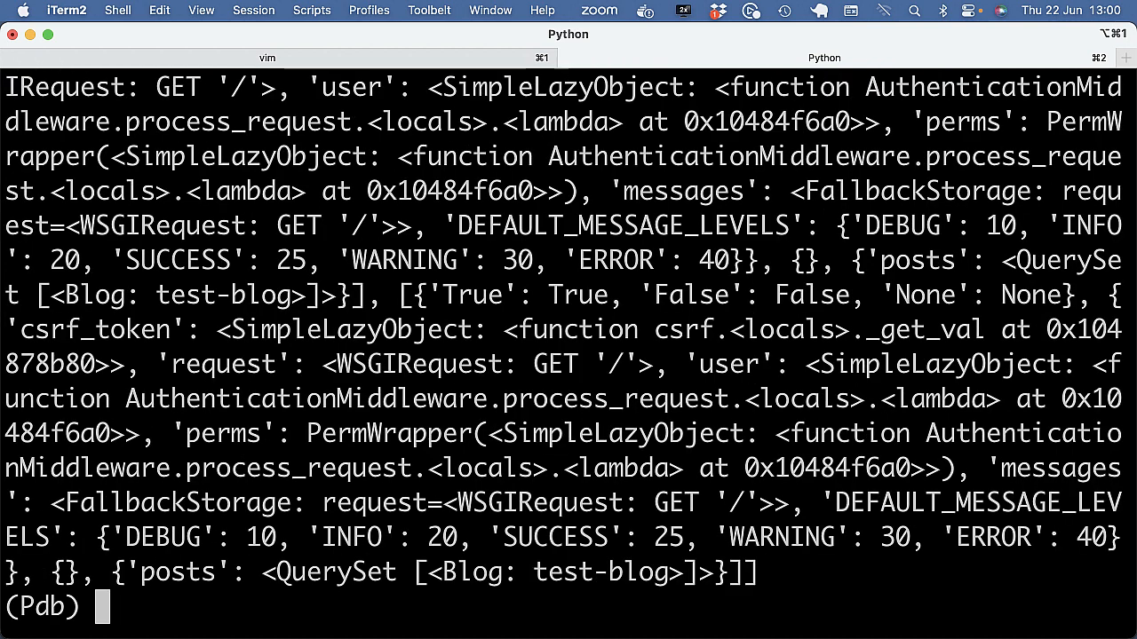
# Evaluate ret.context["posts"] == [blog_entry] in Pdb to compare the listed posts with the fixture.
pyautogui.write('ret.context["posts')
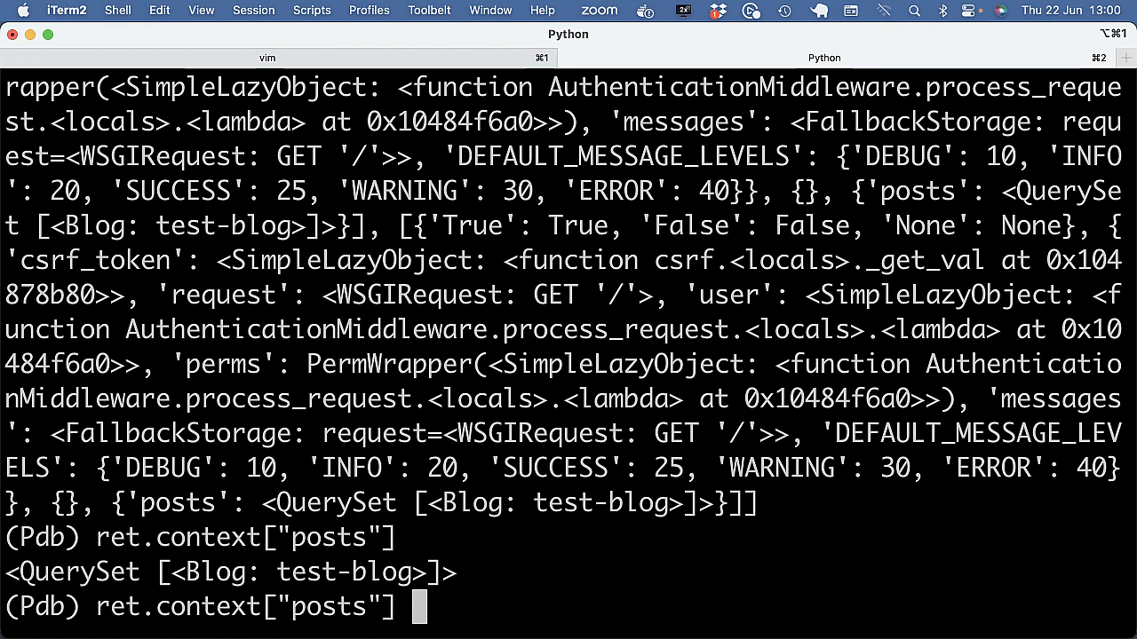
pyautogui.write('b')
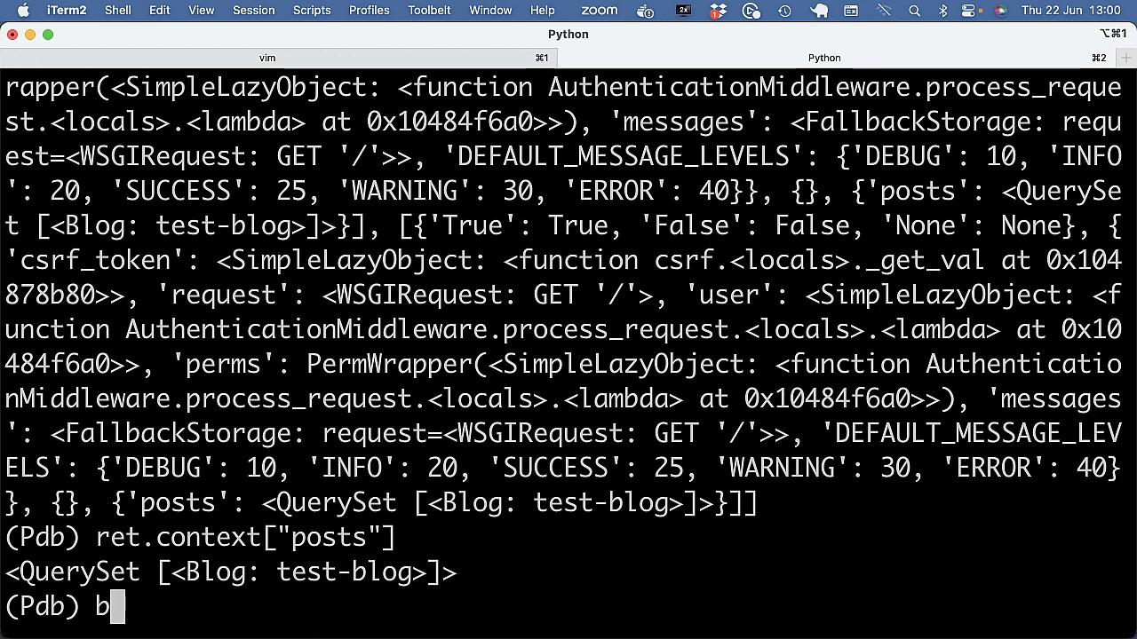
pyautogui.write('log_entry')
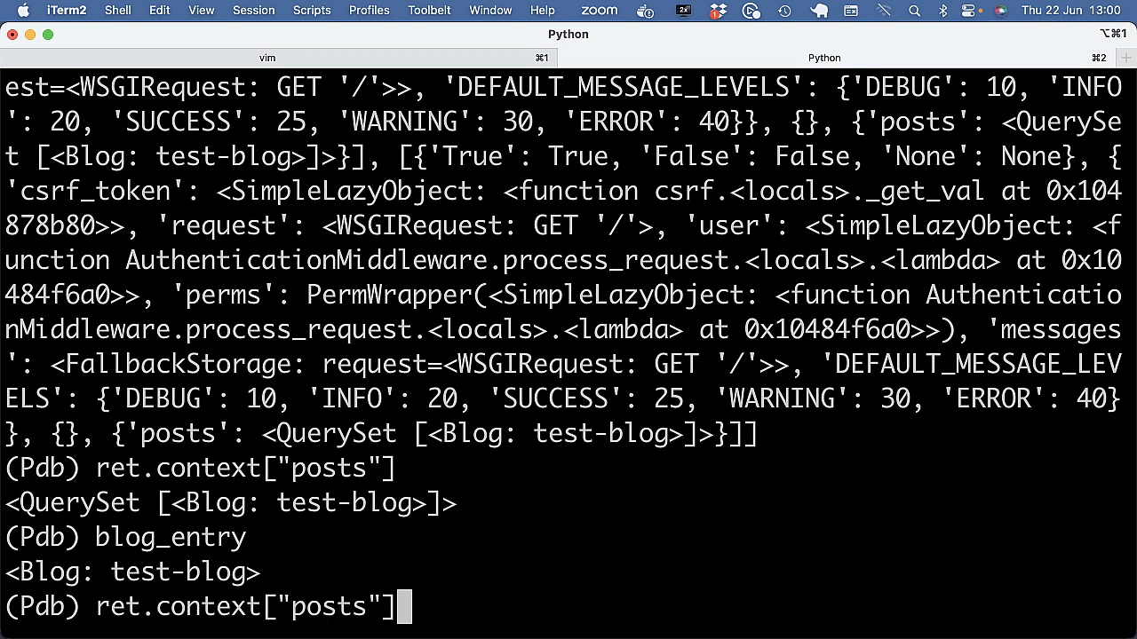
pyautogui.write('== [bl')
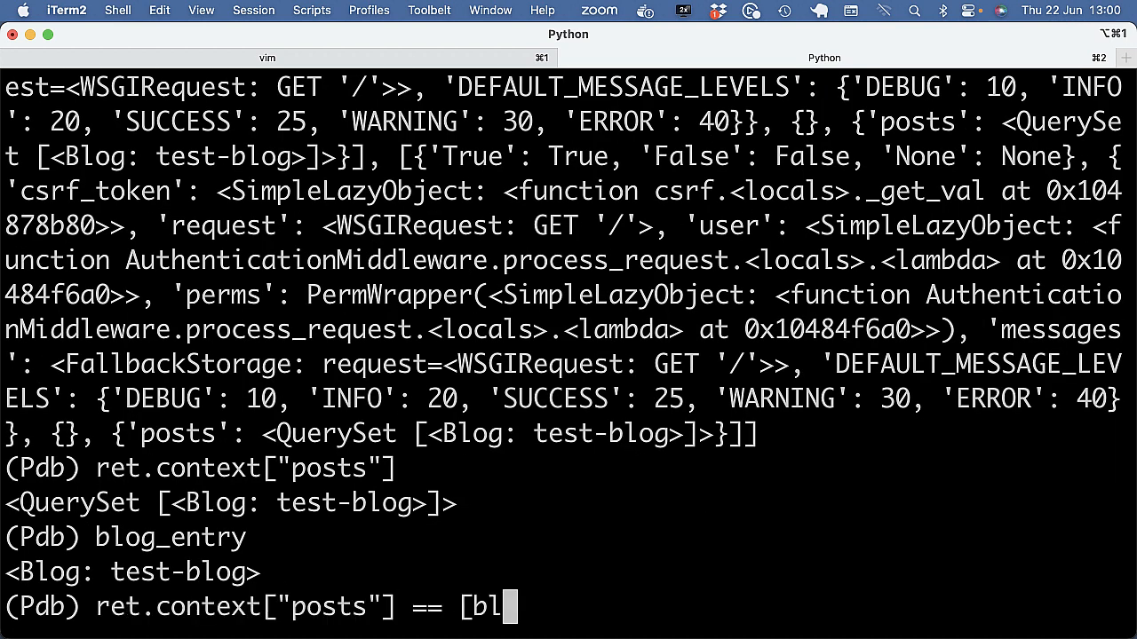
pyautogui.write('og_en')
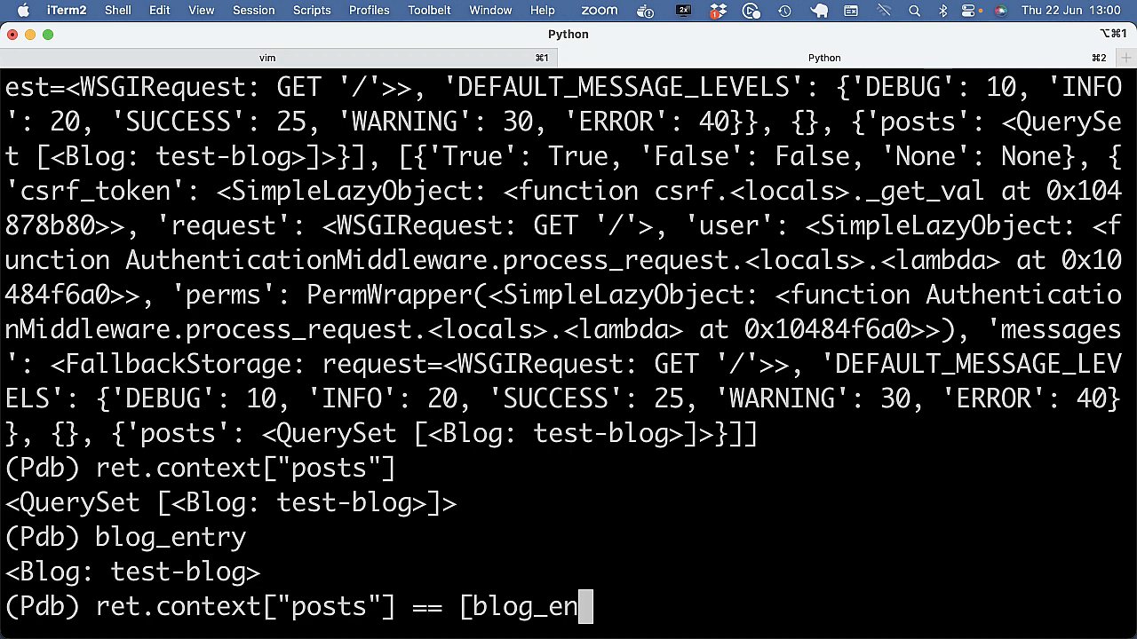
pyautogui.write('try]')
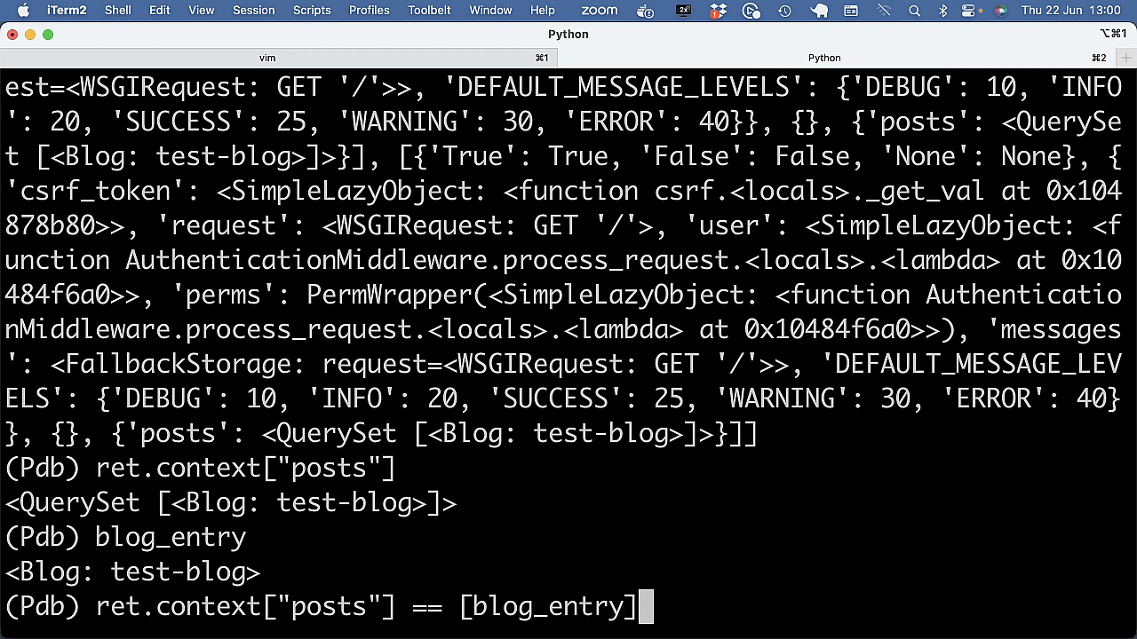
pyautogui.press('enter')
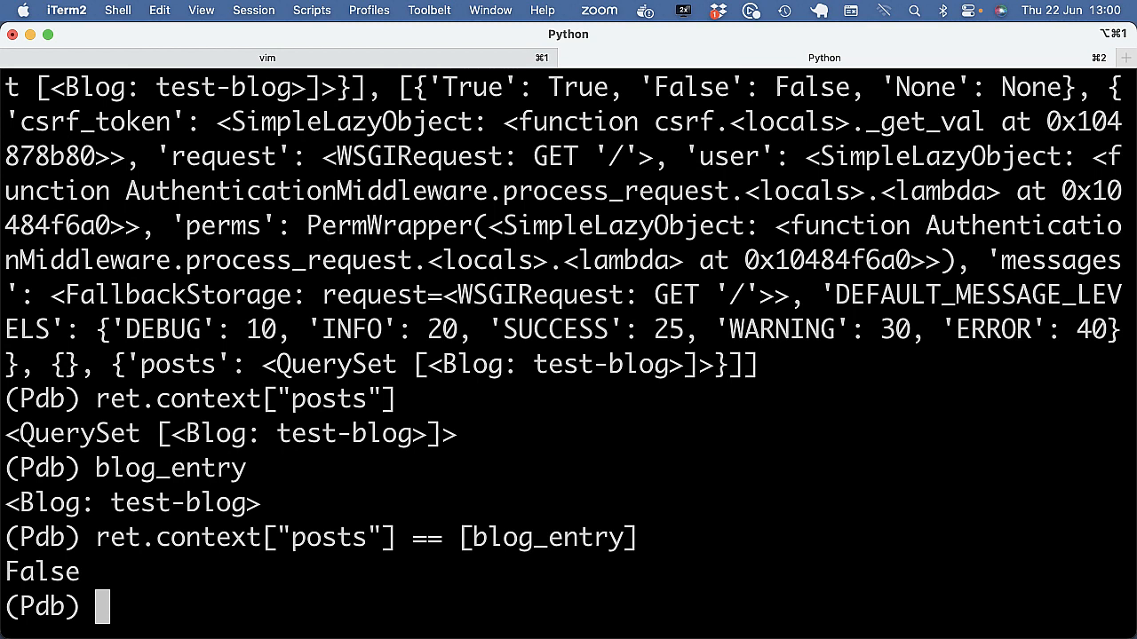
# Evaluate list(ret.context["posts"]) == [blog_entry], which returns False, and leave the debugger.
pyautogui.write('b')
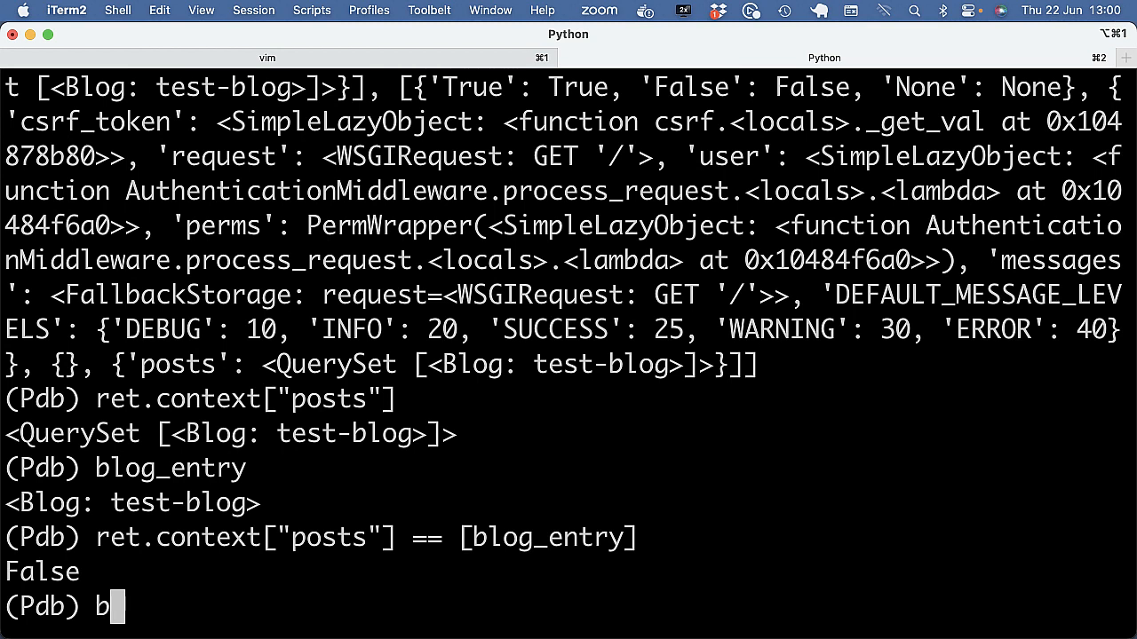
pyautogui.press('backspace')
pyautogui.write('pp list(ret.context["posts"]) == [blog_entry]')
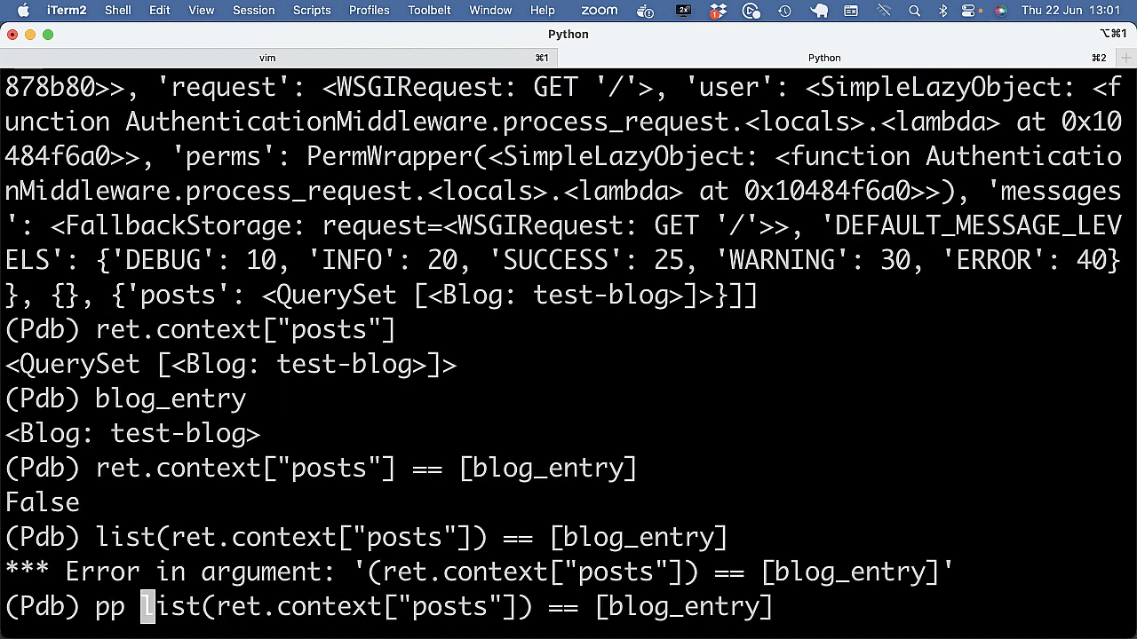
pyautogui.press('enter')
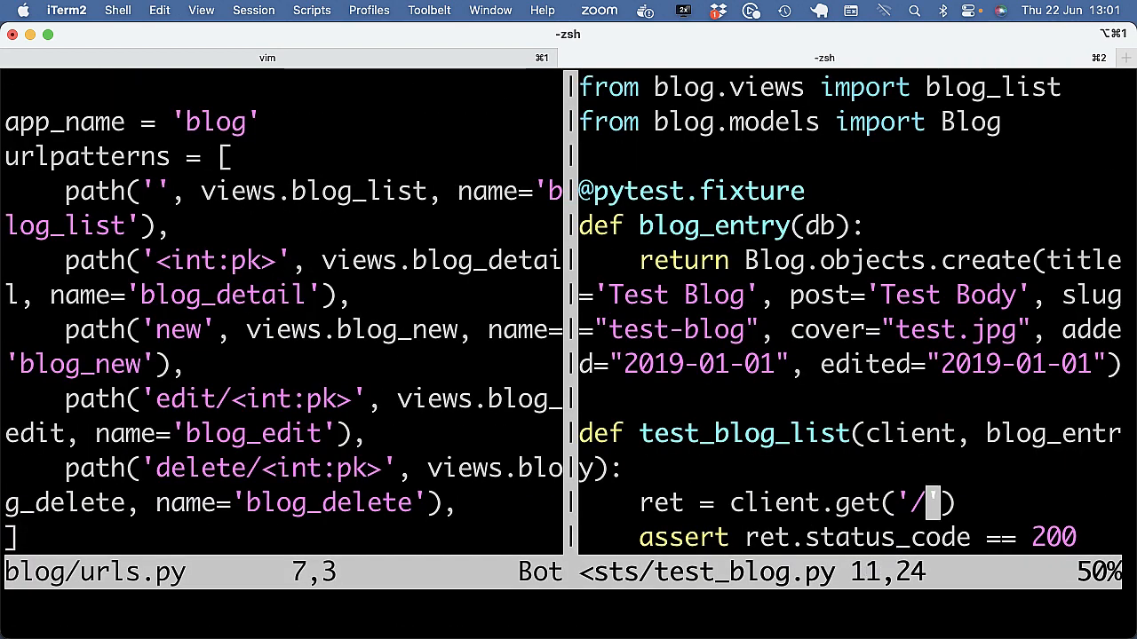
# Replace the data assertion with assert list(ret.context["posts"]) == [blog_entry], glancing at blog/views.py.
pyautogui.write("assert b'Test Blog' in ret.data")
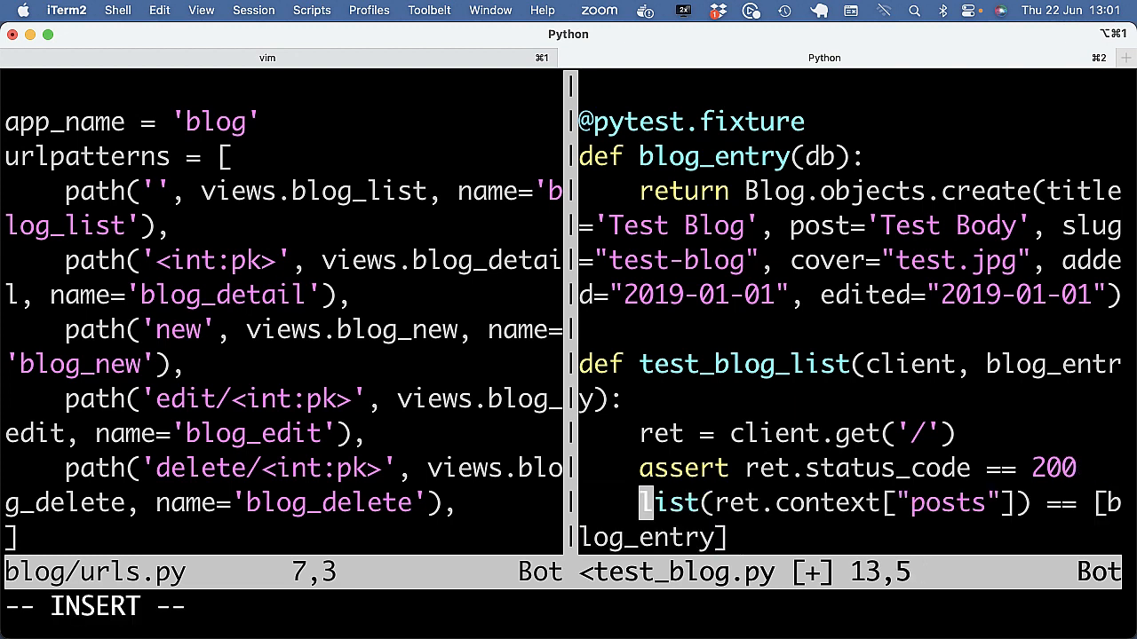
pyautogui.write('assert')
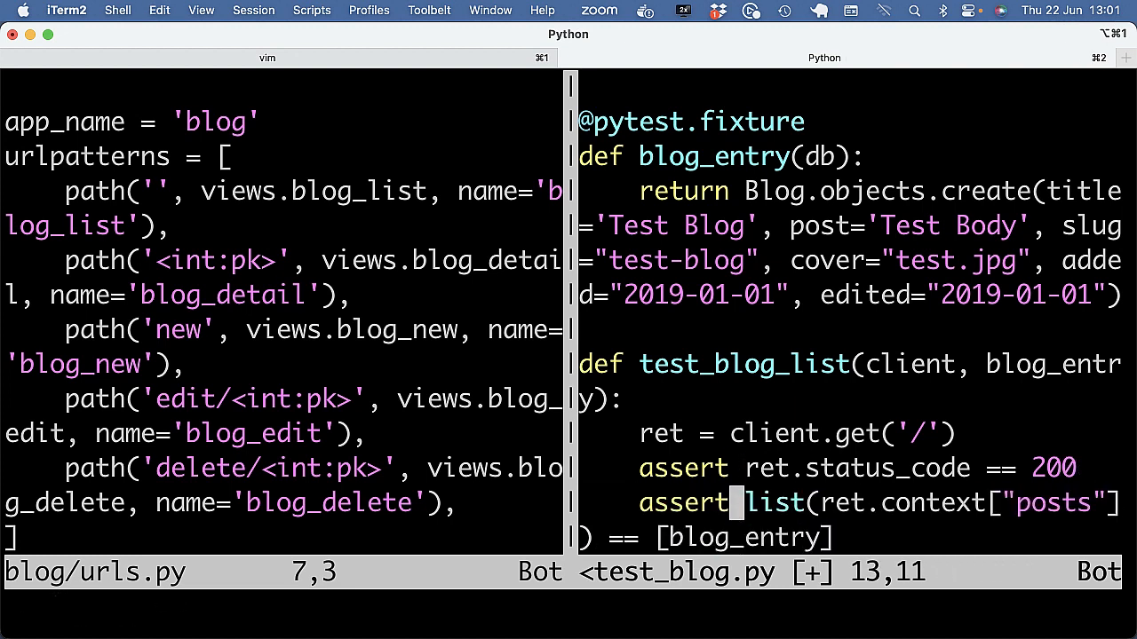
pyautogui.press('V')
pyautogui.write('l')
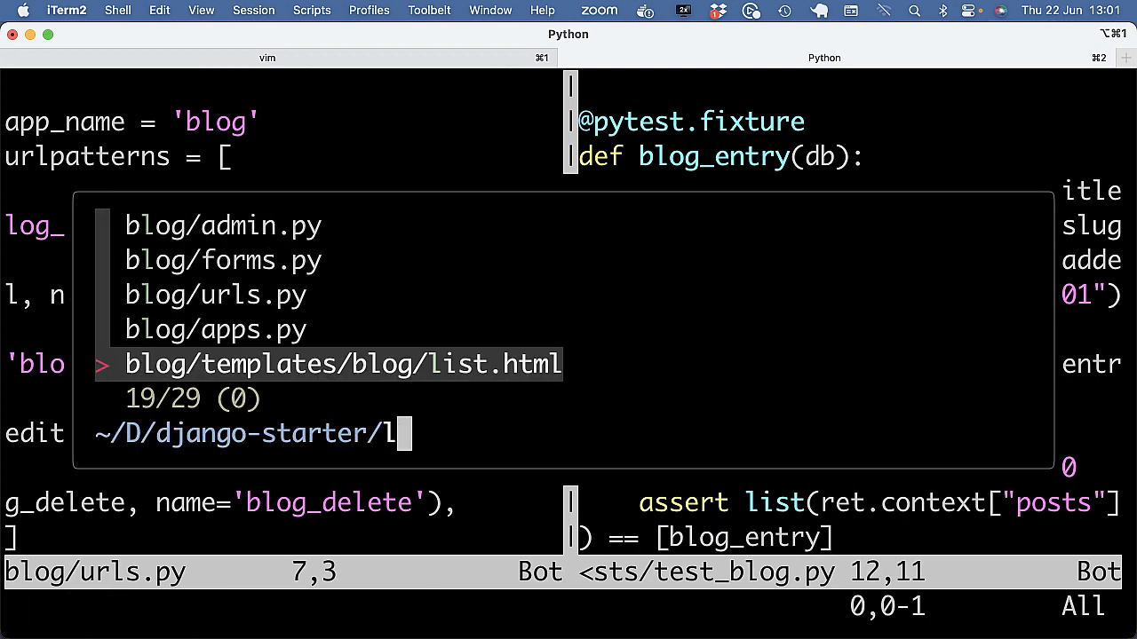
pyautogui.press('Backspace')
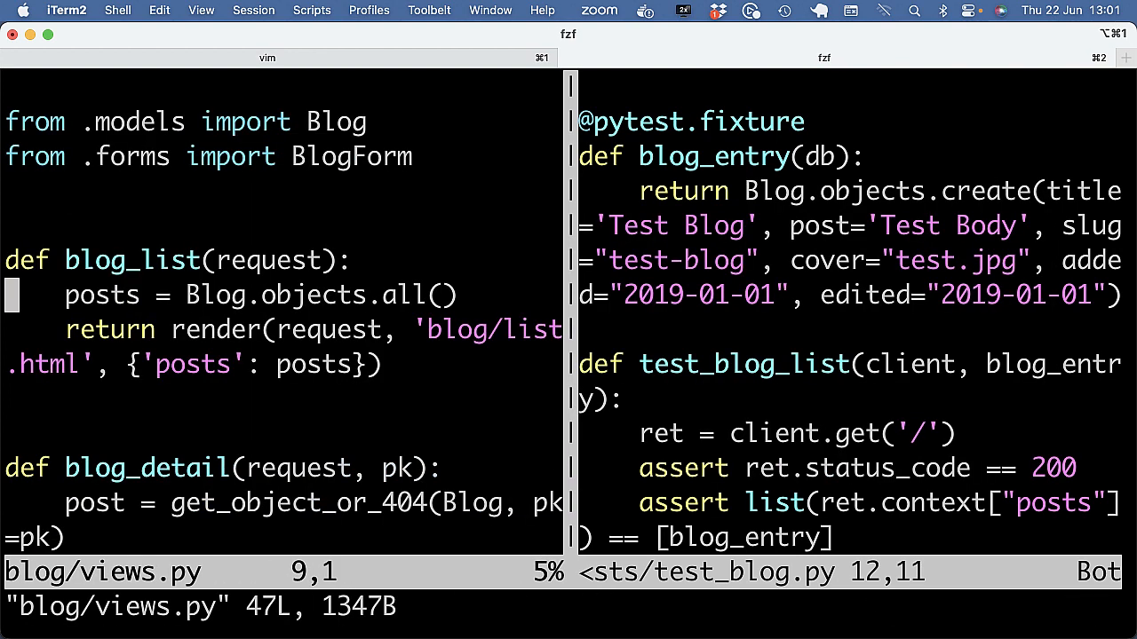
pyautogui.press('V')
pyautogui.write(':q')
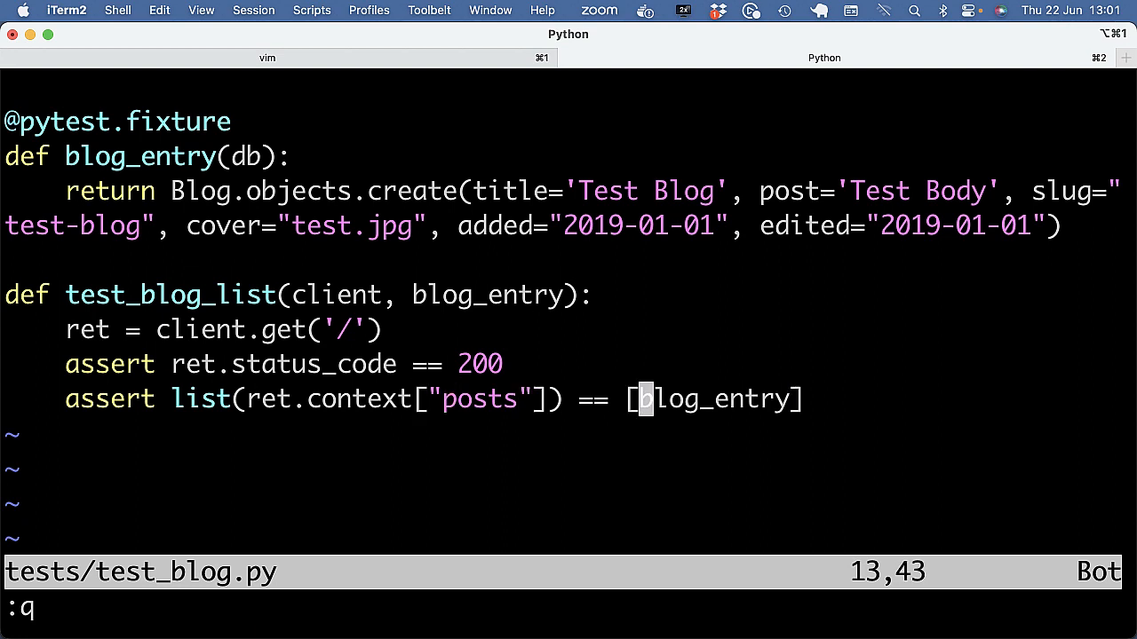
# Write tests/test_blog.py and select the lines from the blog_entry fixture down through the request line.
pyautogui.press('V')
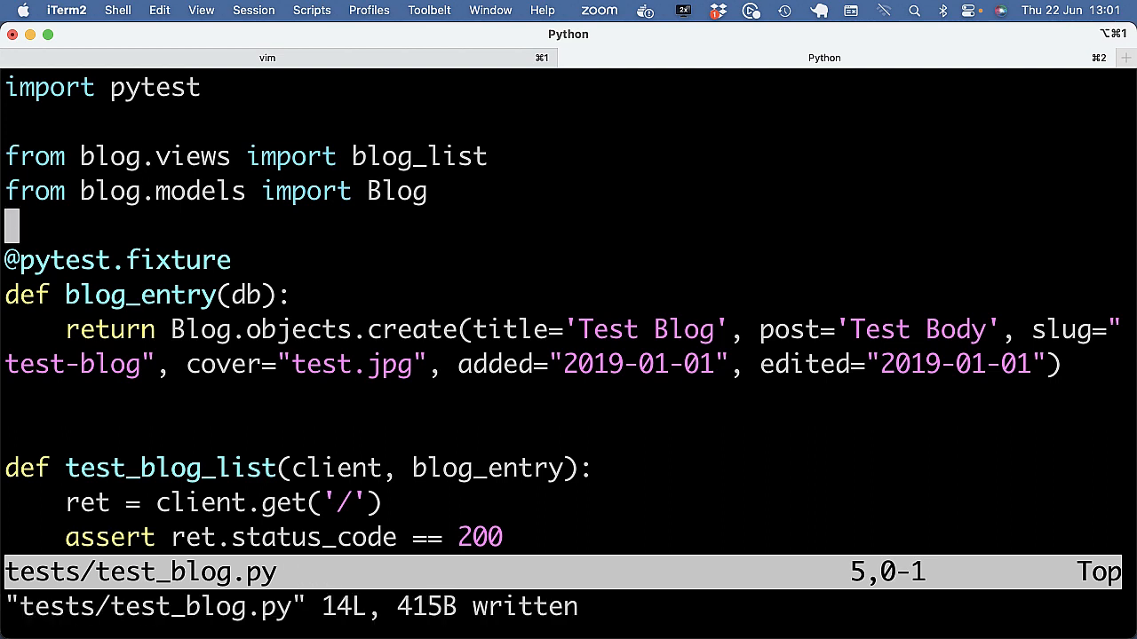
pyautogui.press('j')
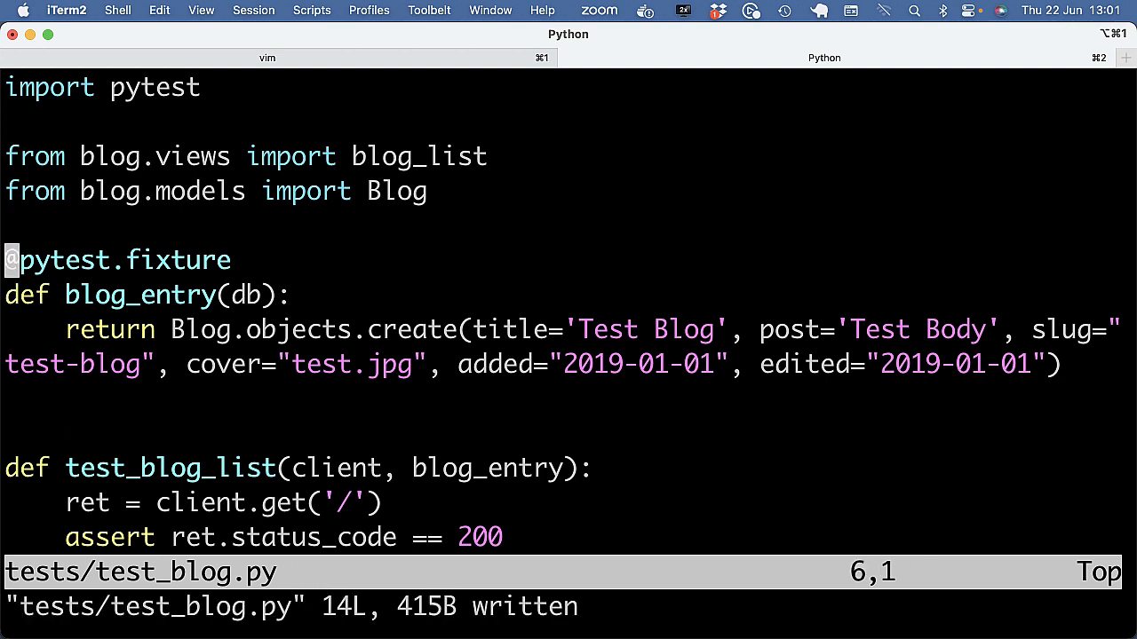
pyautogui.press('j')
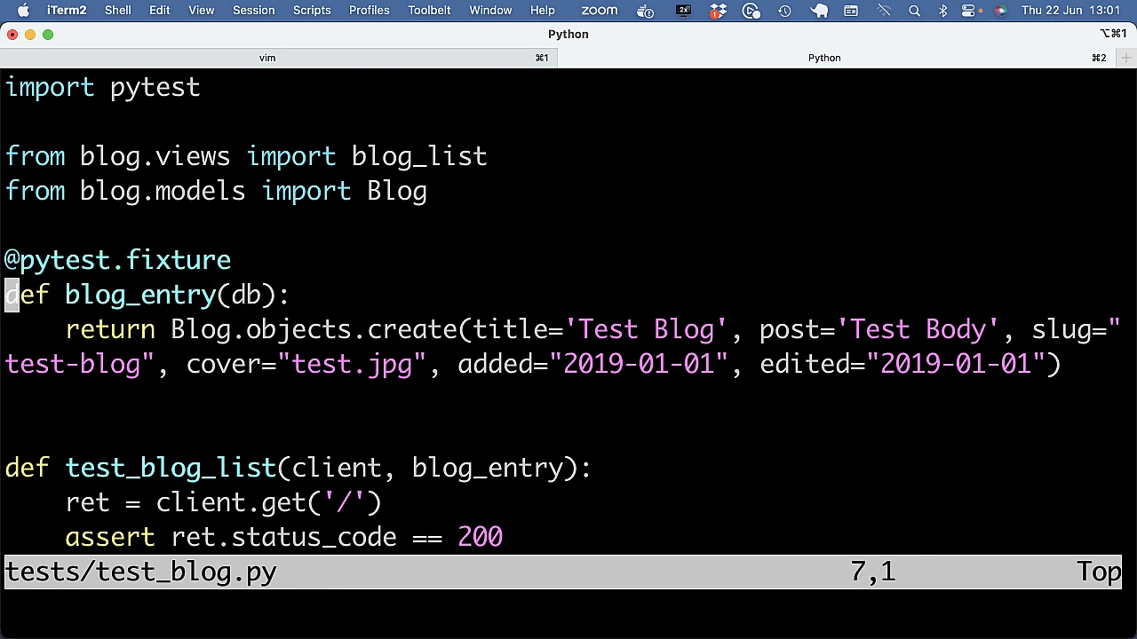
pyautogui.press('V')
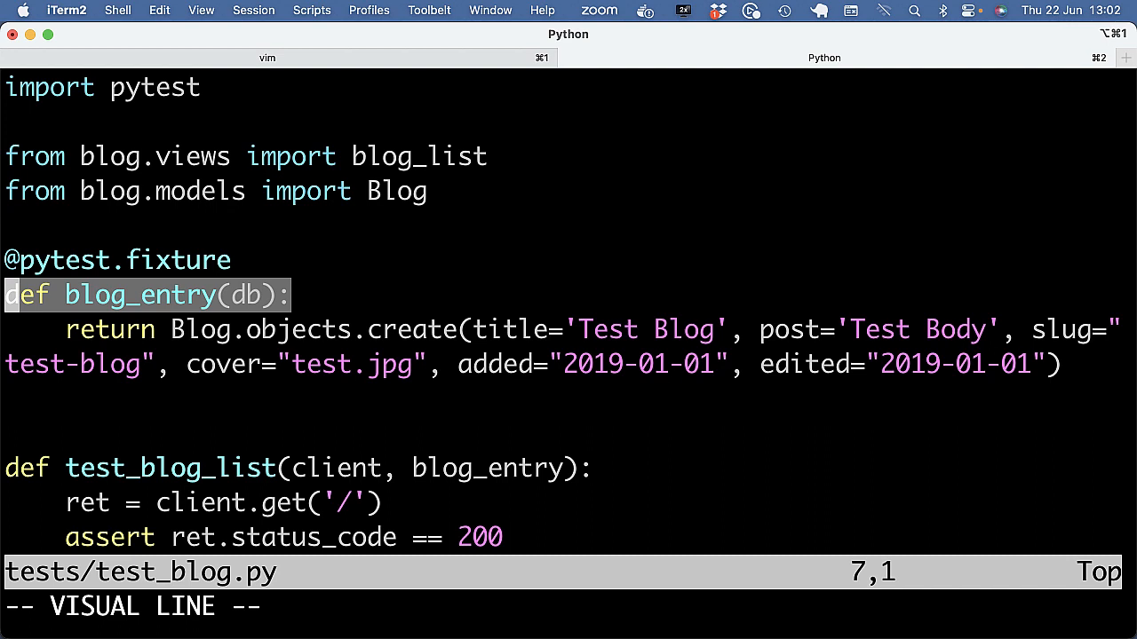
pyautogui.press('j')
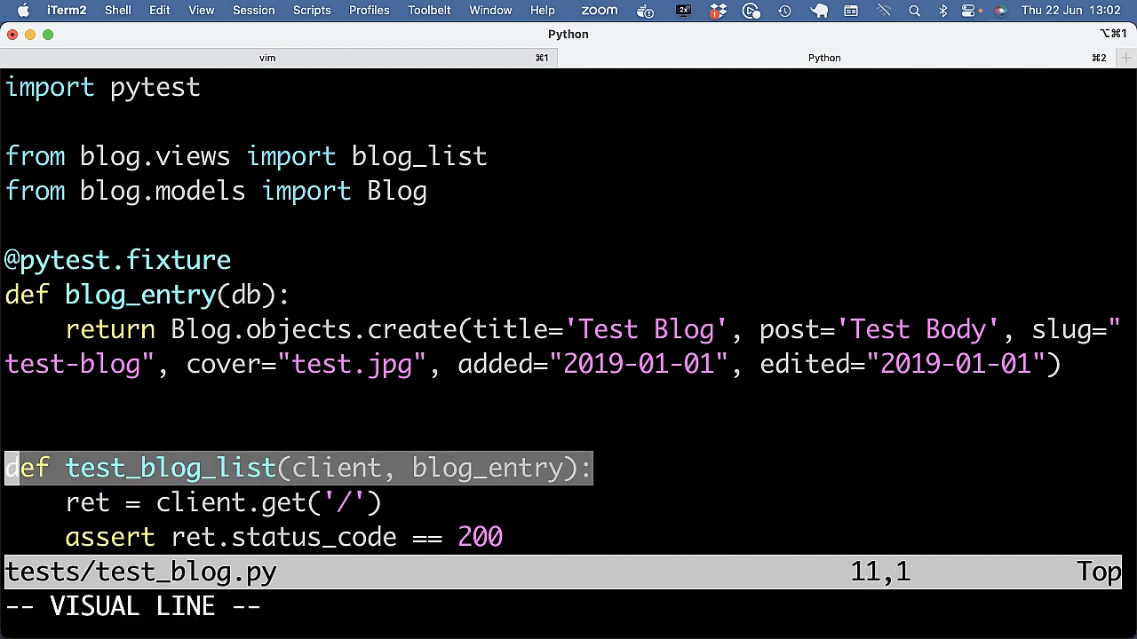
pyautogui.press('j')
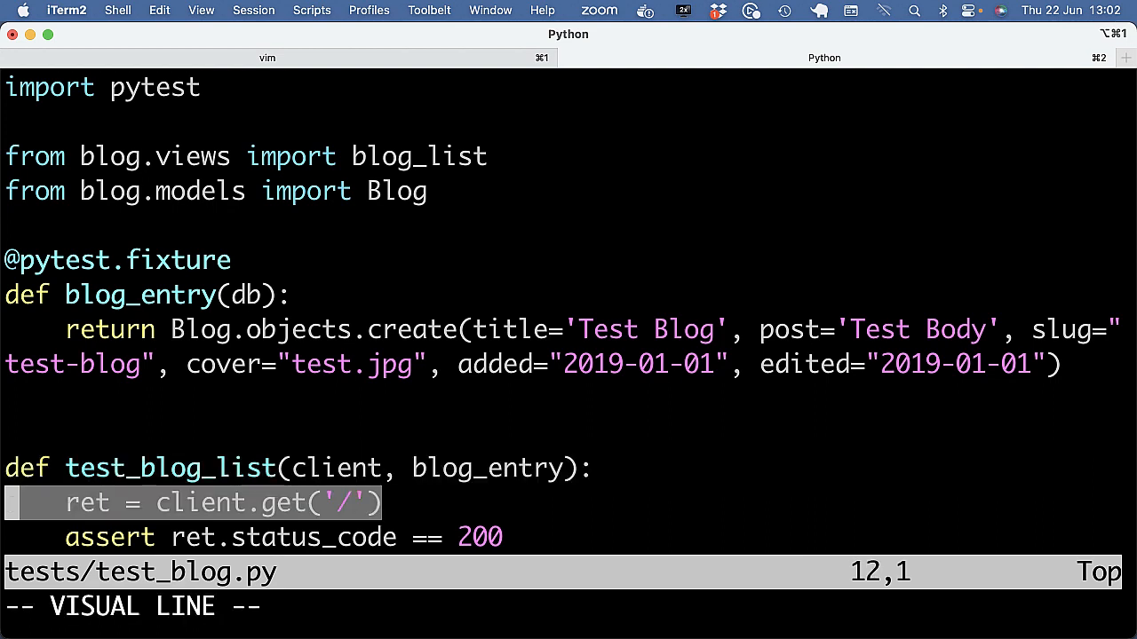